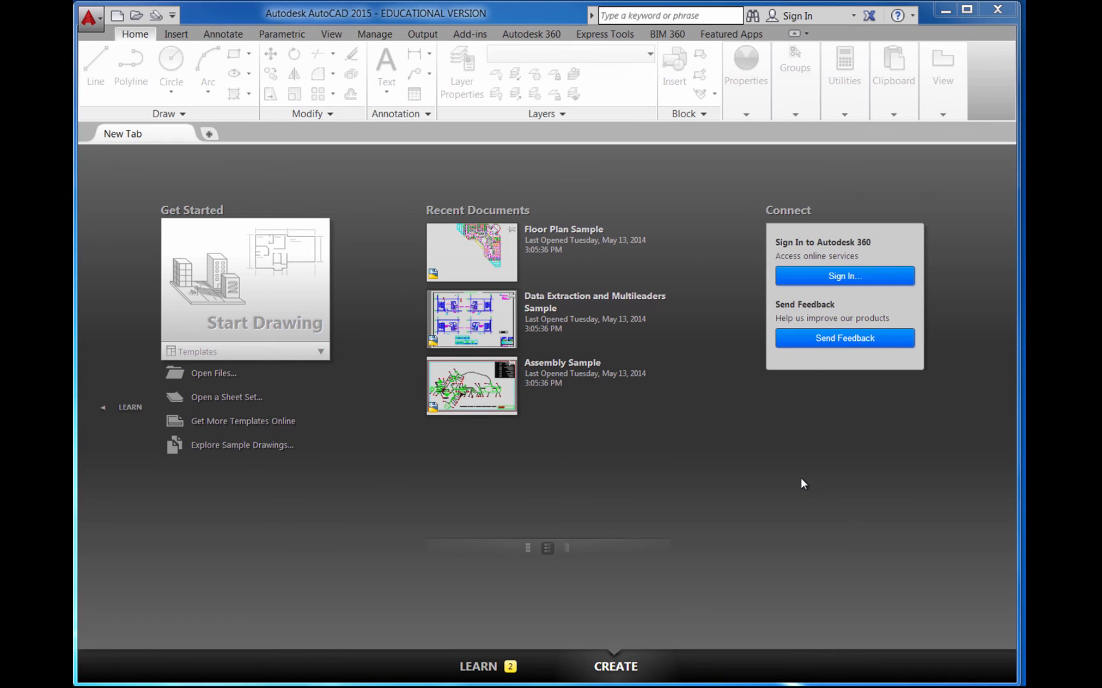
{"action": "mouse_move", "coordinate": [769, 475]}
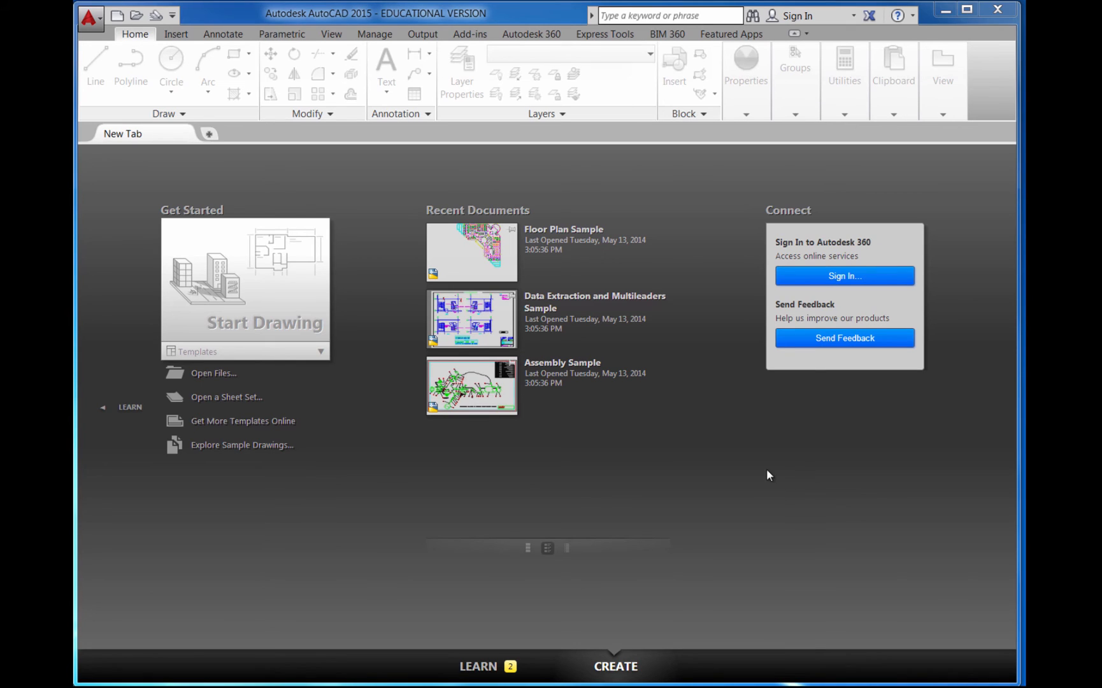
{"action": "mouse_move", "coordinate": [568, 472]}
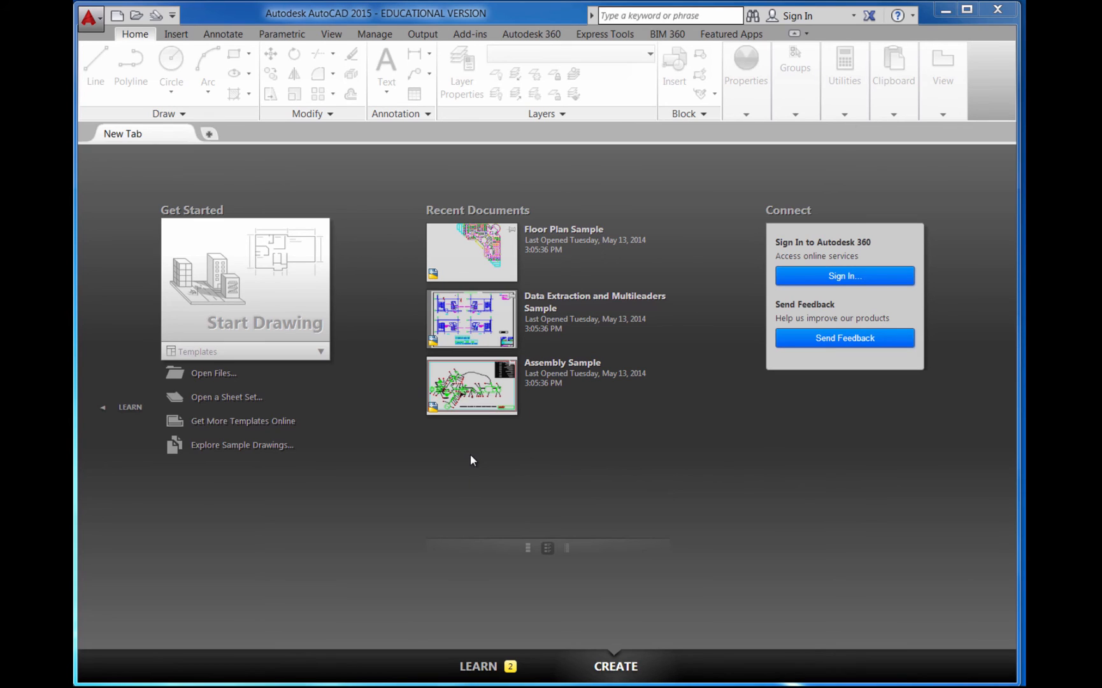
{"action": "mouse_move", "coordinate": [383, 386]}
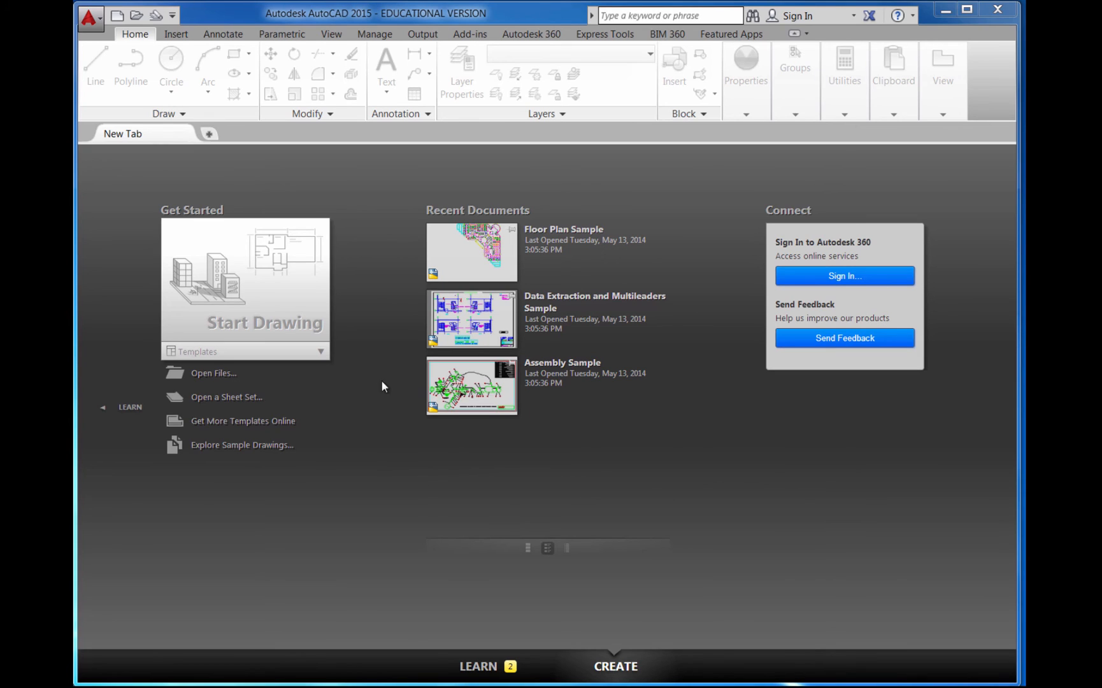
{"action": "mouse_move", "coordinate": [292, 299]}
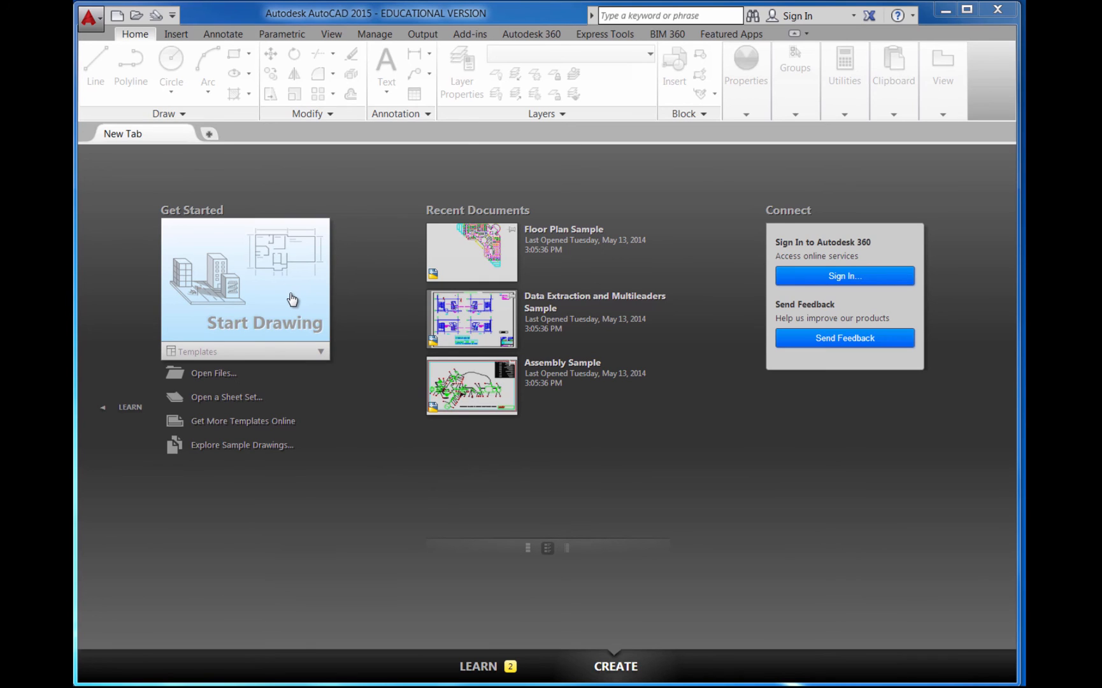
{"action": "mouse_move", "coordinate": [349, 361]}
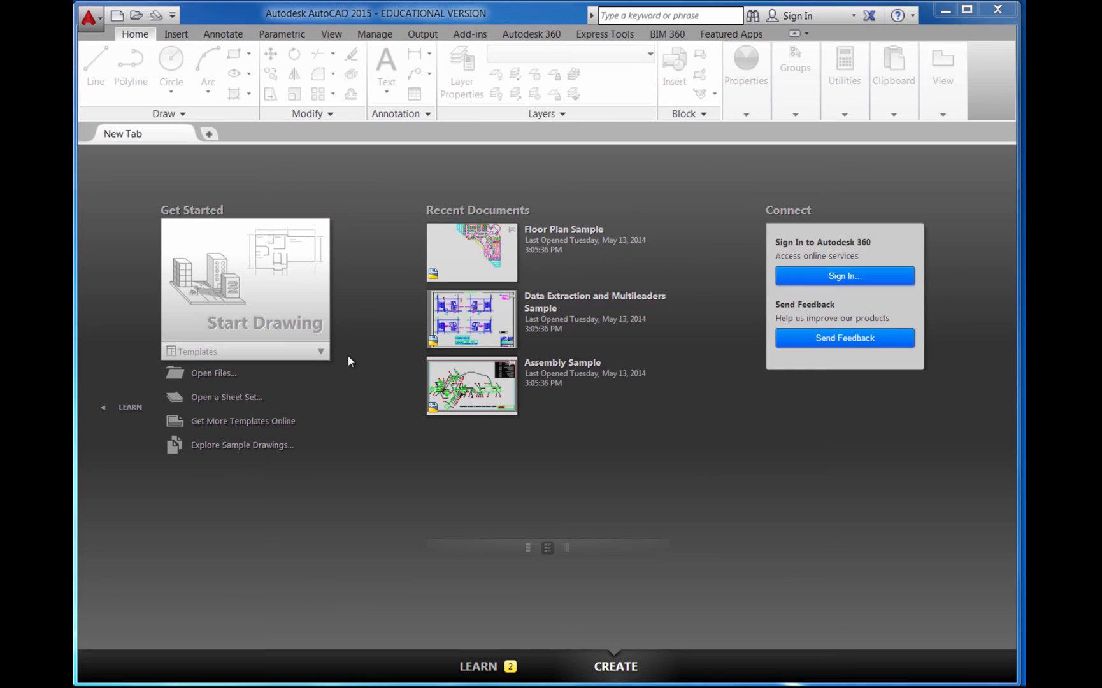
{"action": "mouse_move", "coordinate": [322, 360]}
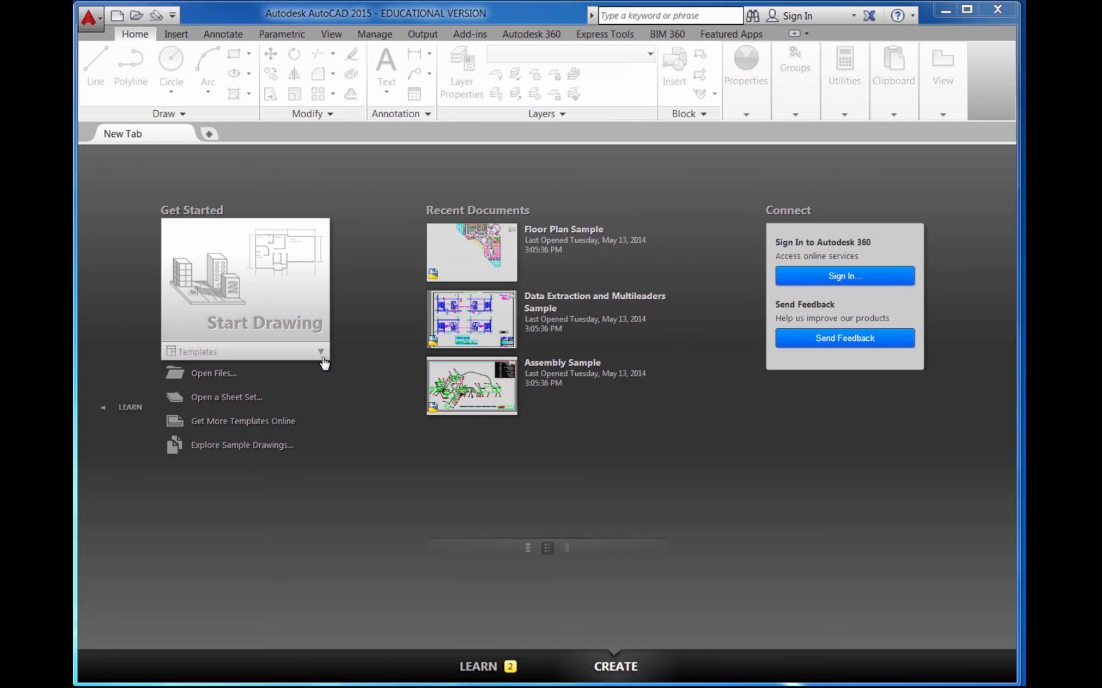
{"action": "mouse_move", "coordinate": [321, 356]}
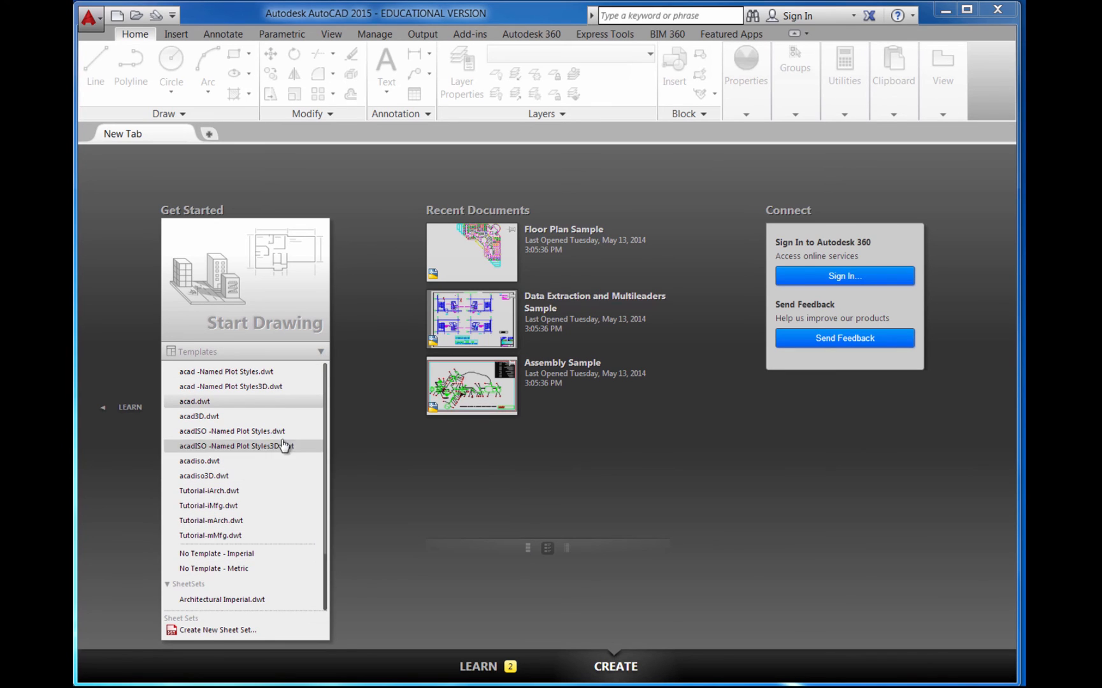
{"action": "mouse_move", "coordinate": [364, 423]}
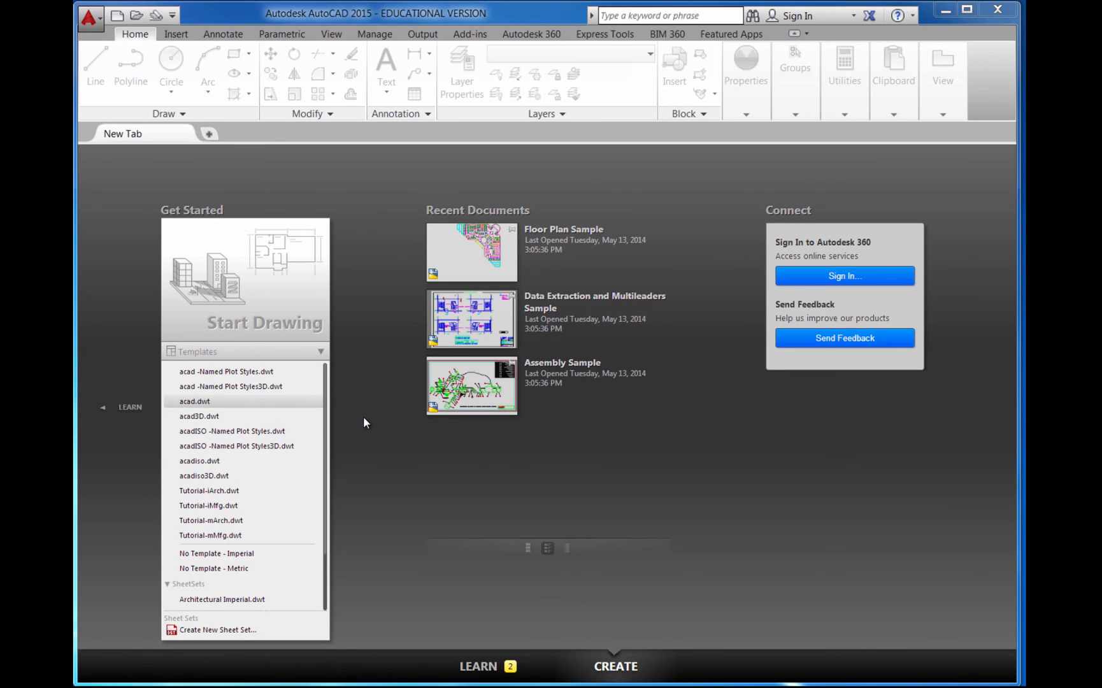
{"action": "mouse_move", "coordinate": [209, 415]}
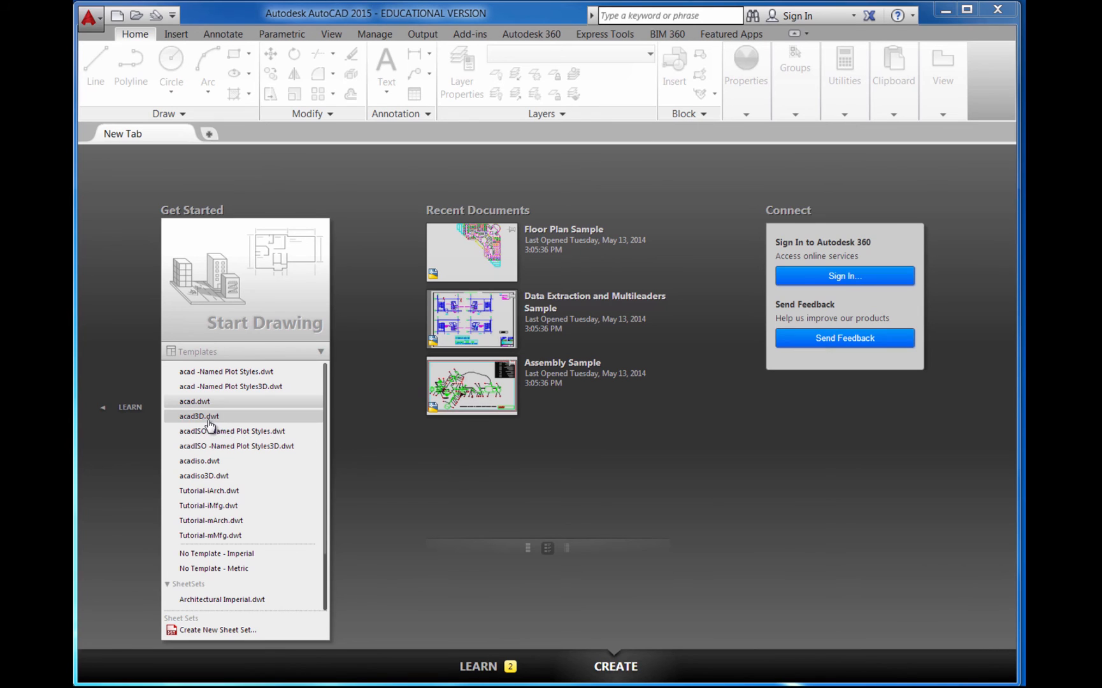
{"action": "mouse_move", "coordinate": [396, 443]}
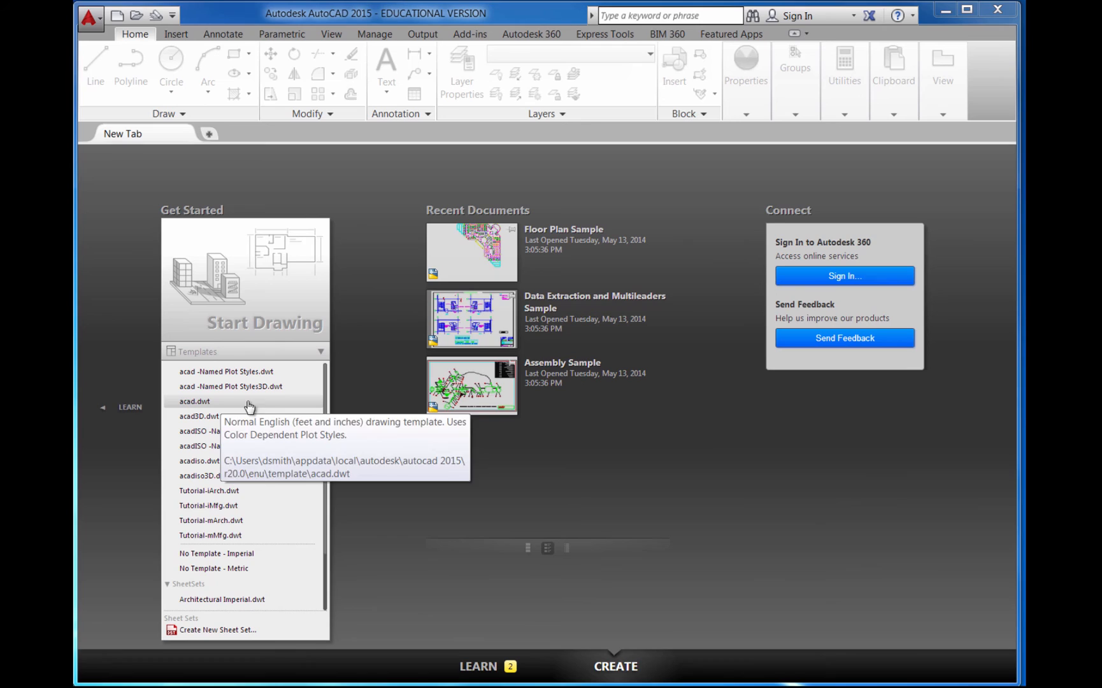
{"action": "mouse_move", "coordinate": [366, 407]}
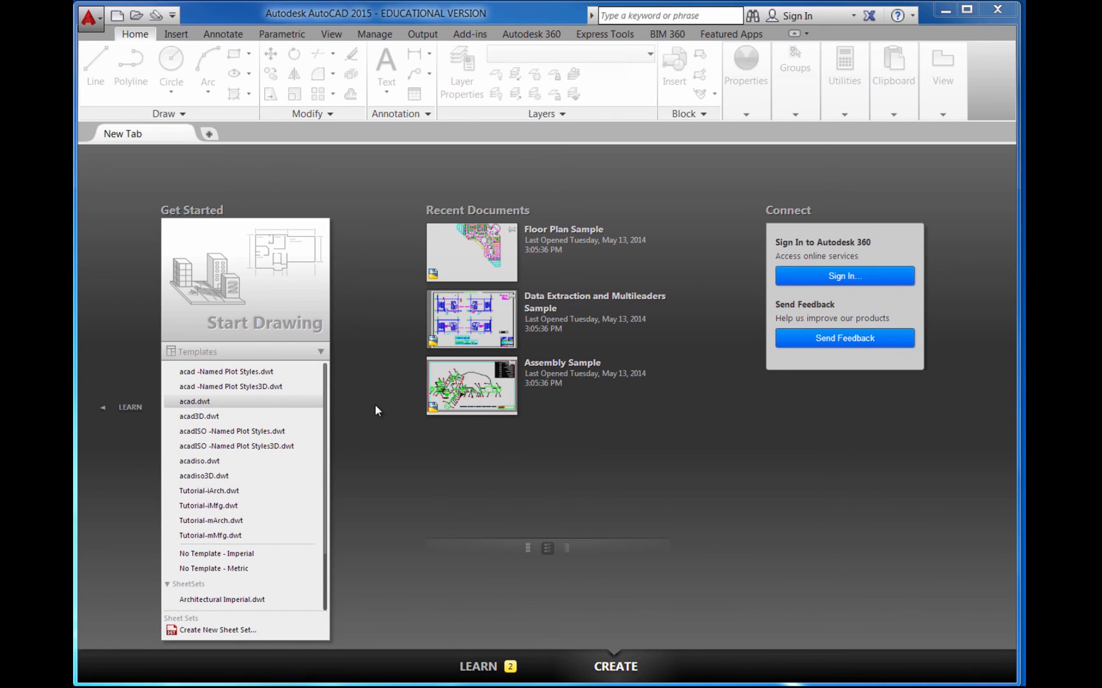
{"action": "mouse_move", "coordinate": [373, 410]}
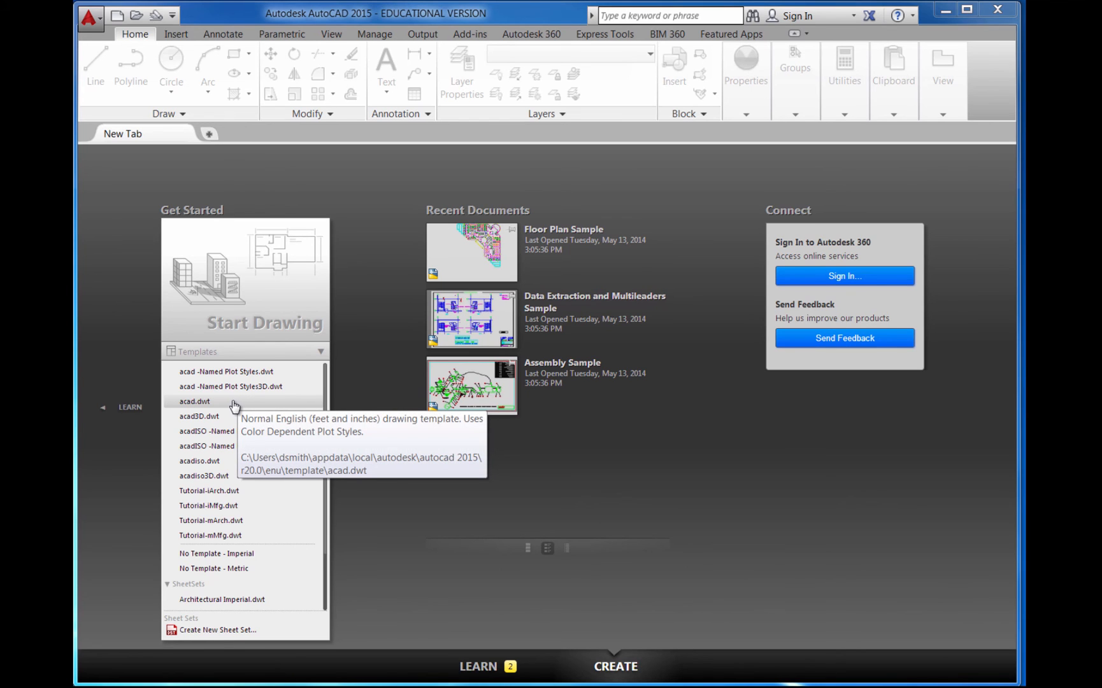
Start a new blank drawing (Drawing7) from the acad.dwt template
{"action": "left_click", "coordinate": [195, 401]}
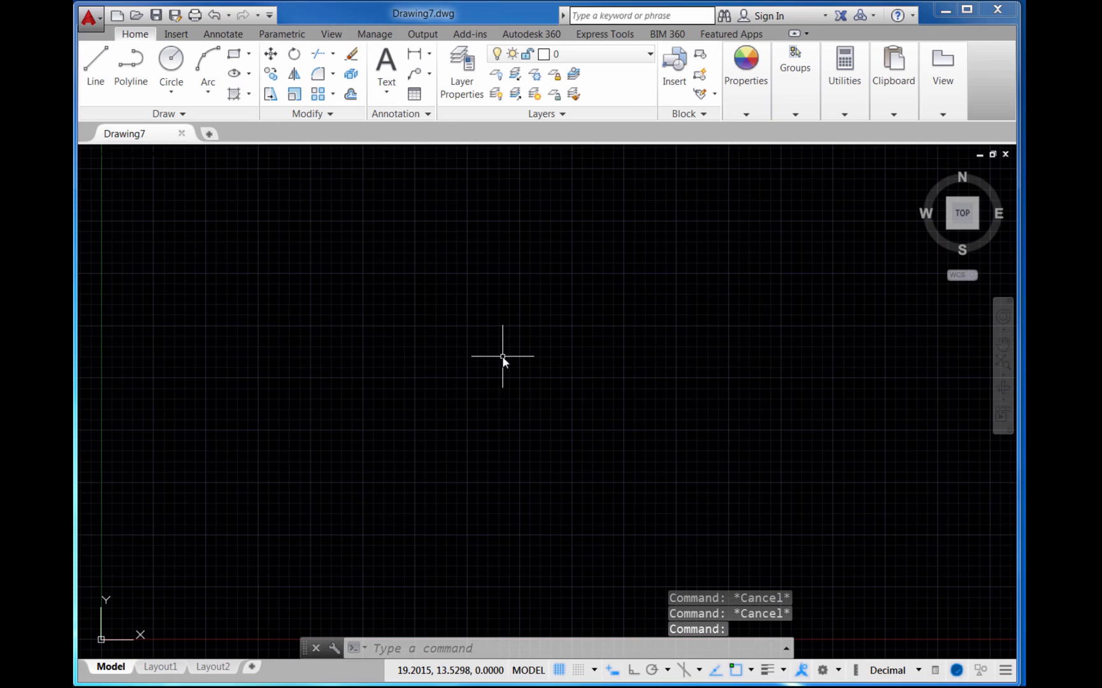
{"action": "mouse_move", "coordinate": [502, 352]}
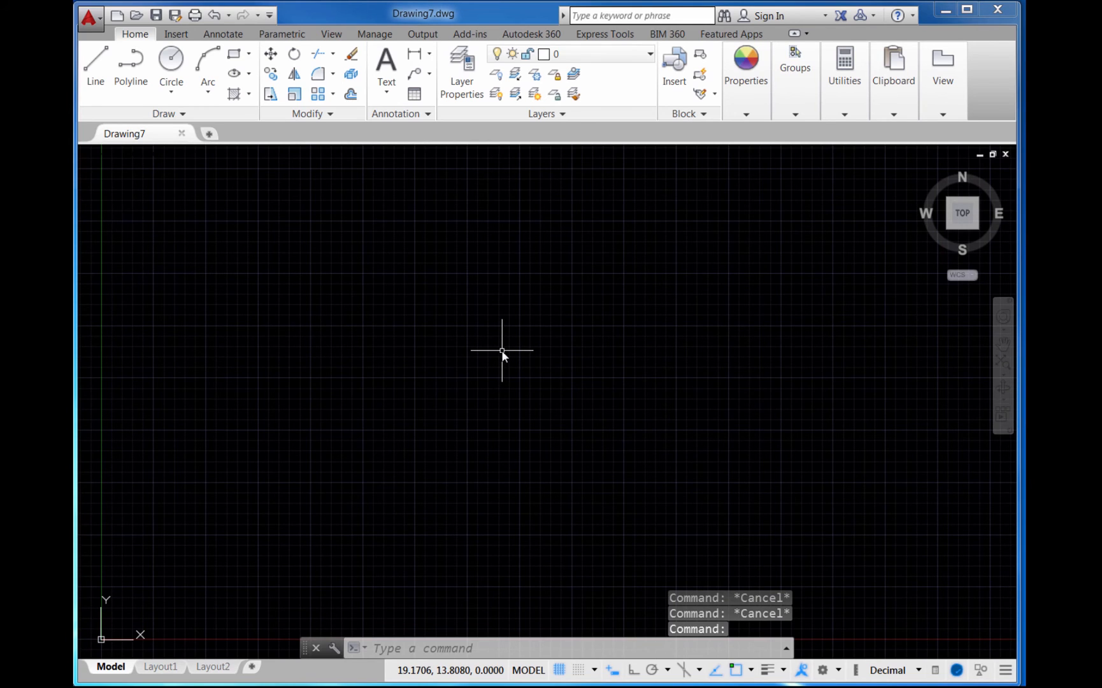
{"action": "mouse_move", "coordinate": [528, 457]}
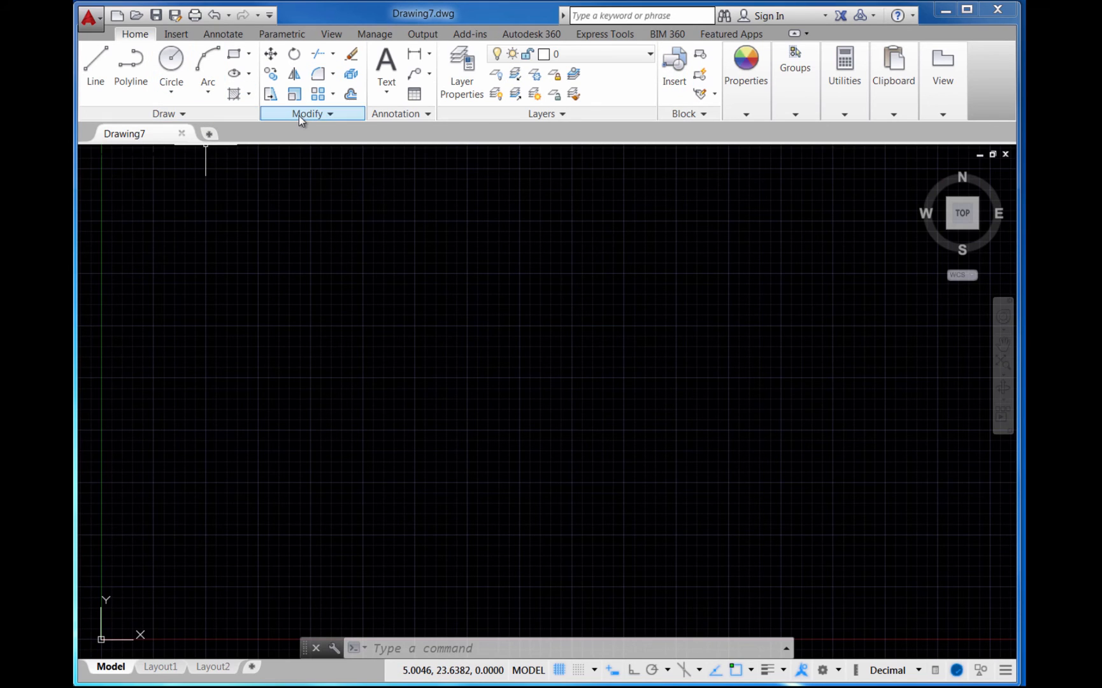
{"action": "mouse_move", "coordinate": [502, 130]}
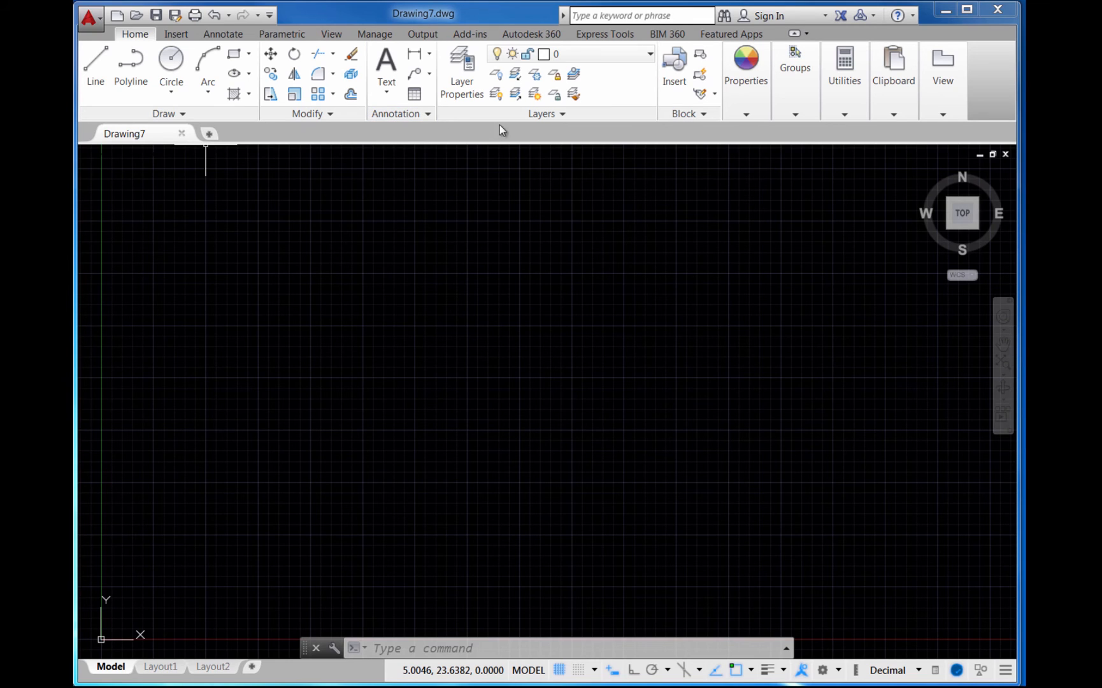
{"action": "mouse_move", "coordinate": [296, 247]}
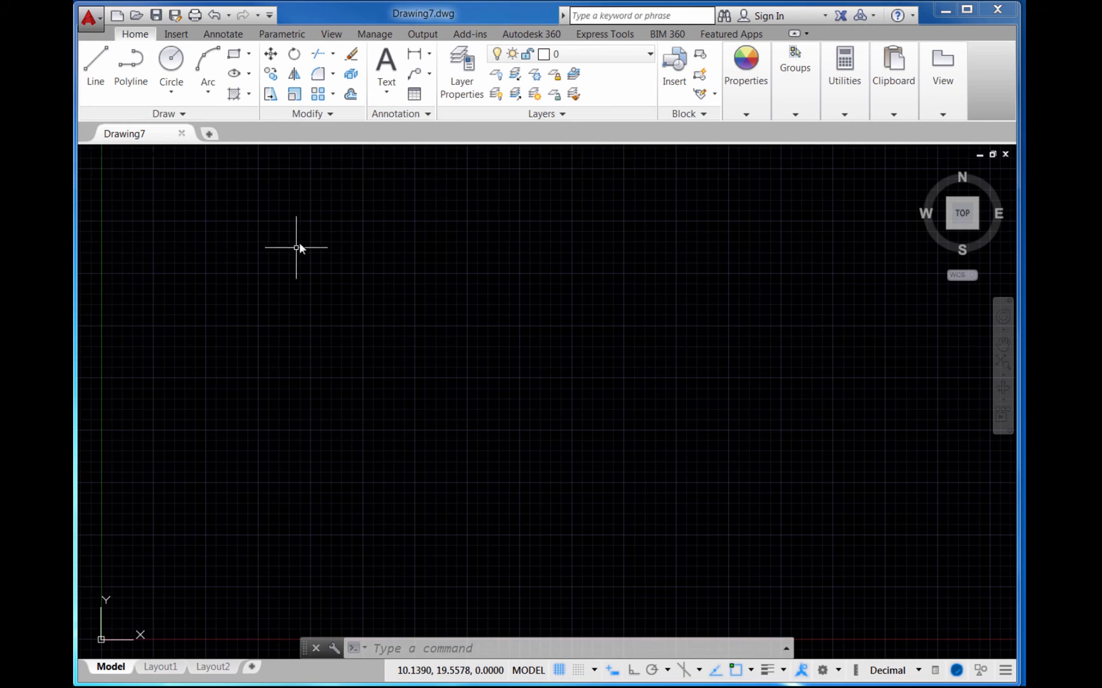
{"action": "mouse_move", "coordinate": [566, 346]}
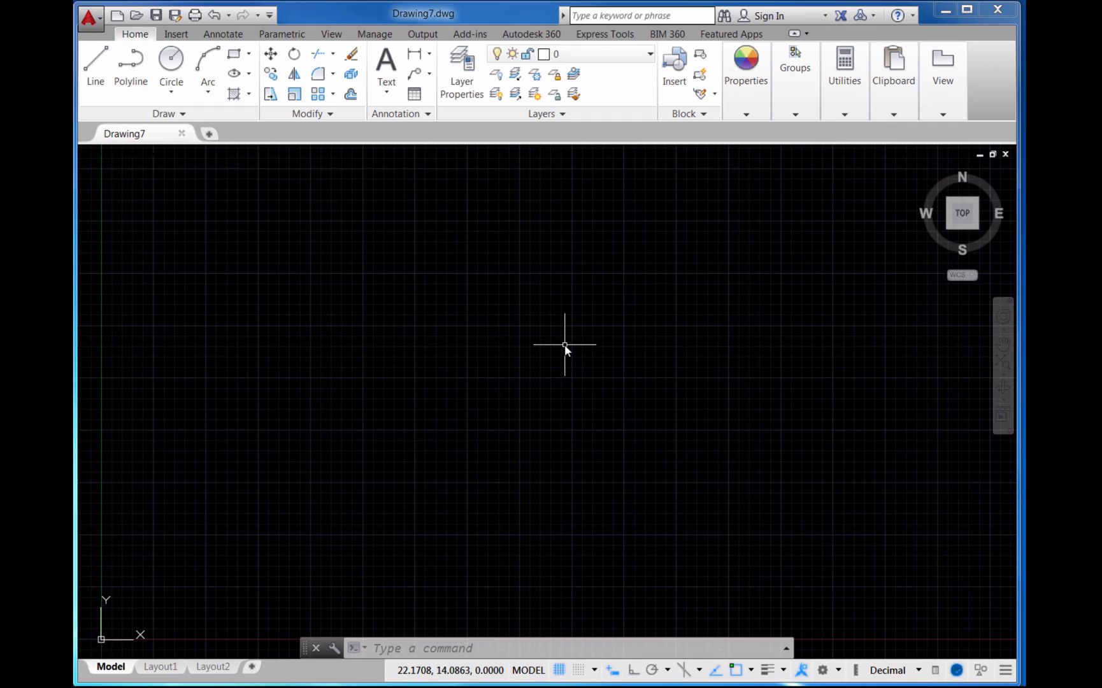
{"action": "mouse_move", "coordinate": [535, 318]}
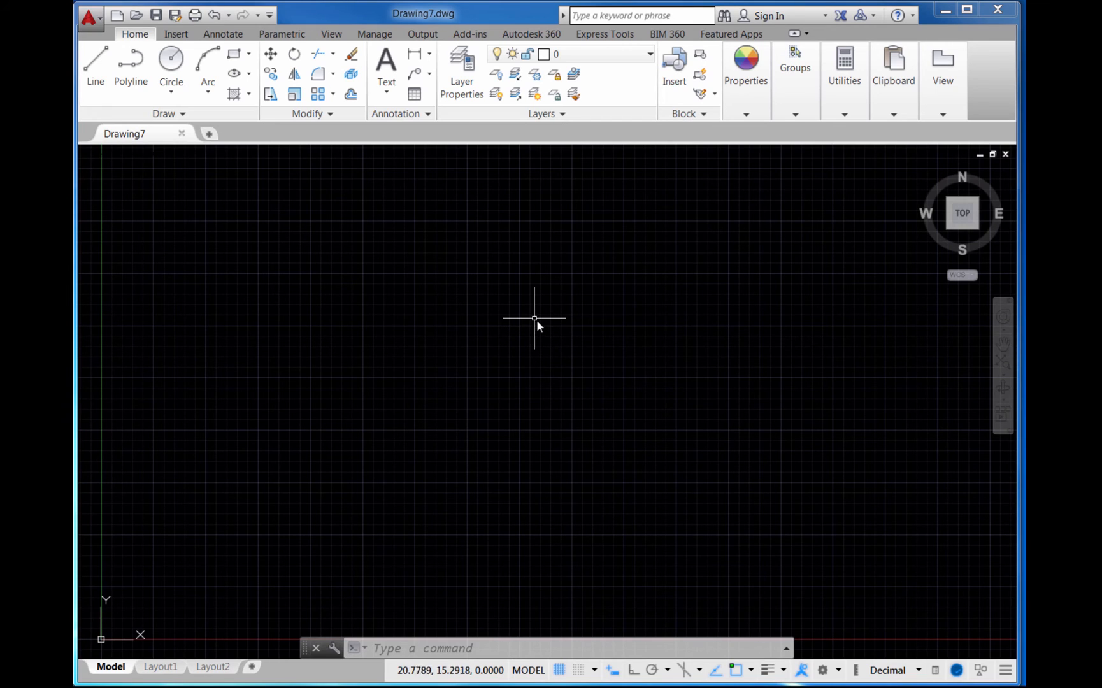
{"action": "mouse_move", "coordinate": [534, 319]}
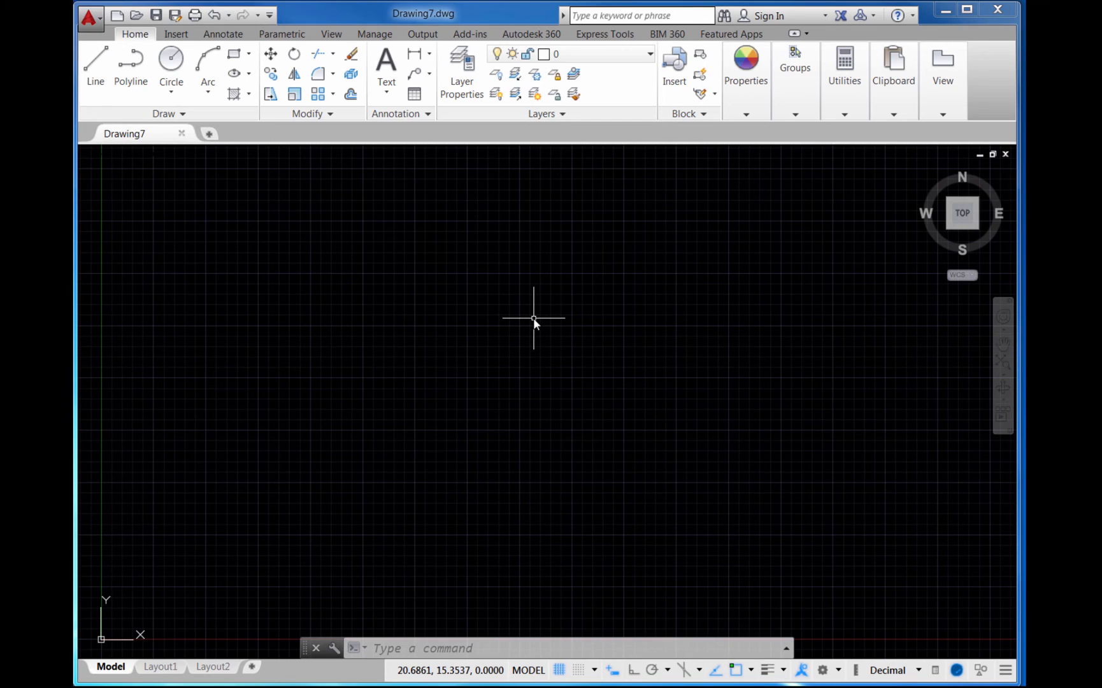
{"action": "mouse_move", "coordinate": [532, 317]}
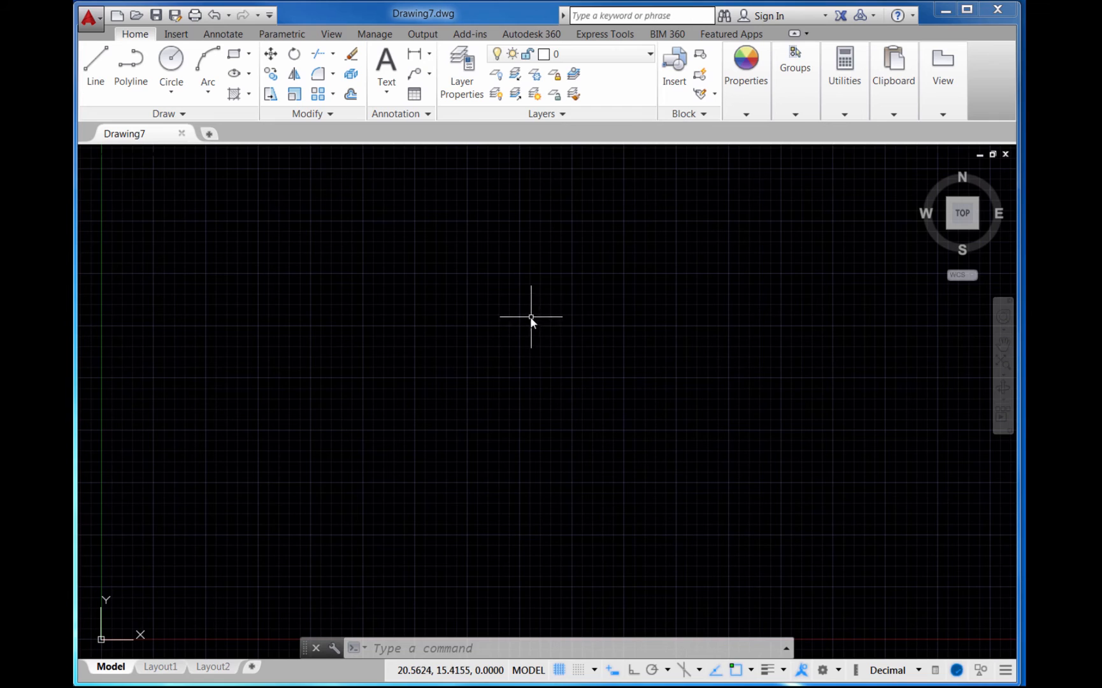
{"action": "mouse_move", "coordinate": [481, 307]}
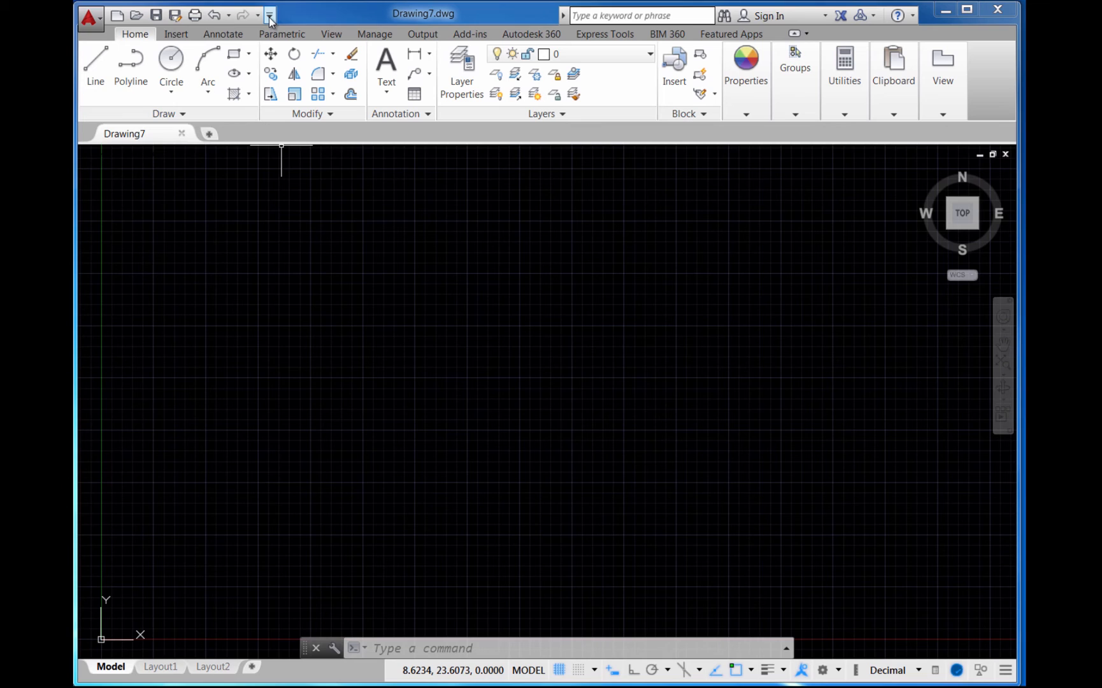
Add the workspace switcher to the Quick Access Toolbar and select Drafting & Annotation
{"action": "left_click", "coordinate": [269, 15]}
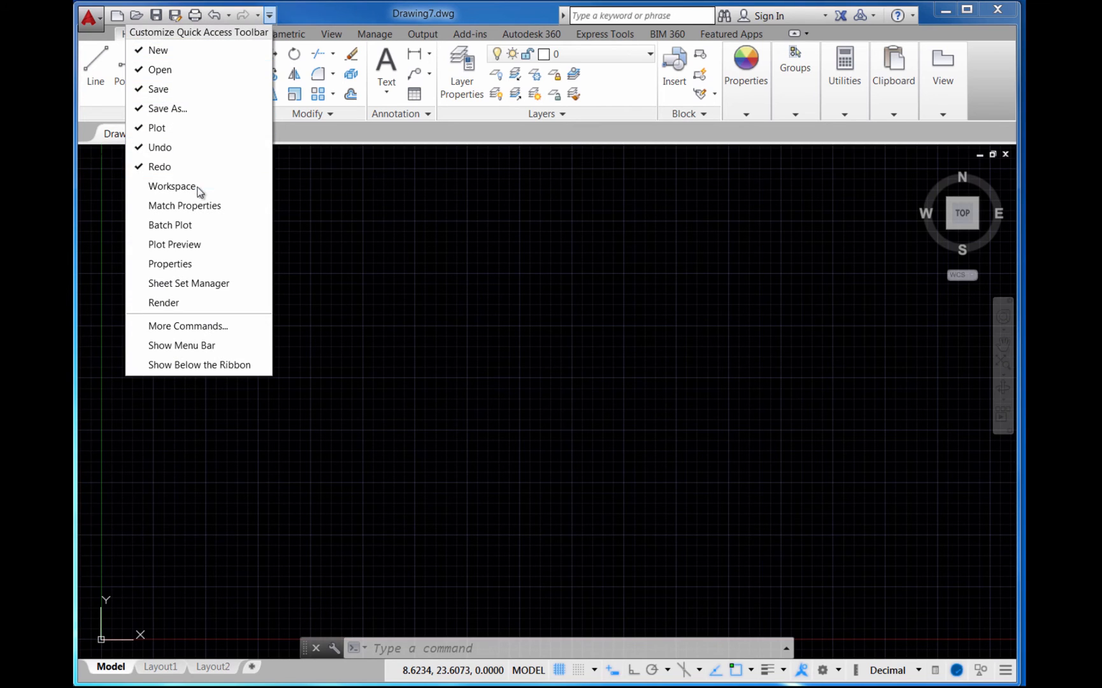
{"action": "mouse_move", "coordinate": [192, 302]}
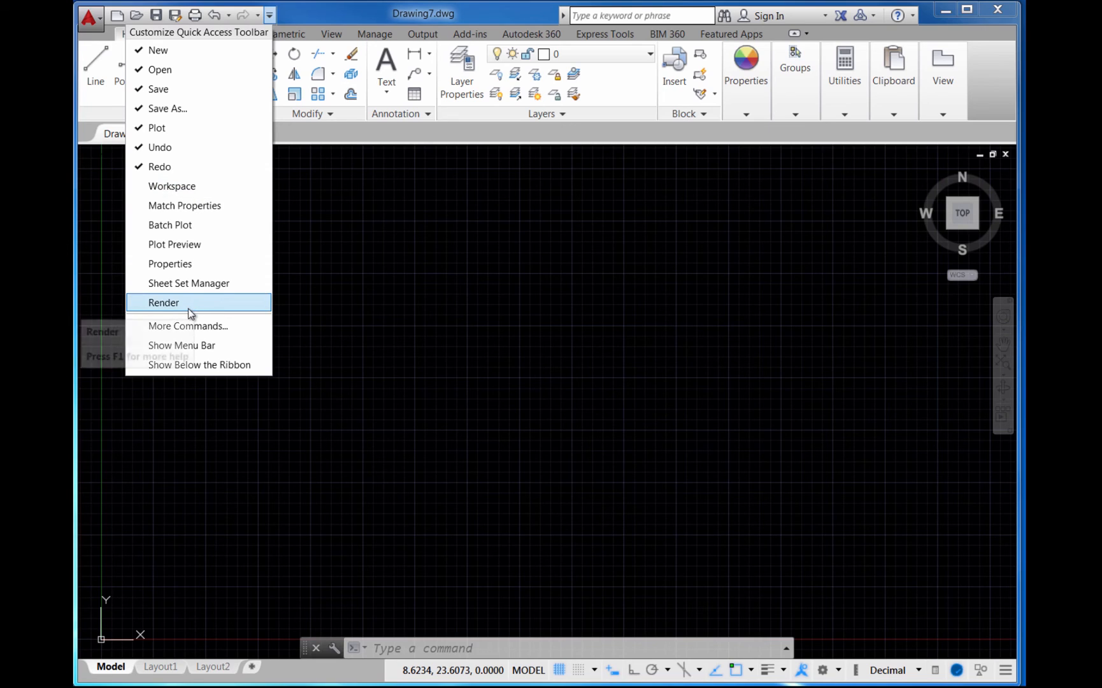
{"action": "mouse_move", "coordinate": [171, 186]}
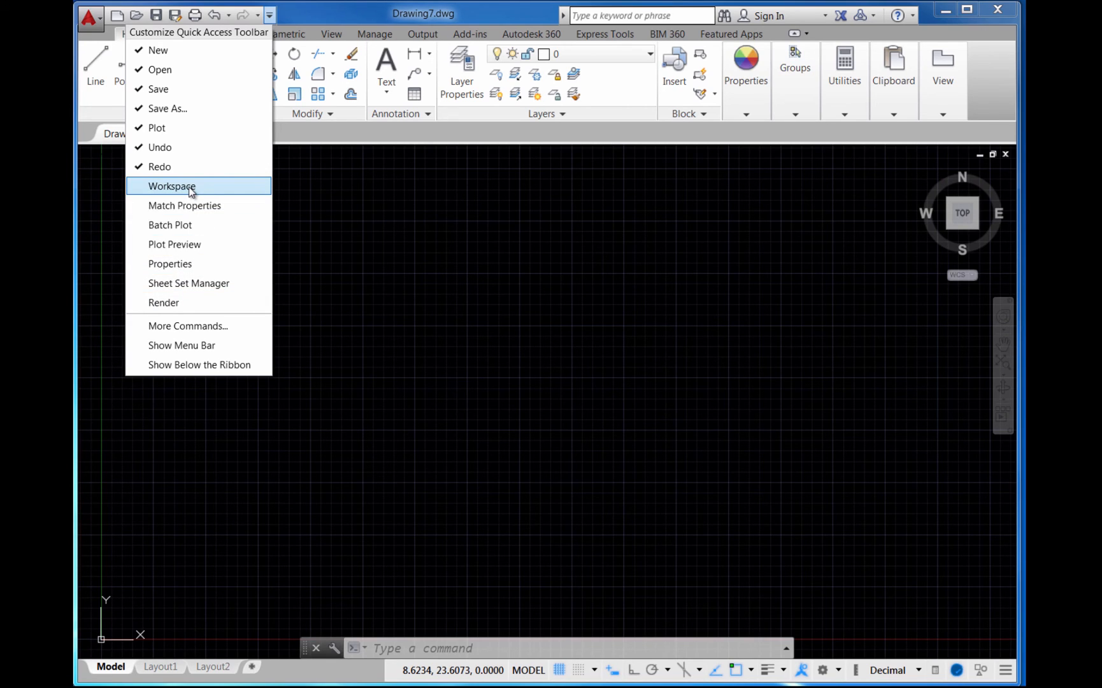
{"action": "left_click", "coordinate": [170, 186]}
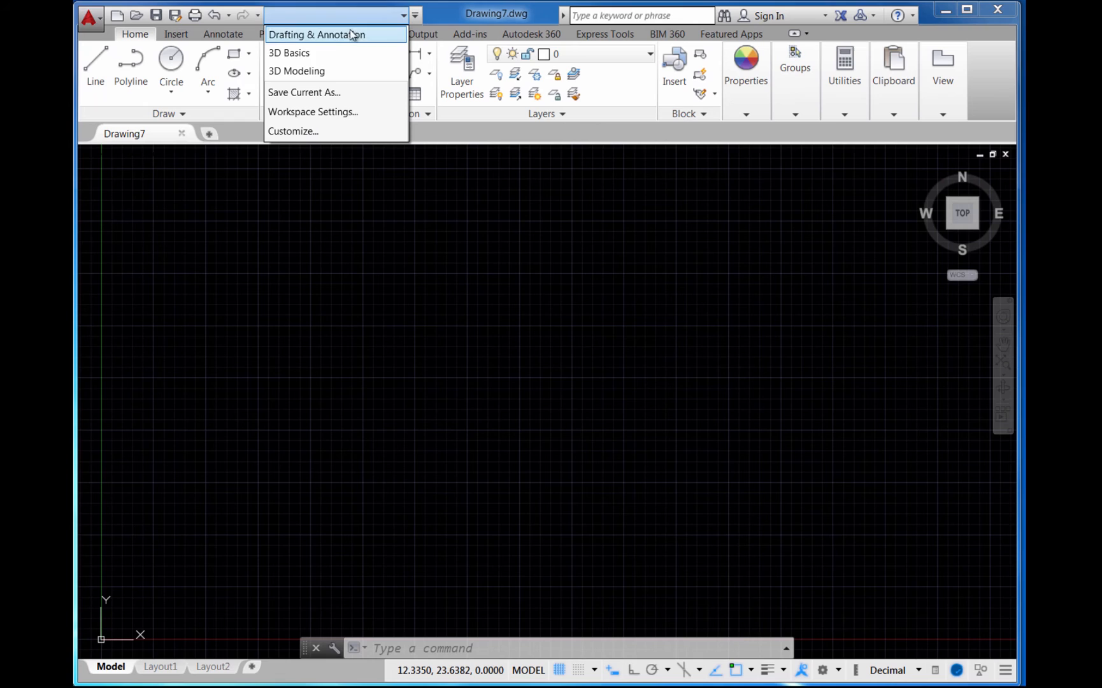
{"action": "mouse_move", "coordinate": [317, 34]}
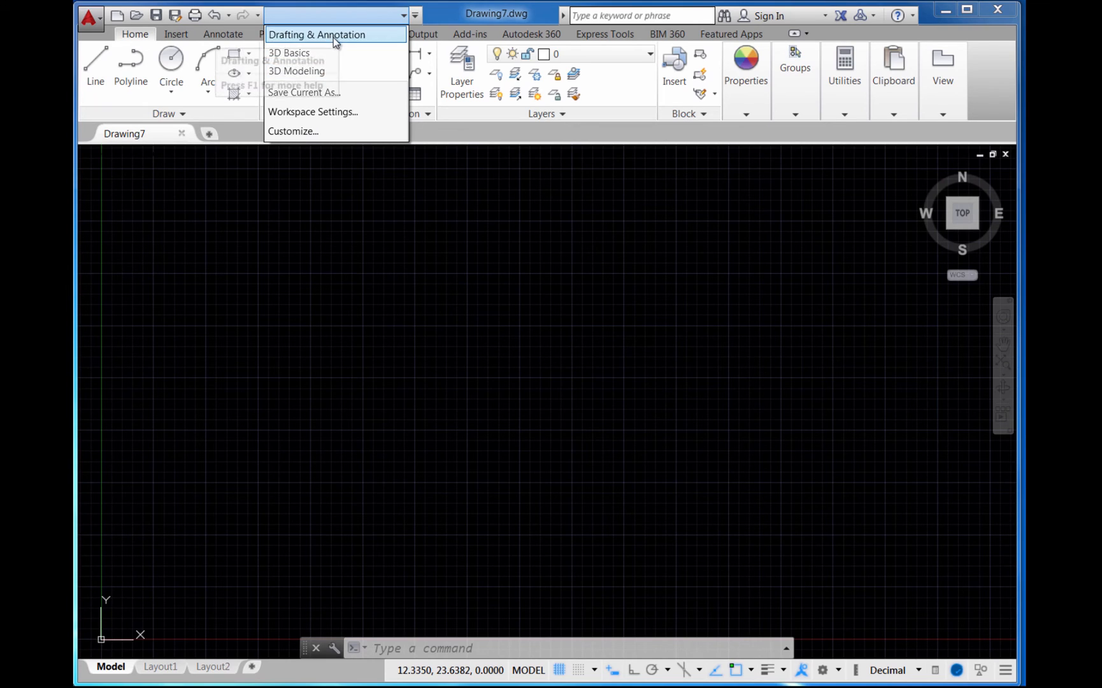
{"action": "mouse_move", "coordinate": [320, 71]}
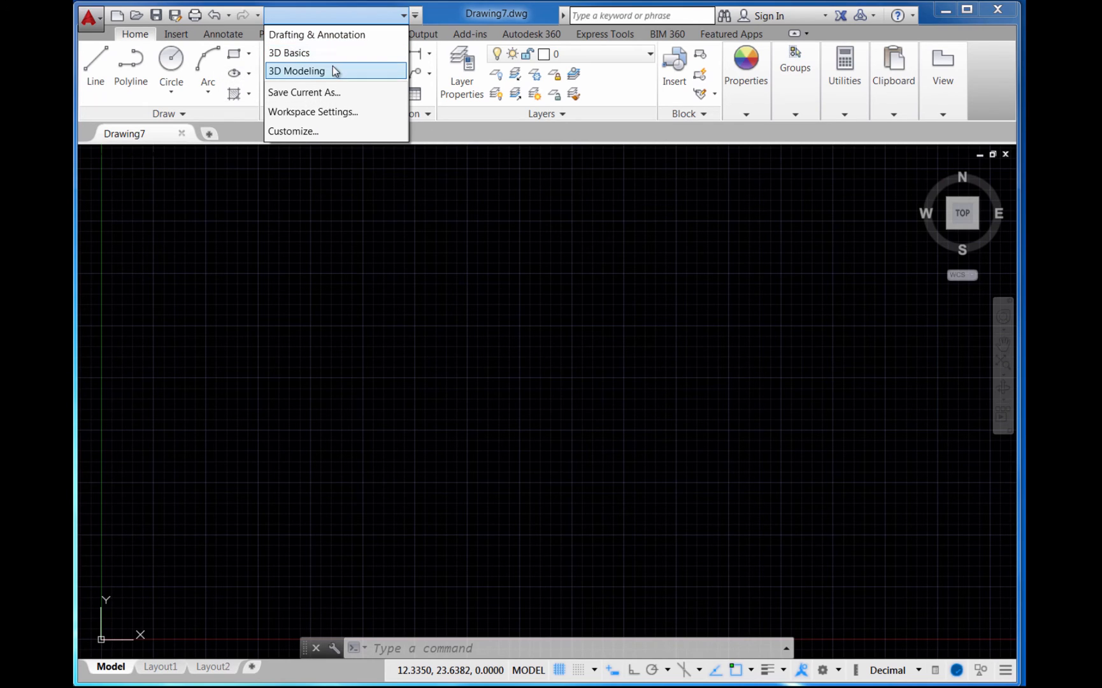
{"action": "mouse_move", "coordinate": [317, 34]}
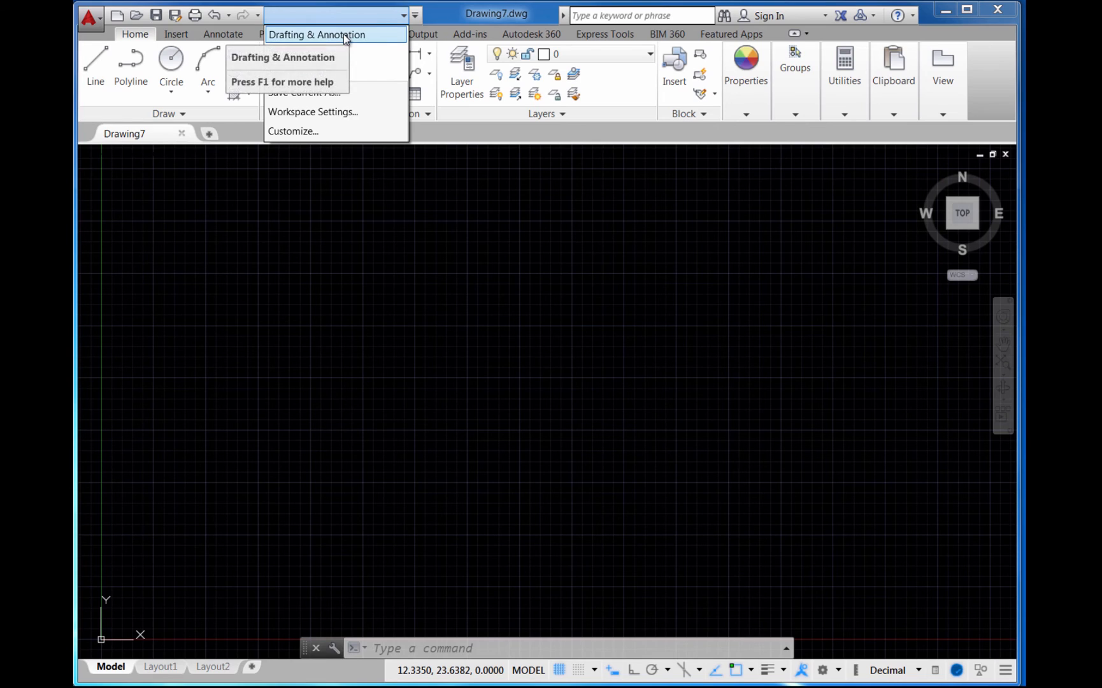
{"action": "left_click", "coordinate": [316, 34]}
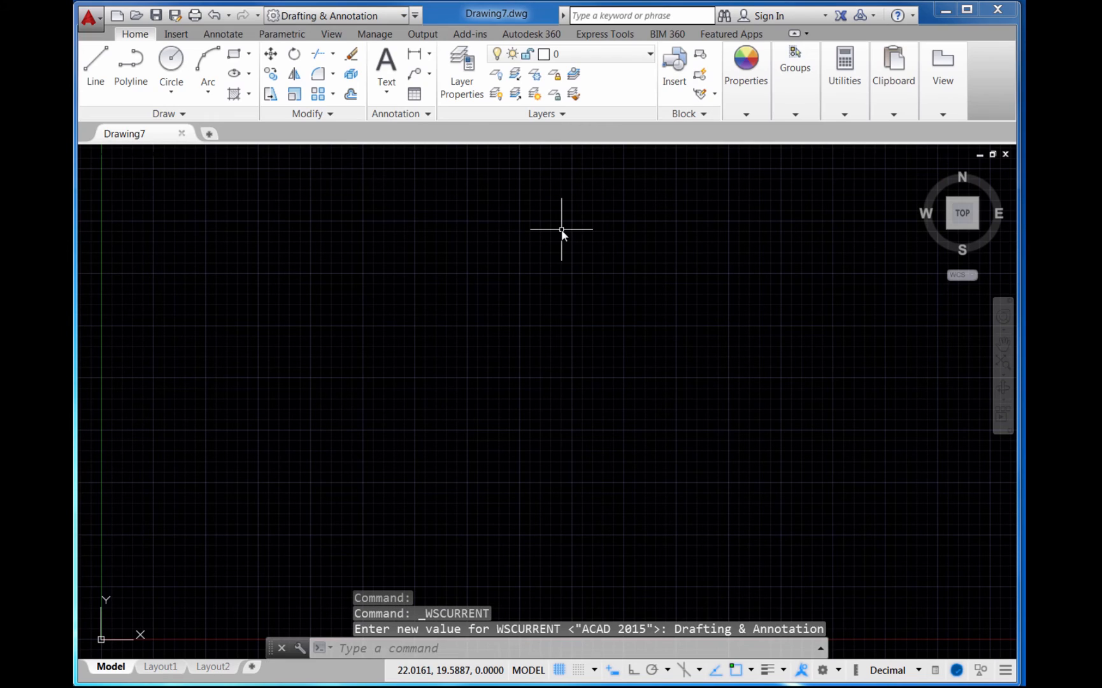
{"action": "mouse_move", "coordinate": [549, 199]}
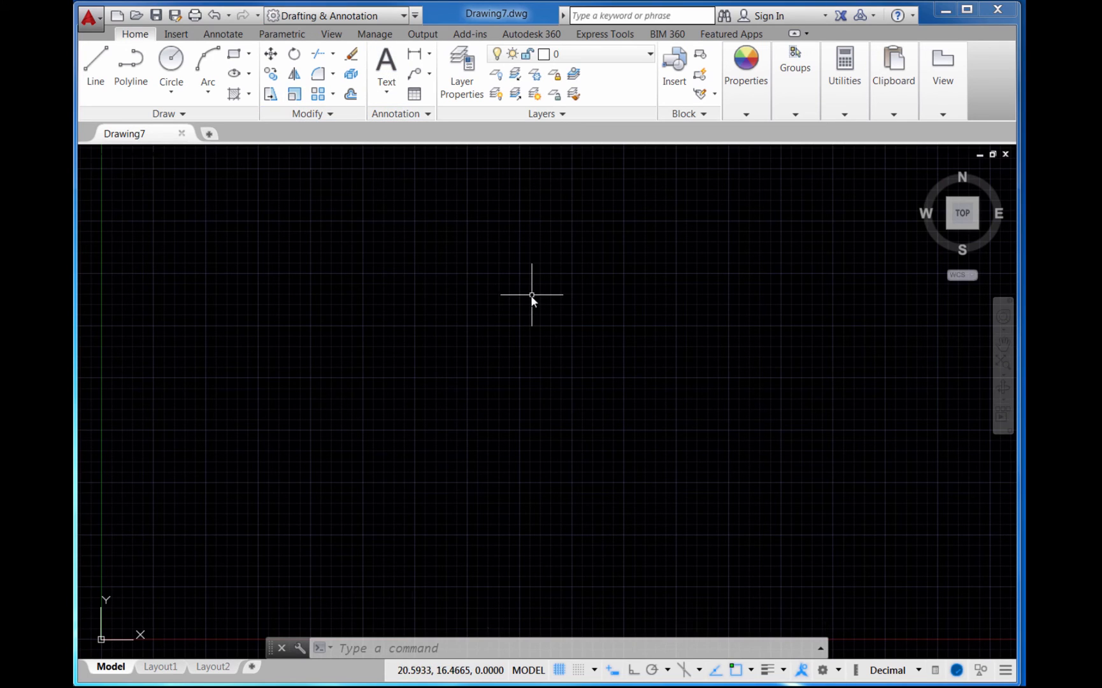
{"action": "mouse_move", "coordinate": [369, 282]}
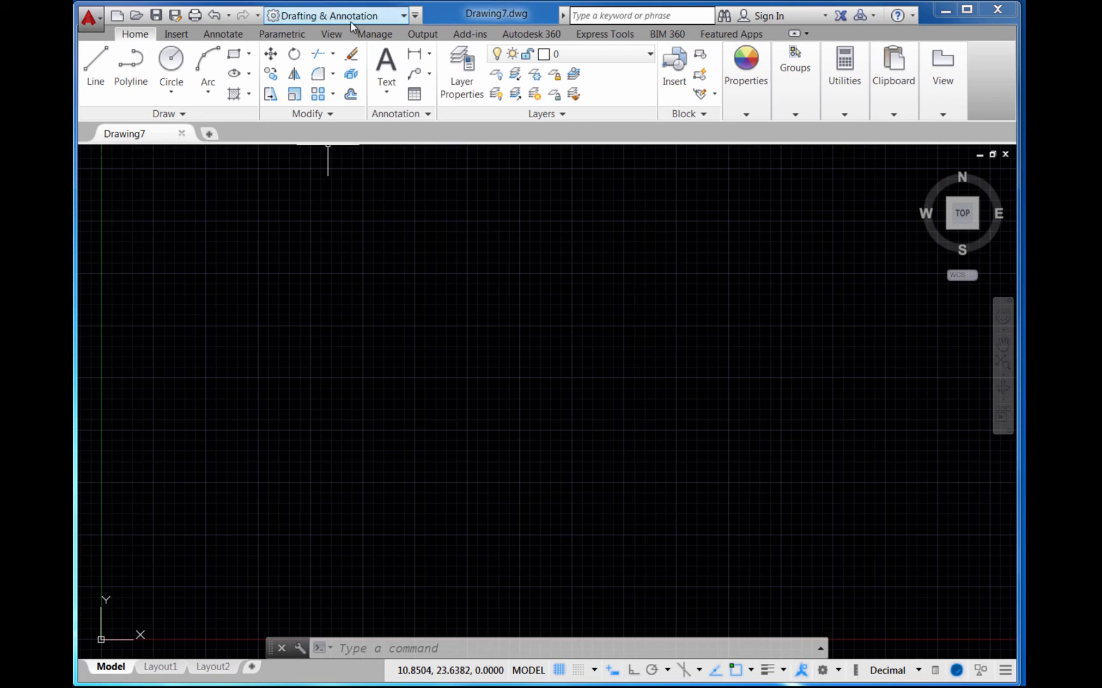
{"action": "mouse_move", "coordinate": [335, 15]}
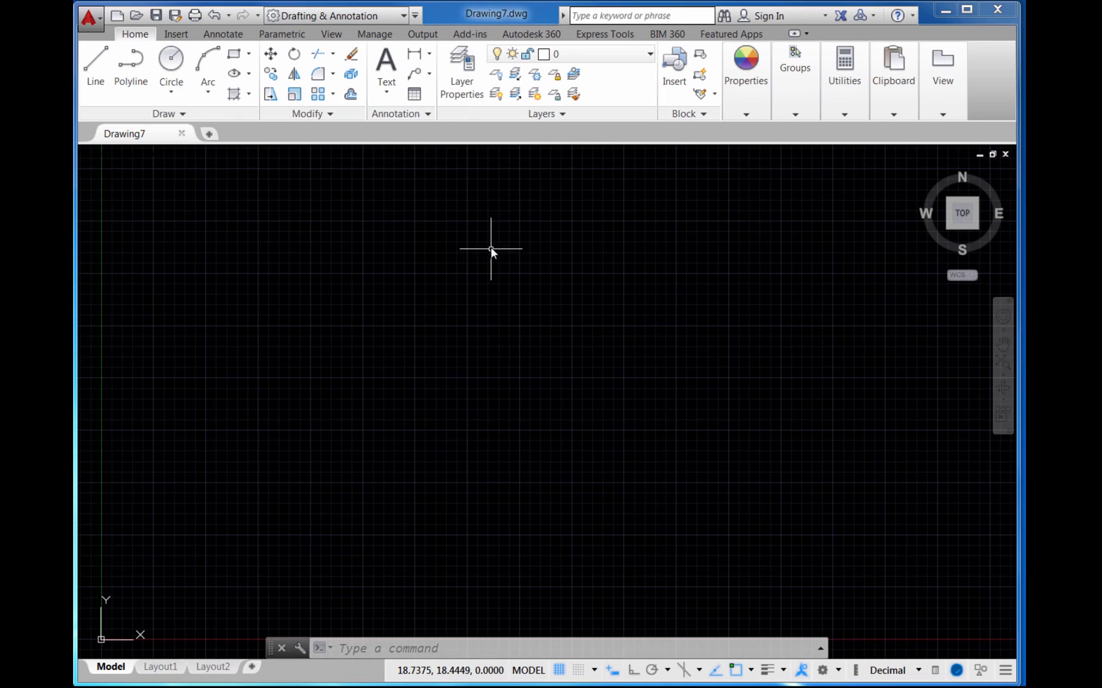
{"action": "mouse_move", "coordinate": [447, 147]}
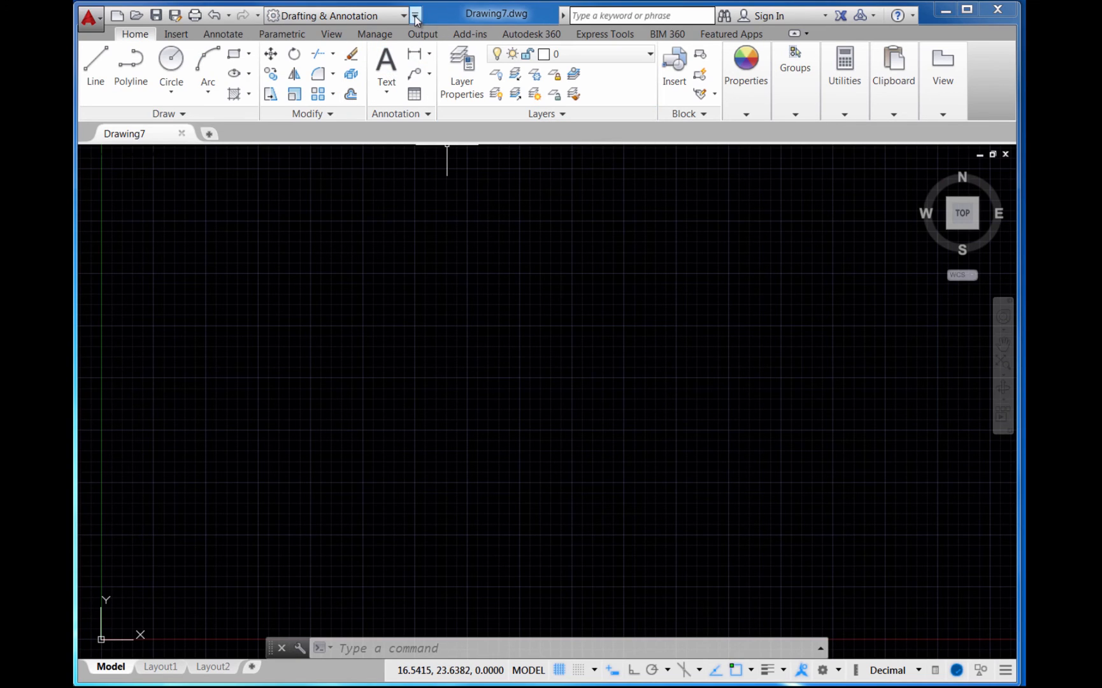
Add Match Properties to the Quick Access Toolbar and show the classic menu bar
{"action": "left_click", "coordinate": [414, 16]}
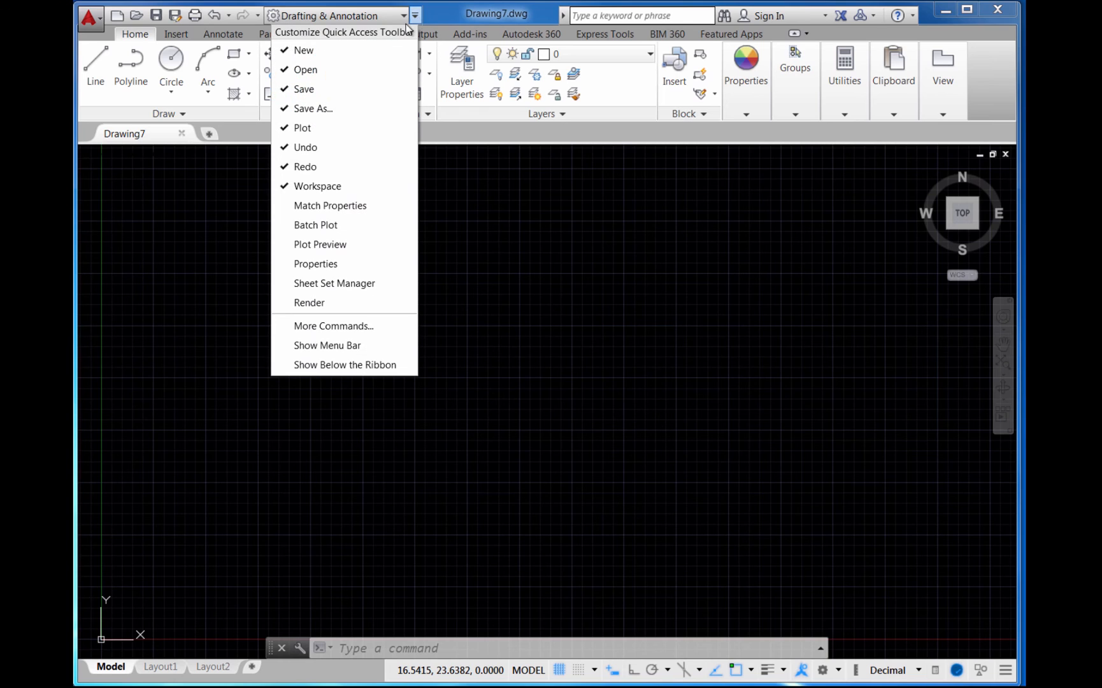
{"action": "mouse_move", "coordinate": [339, 205]}
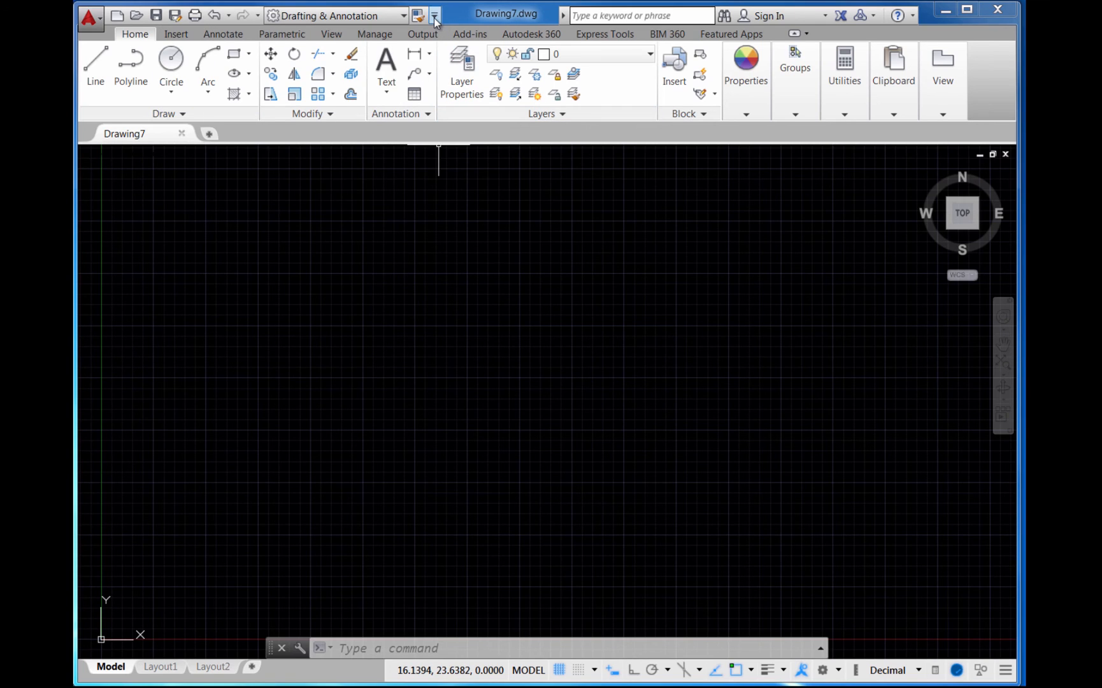
{"action": "left_click", "coordinate": [435, 15]}
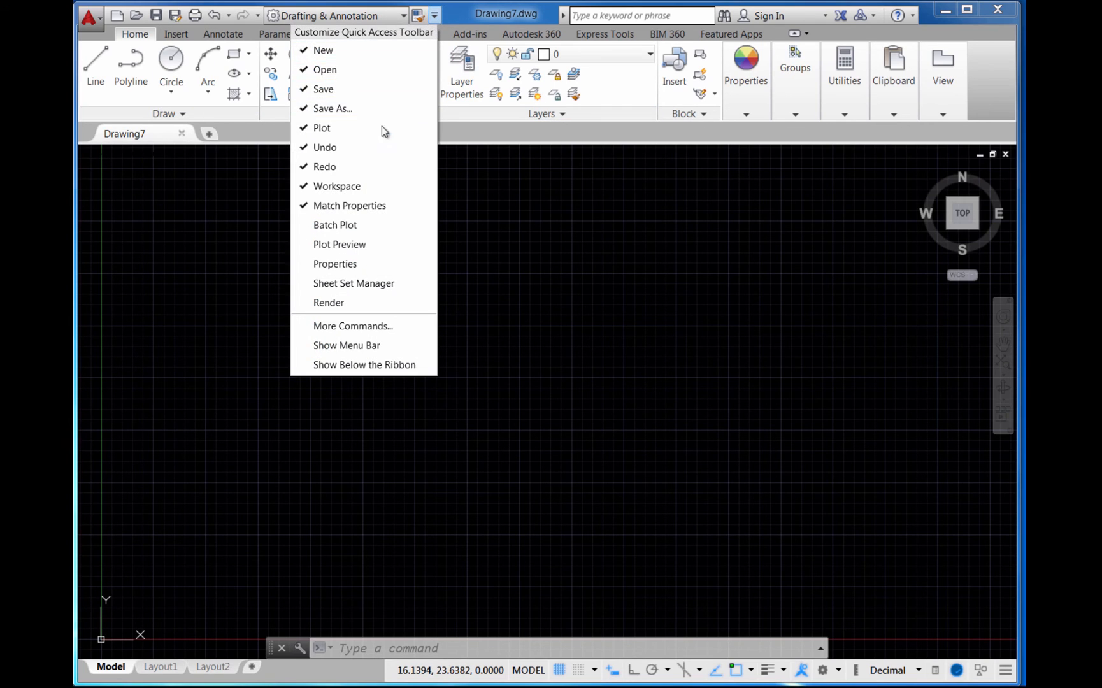
{"action": "mouse_move", "coordinate": [345, 345]}
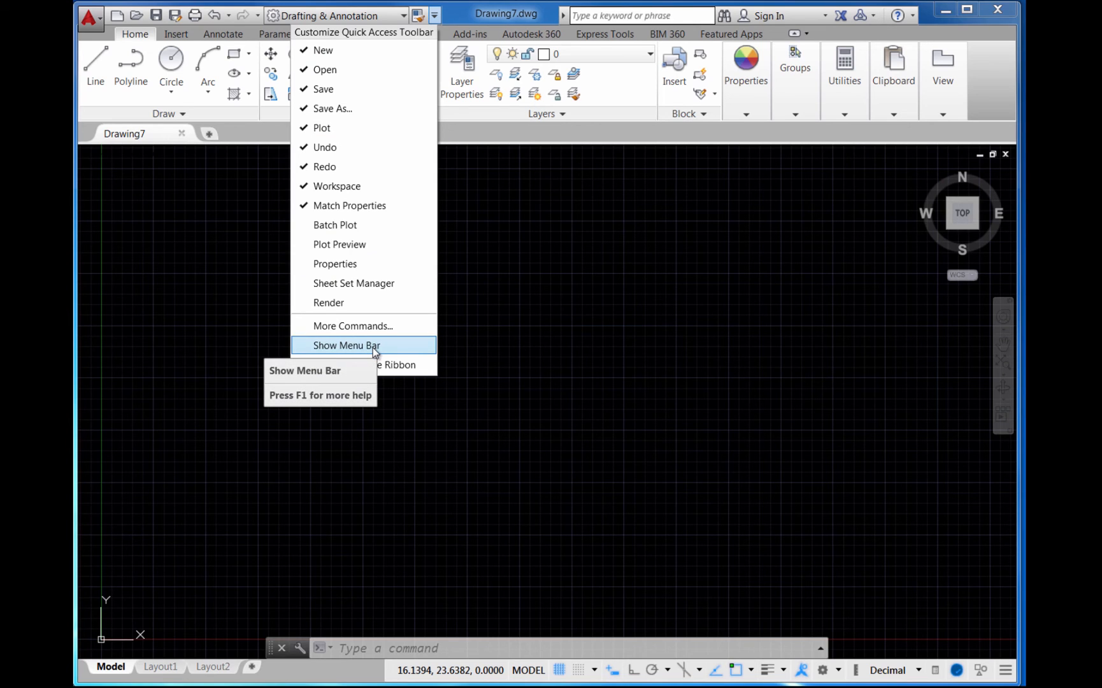
{"action": "left_click", "coordinate": [346, 346]}
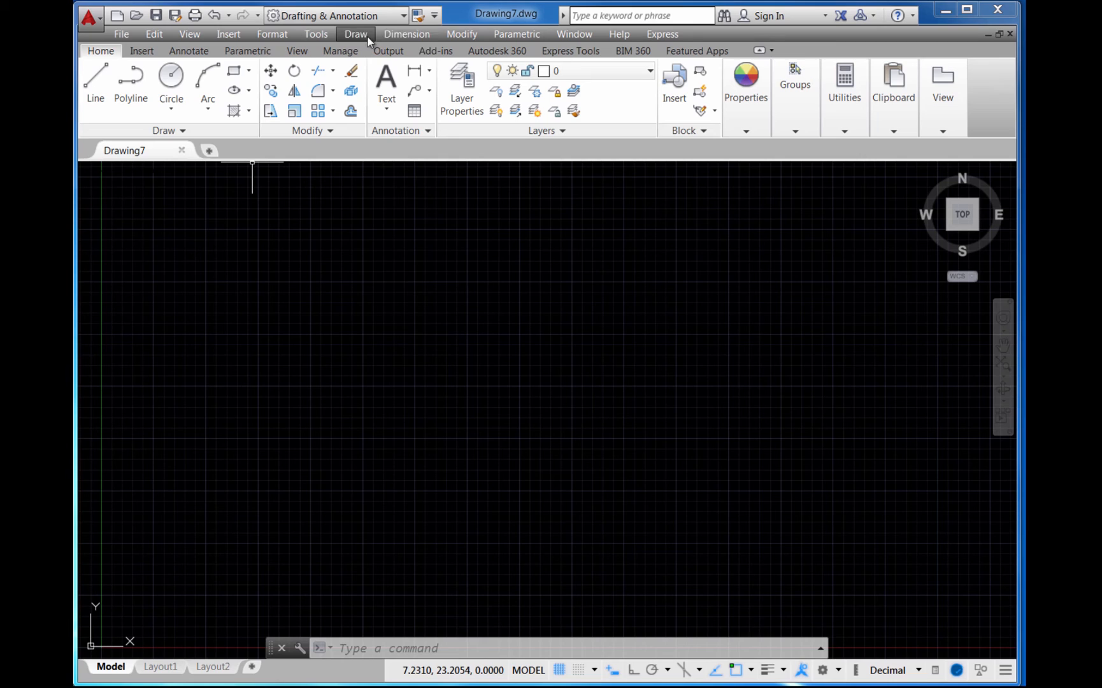
{"action": "mouse_move", "coordinate": [228, 33]}
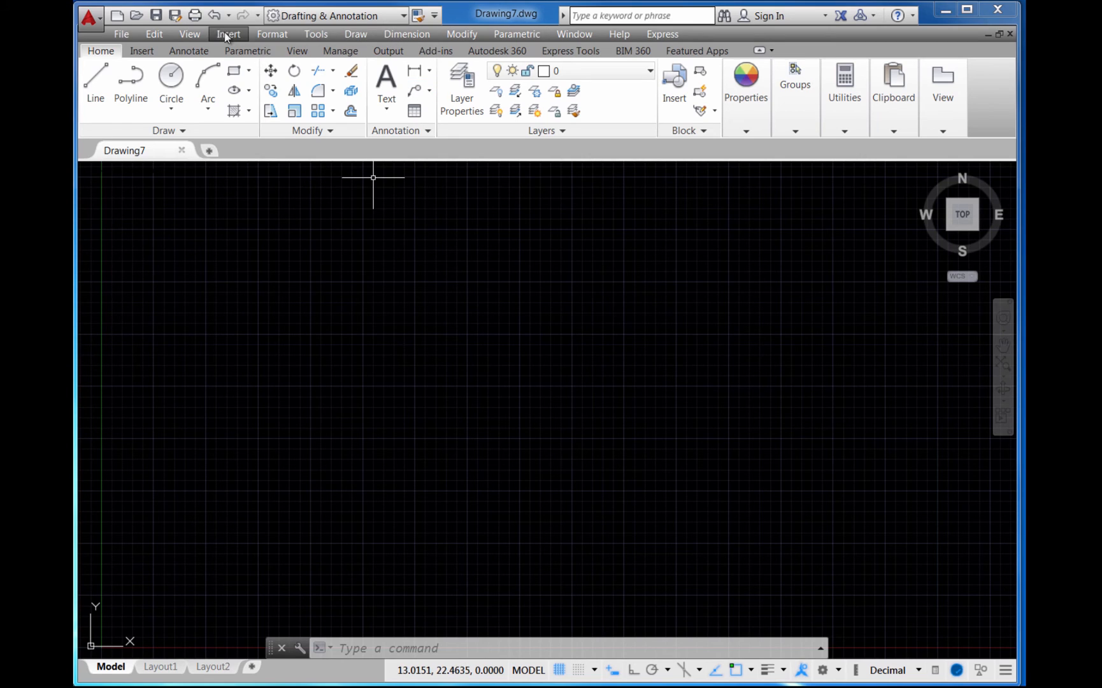
{"action": "mouse_move", "coordinate": [436, 176]}
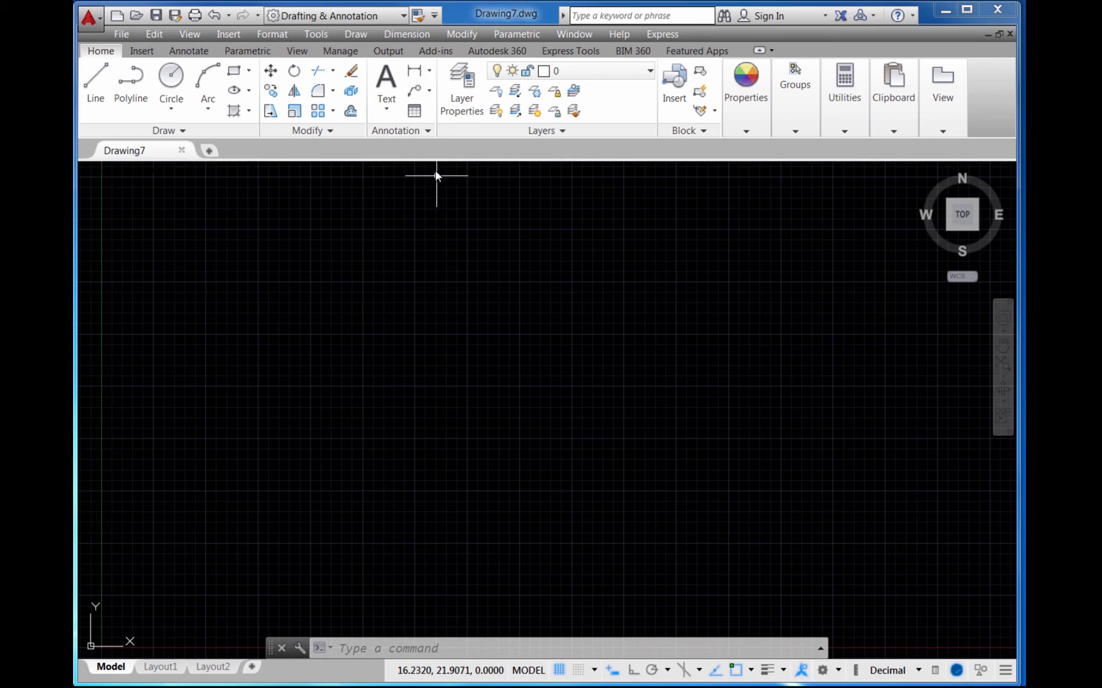
{"action": "mouse_move", "coordinate": [441, 243]}
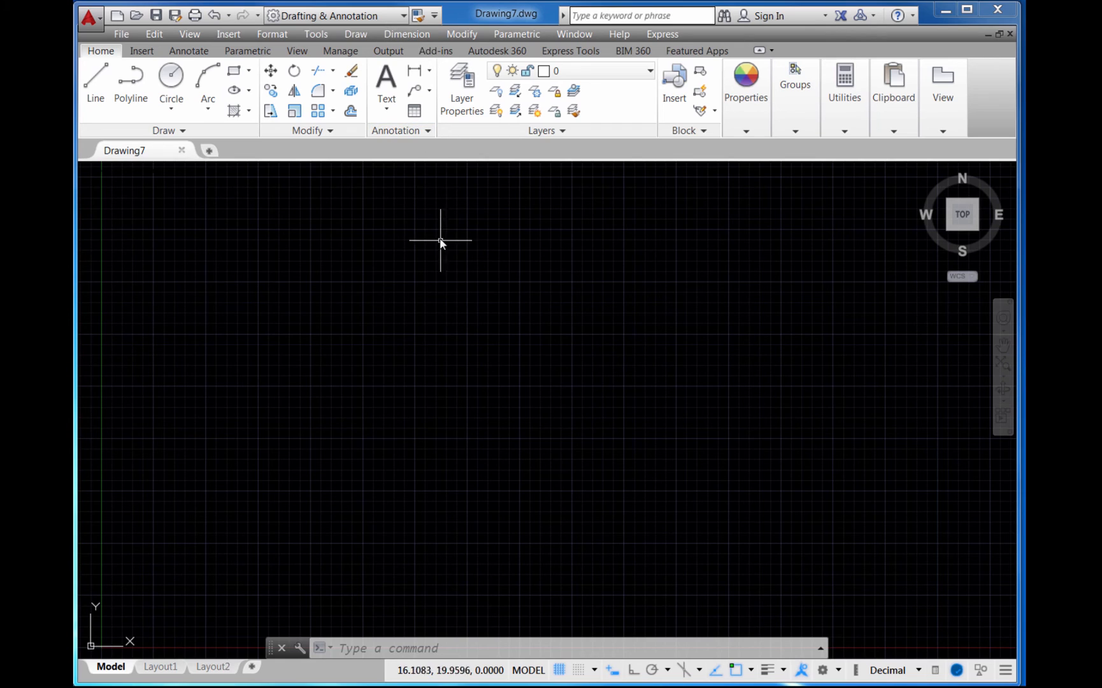
{"action": "mouse_move", "coordinate": [418, 619]}
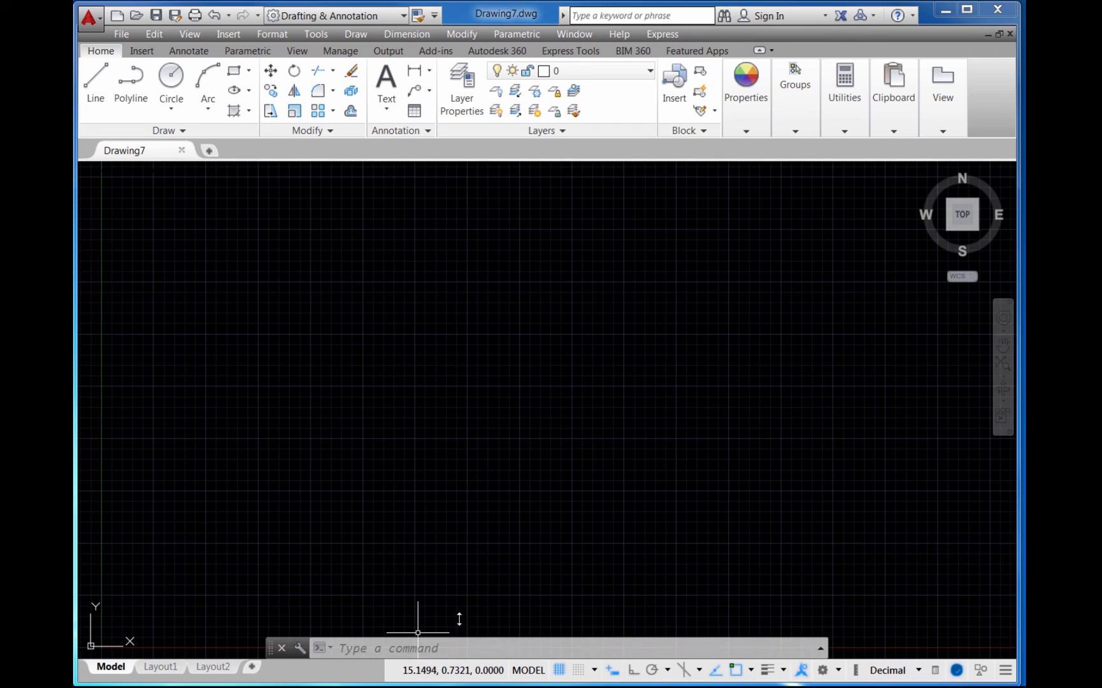
{"action": "mouse_move", "coordinate": [468, 508]}
{"action": "type", "text": "MENUBAR"}
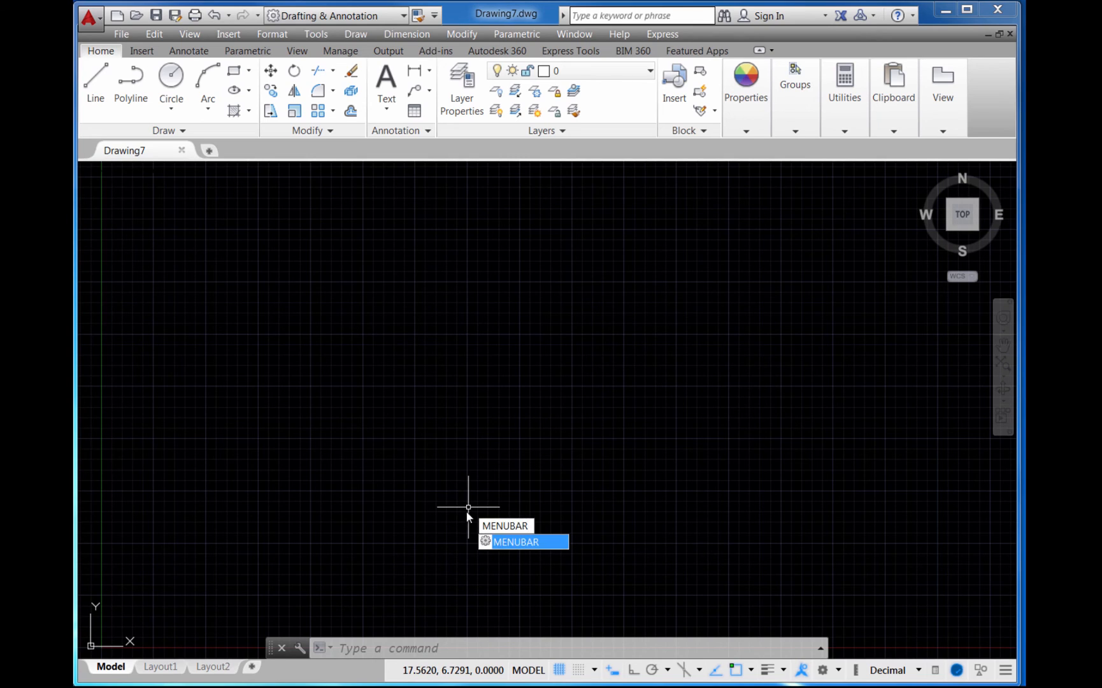
{"action": "left_click", "coordinate": [516, 542]}
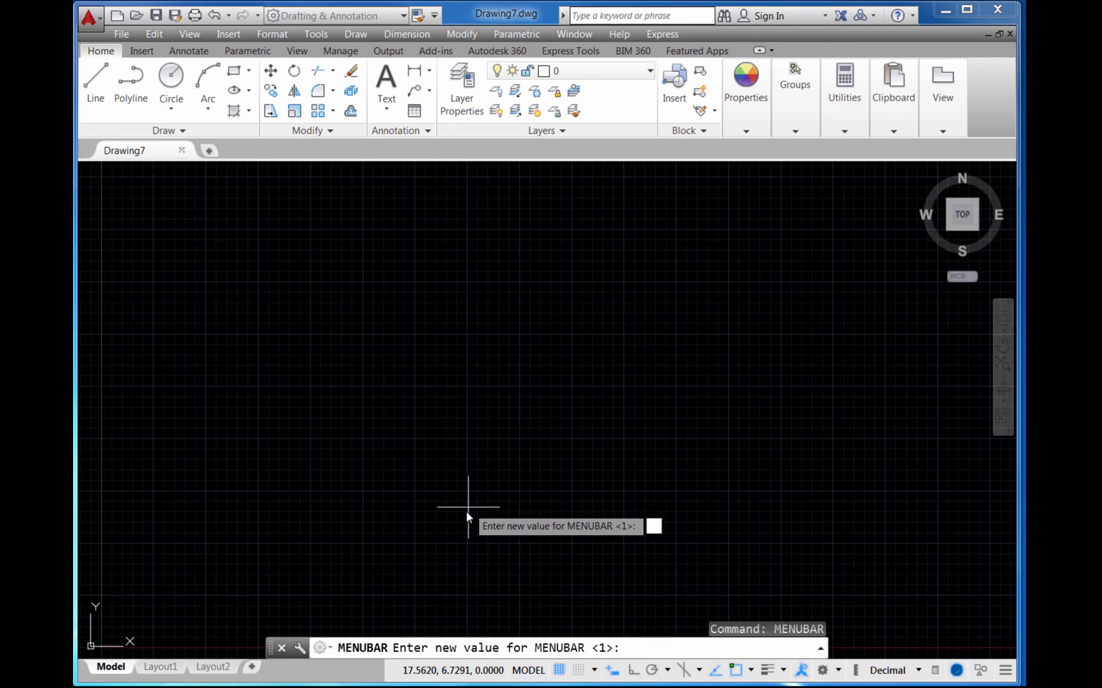
{"action": "type", "text": "1"}
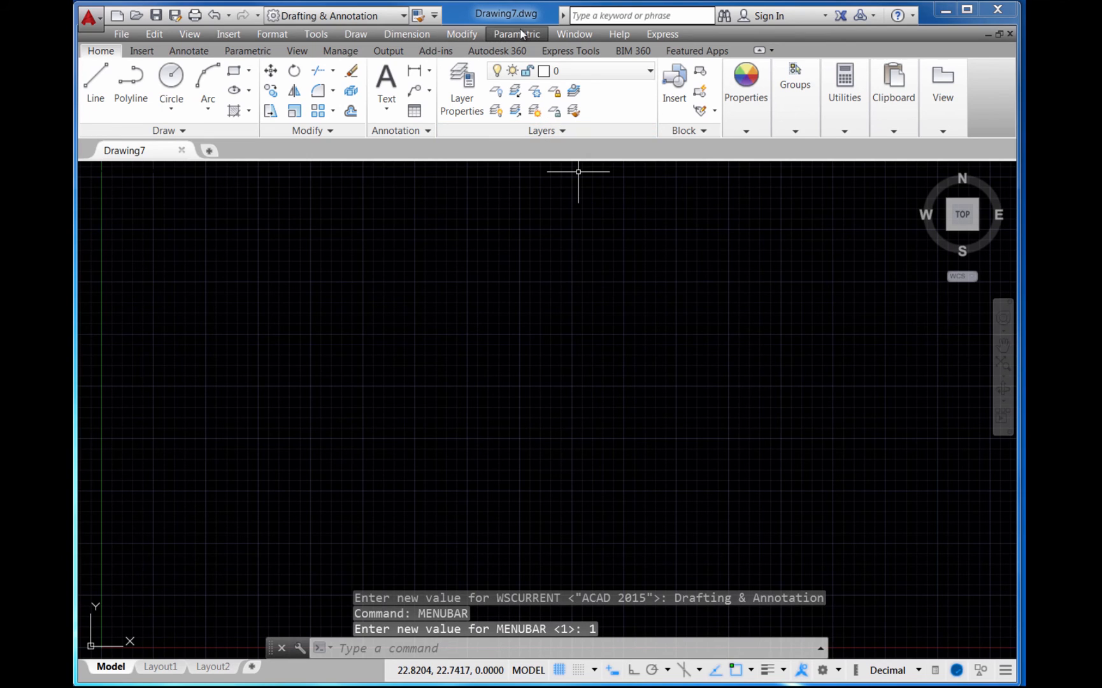
{"action": "mouse_move", "coordinate": [587, 300]}
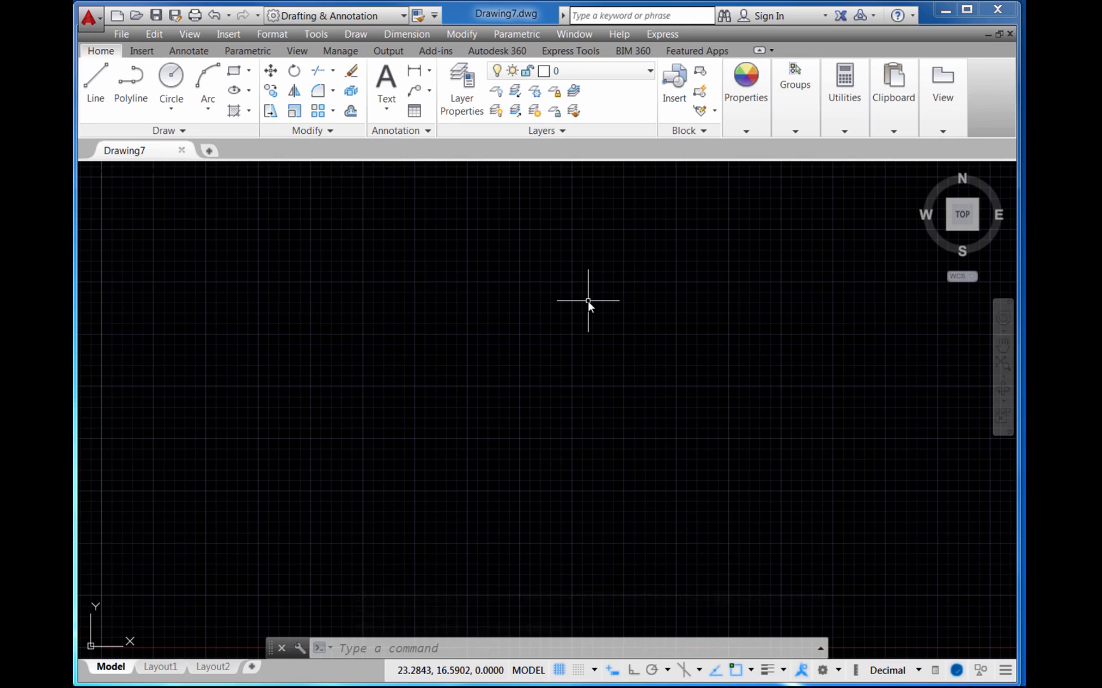
{"action": "mouse_move", "coordinate": [456, 302]}
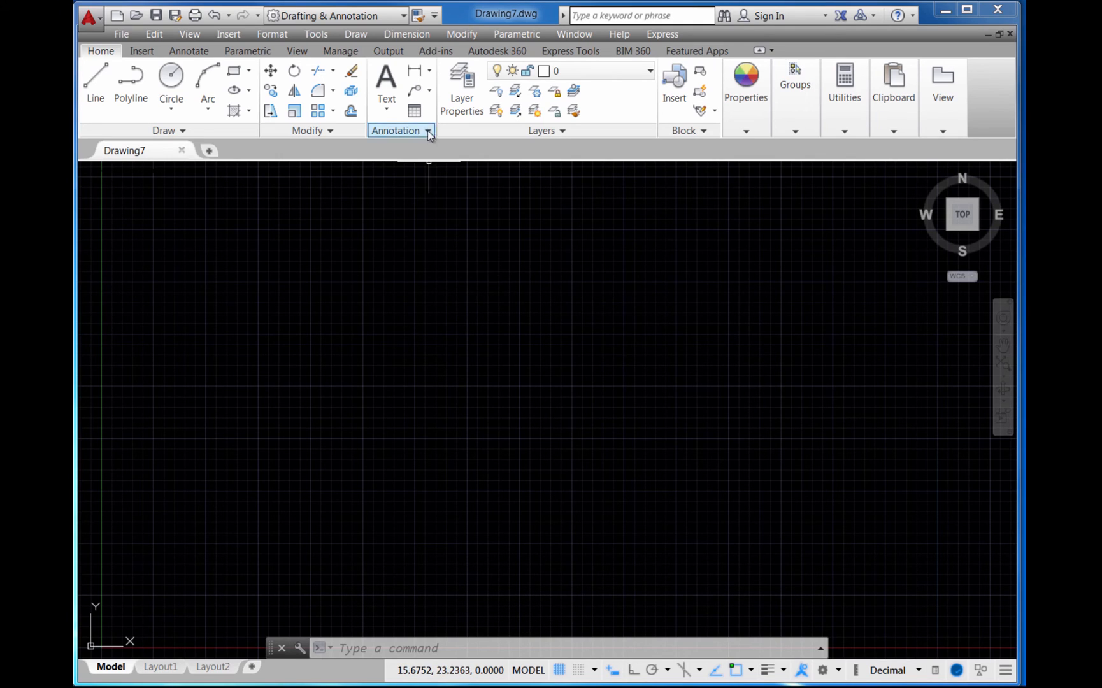
{"action": "mouse_move", "coordinate": [336, 15]}
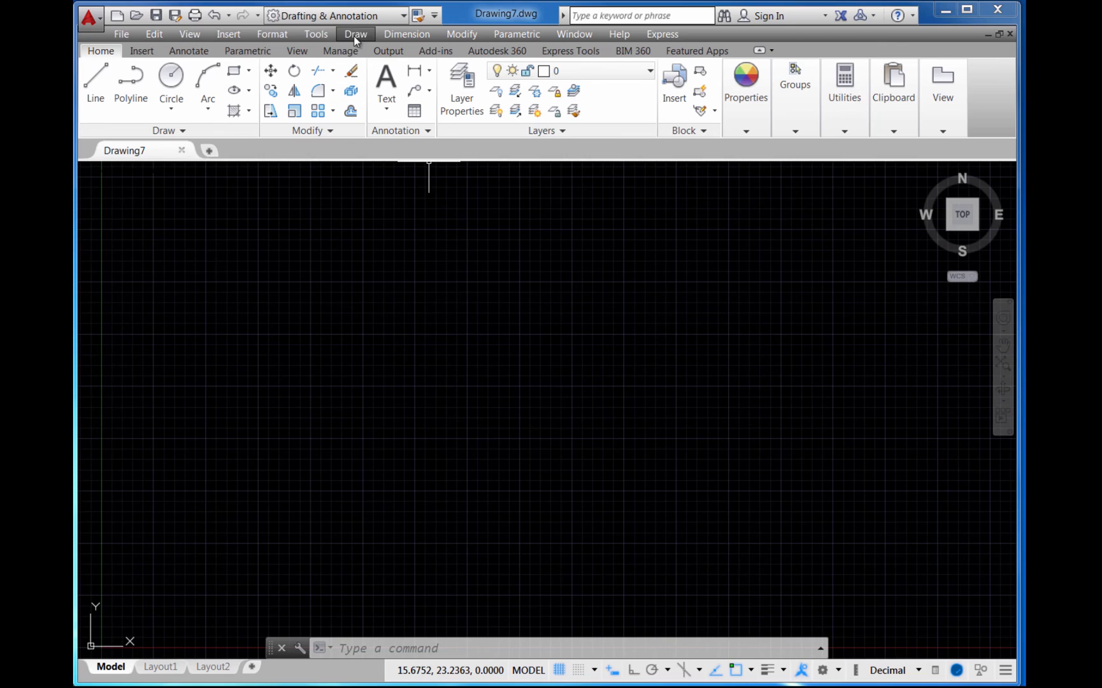
{"action": "mouse_move", "coordinate": [490, 297]}
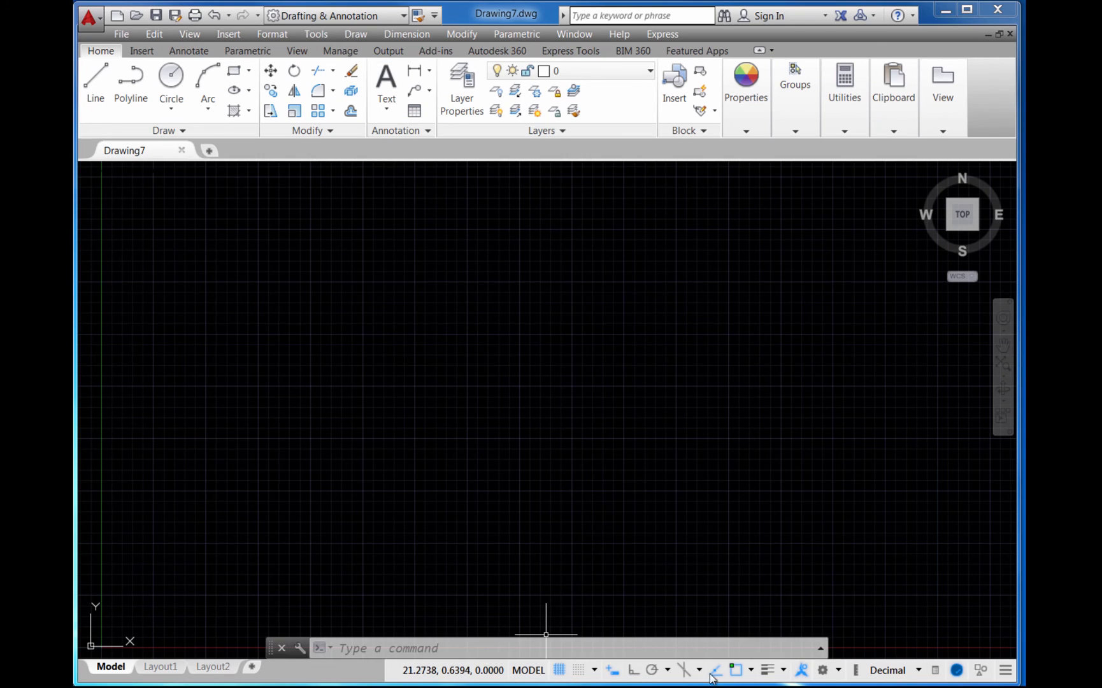
{"action": "mouse_move", "coordinate": [613, 670]}
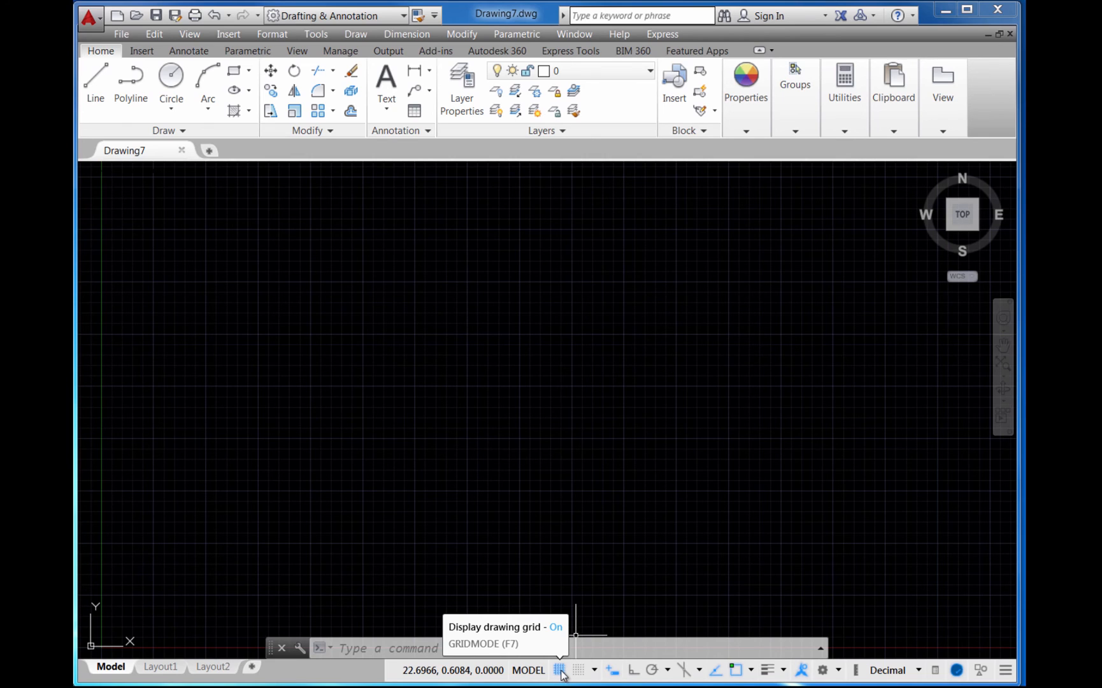
{"action": "left_click", "coordinate": [560, 669]}
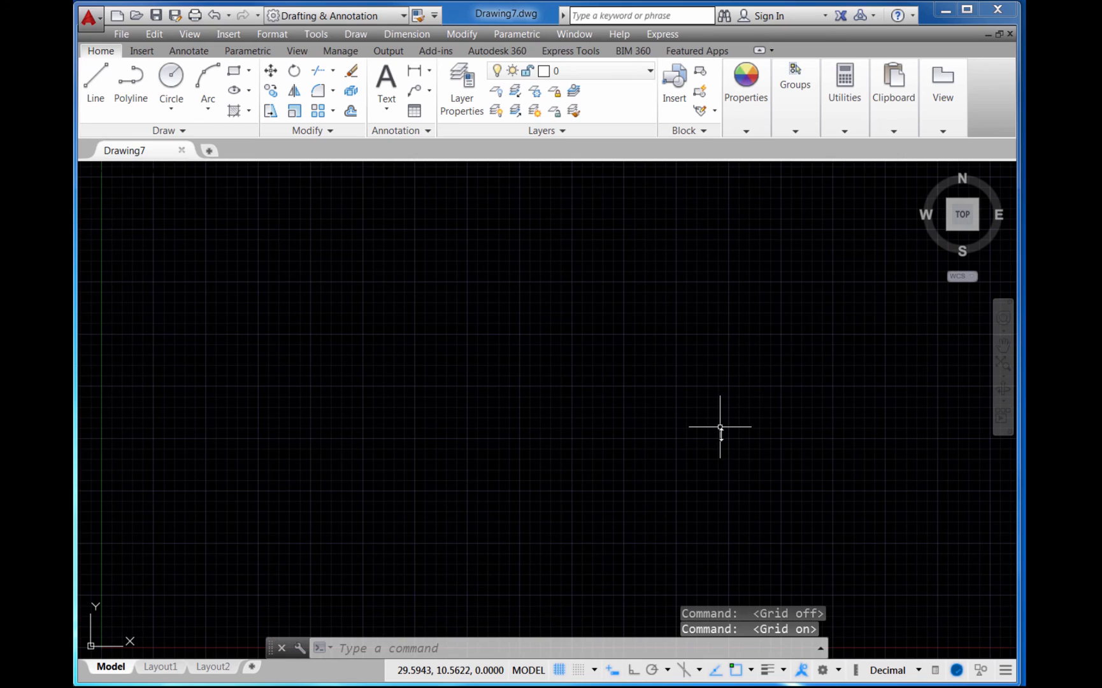
{"action": "mouse_move", "coordinate": [585, 575]}
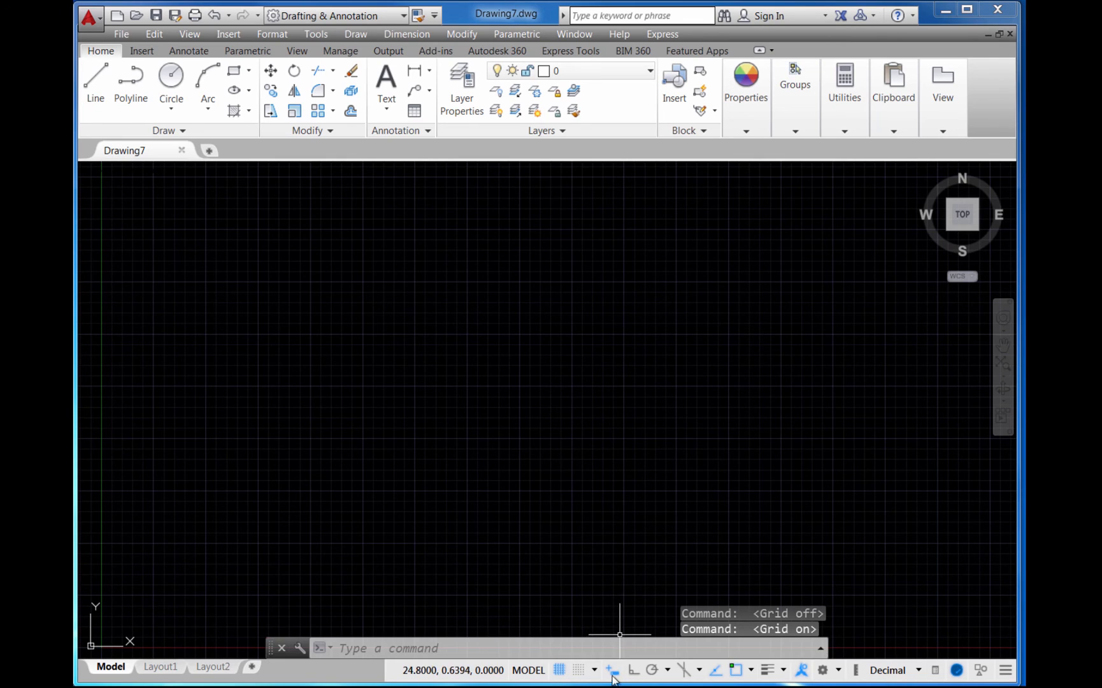
{"action": "mouse_move", "coordinate": [612, 670]}
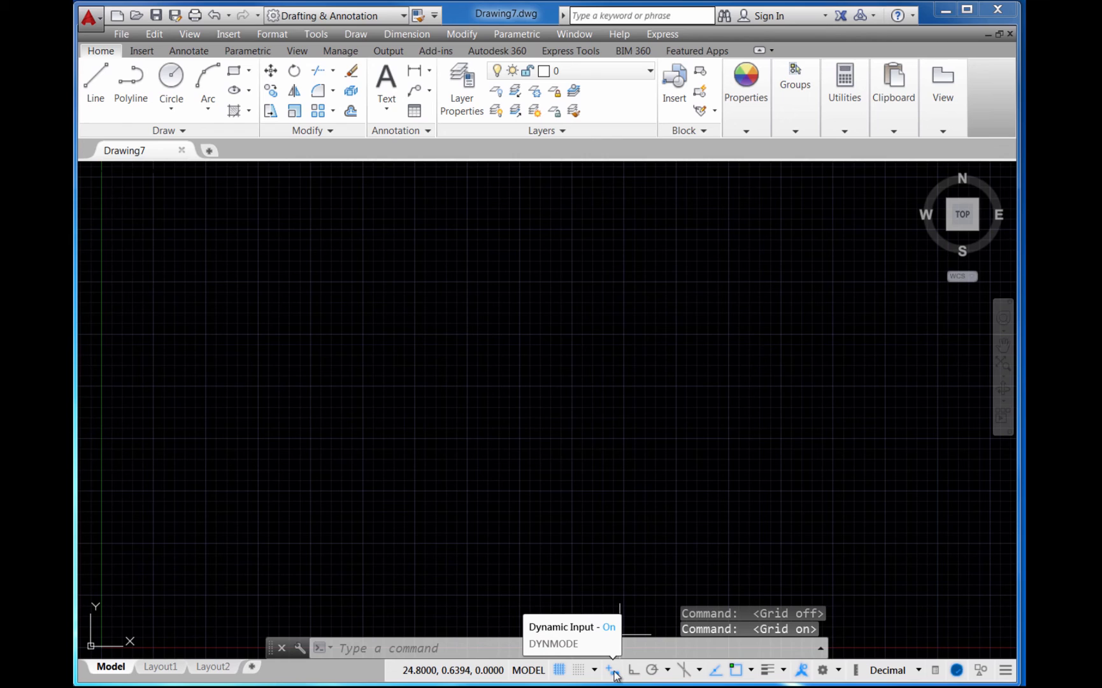
{"action": "mouse_move", "coordinate": [635, 673]}
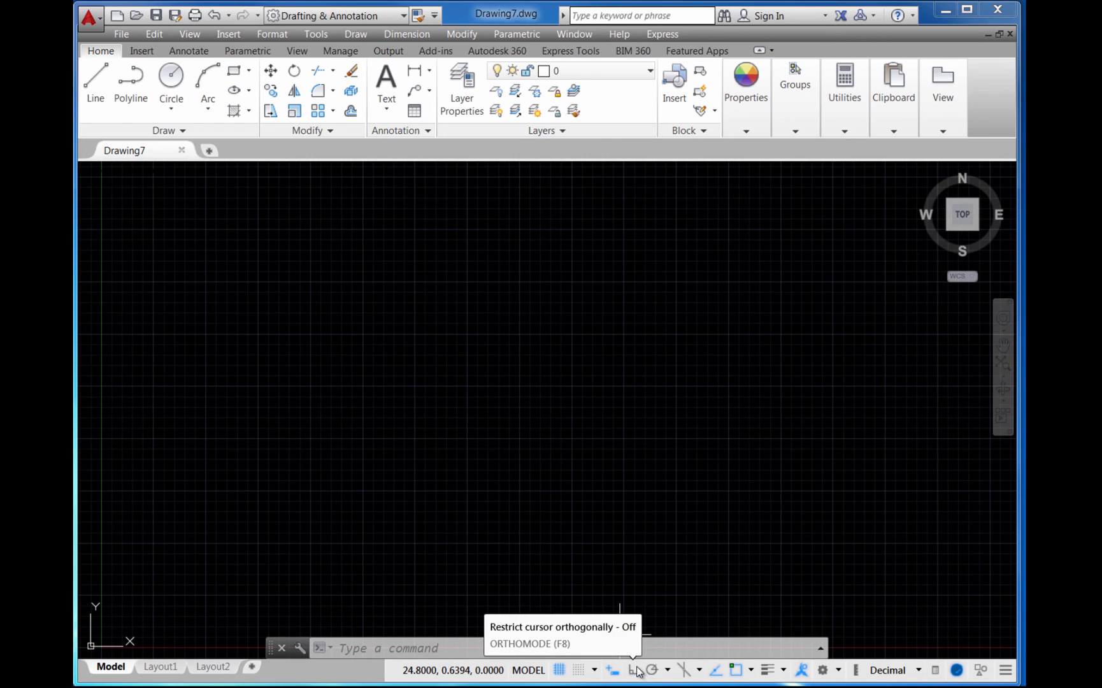
{"action": "left_click", "coordinate": [632, 670]}
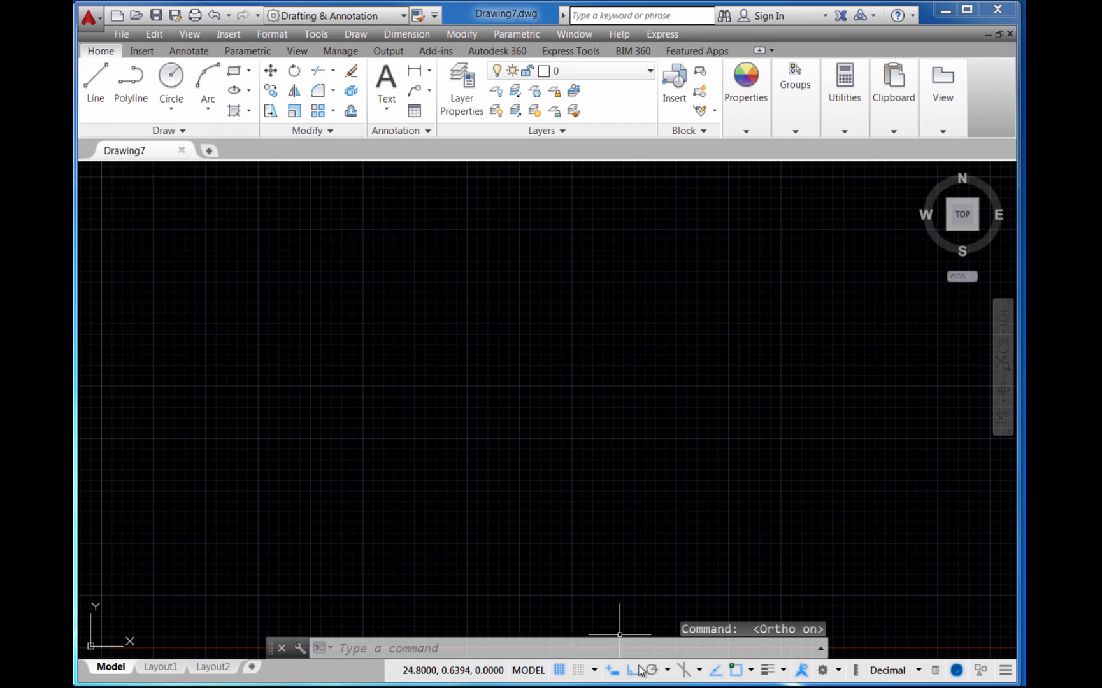
{"action": "mouse_move", "coordinate": [632, 669]}
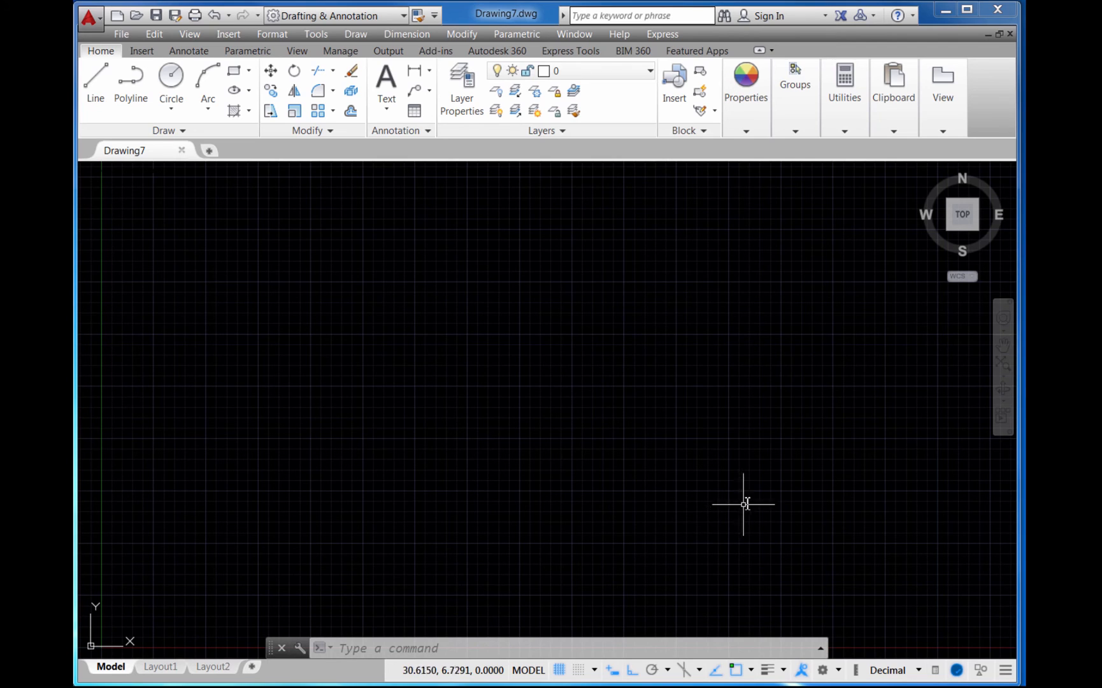
{"action": "mouse_move", "coordinate": [756, 467]}
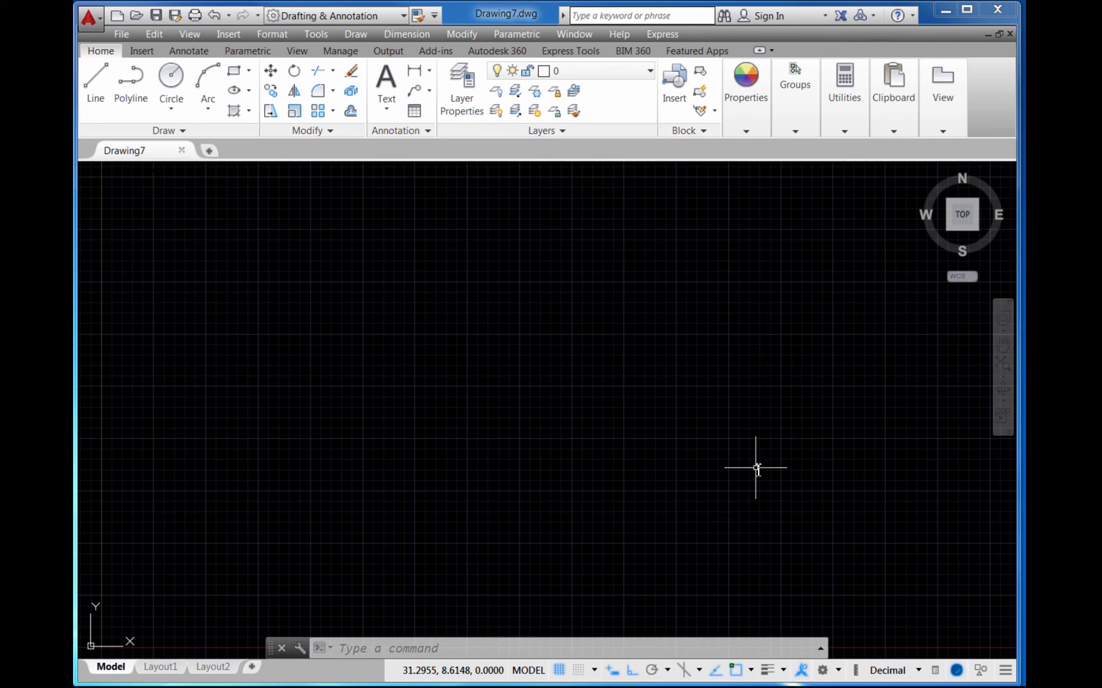
{"action": "mouse_move", "coordinate": [617, 636]}
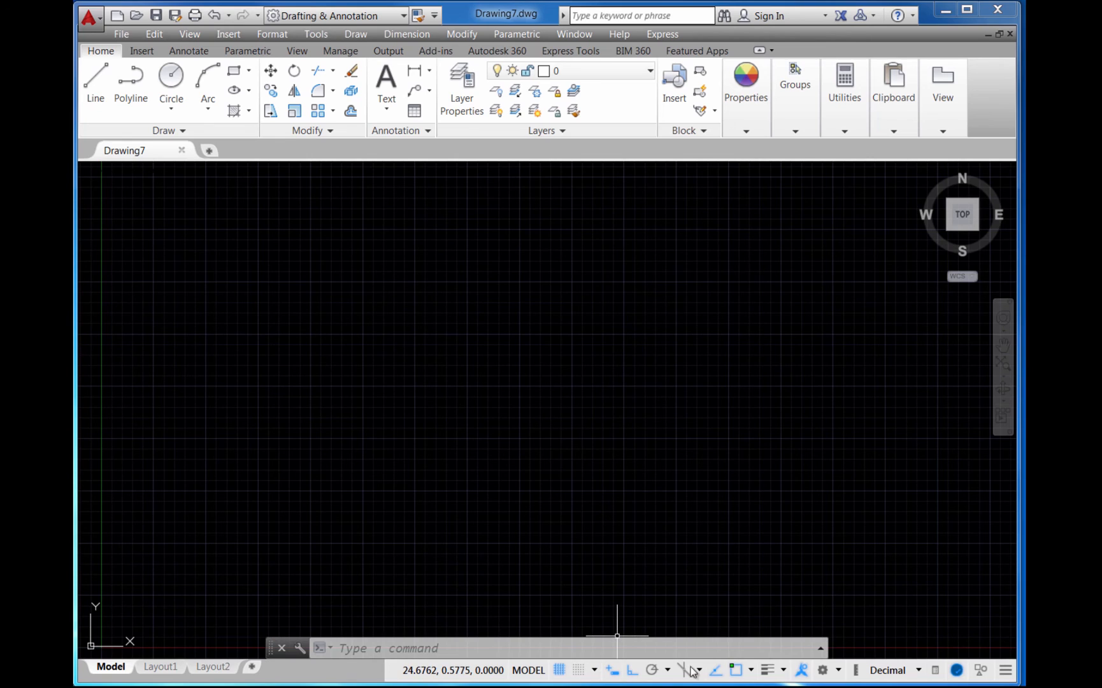
{"action": "mouse_move", "coordinate": [1007, 673]}
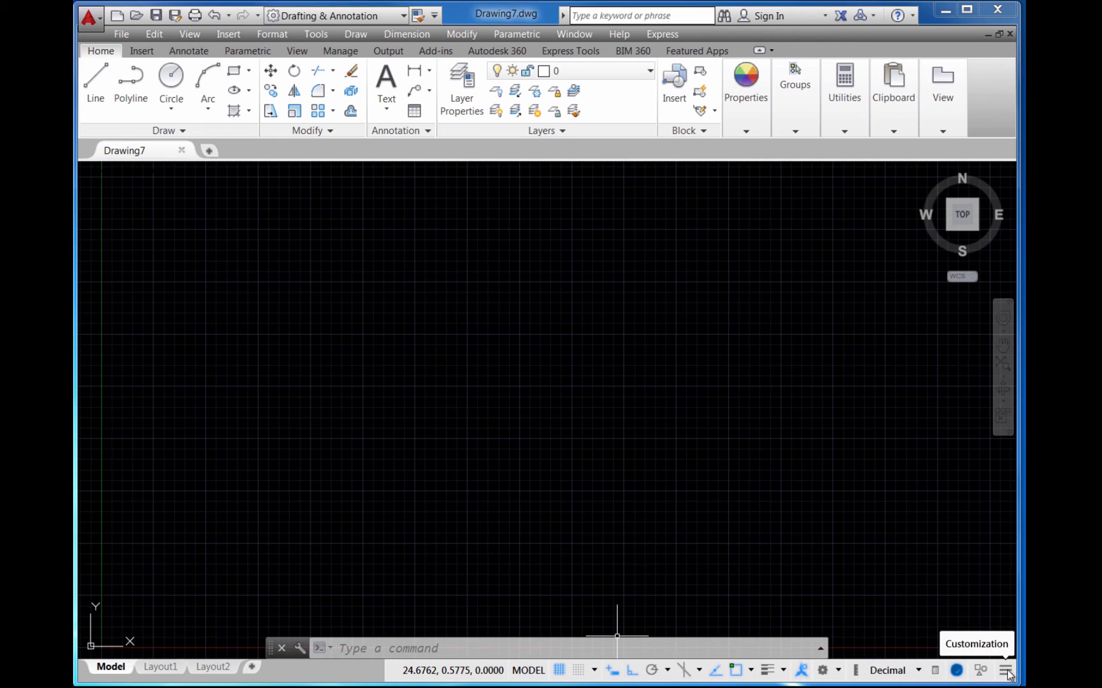
Toggle the Coordinates readout from the status bar's customization list
{"action": "left_click", "coordinate": [1007, 670]}
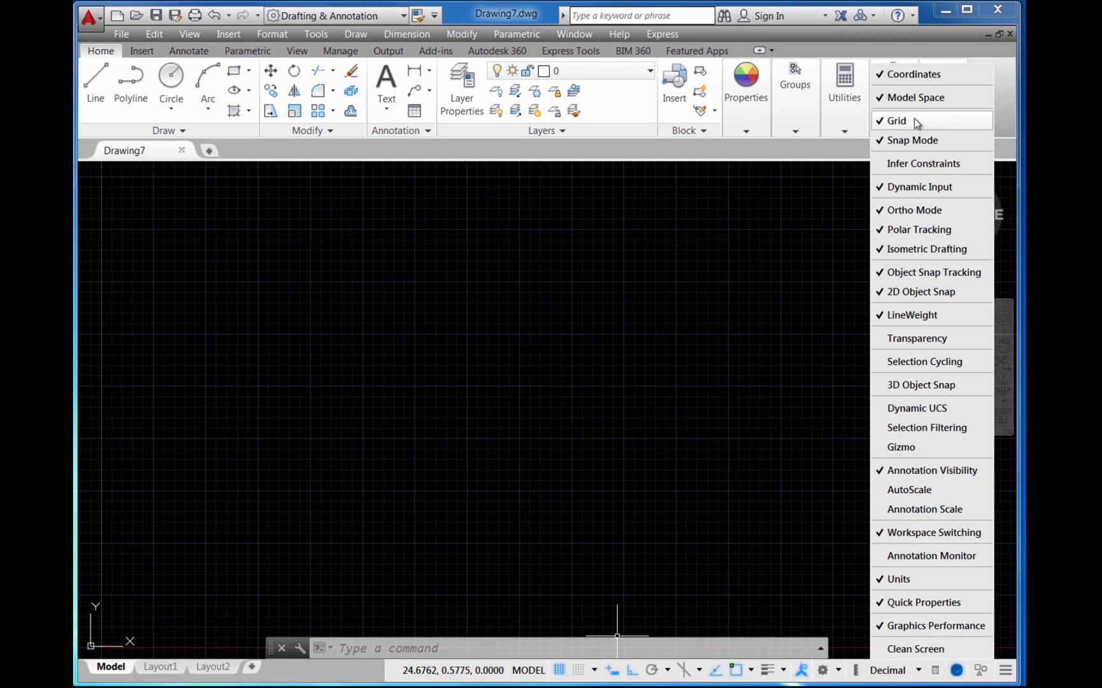
{"action": "mouse_move", "coordinate": [793, 421]}
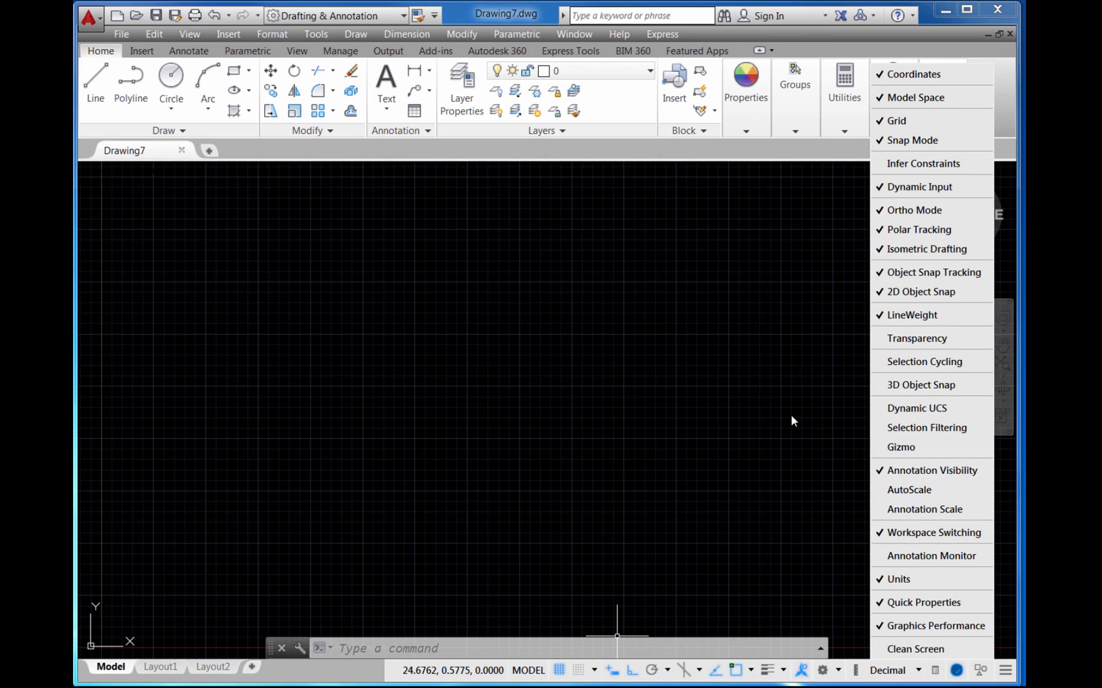
{"action": "mouse_move", "coordinate": [770, 395]}
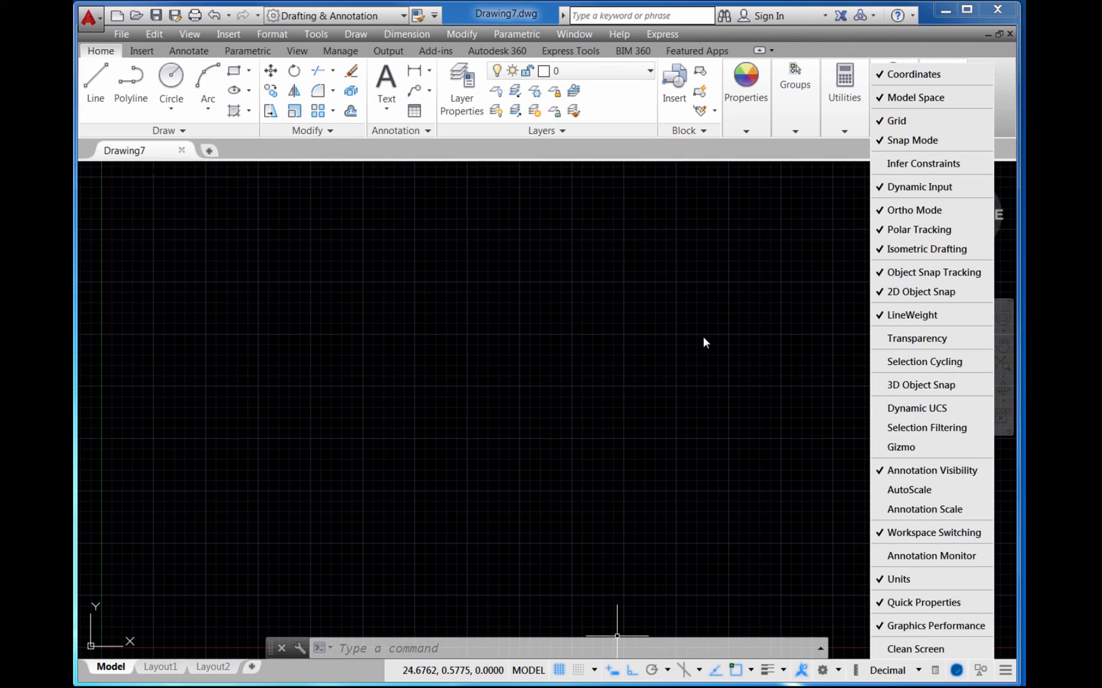
{"action": "mouse_move", "coordinate": [725, 344]}
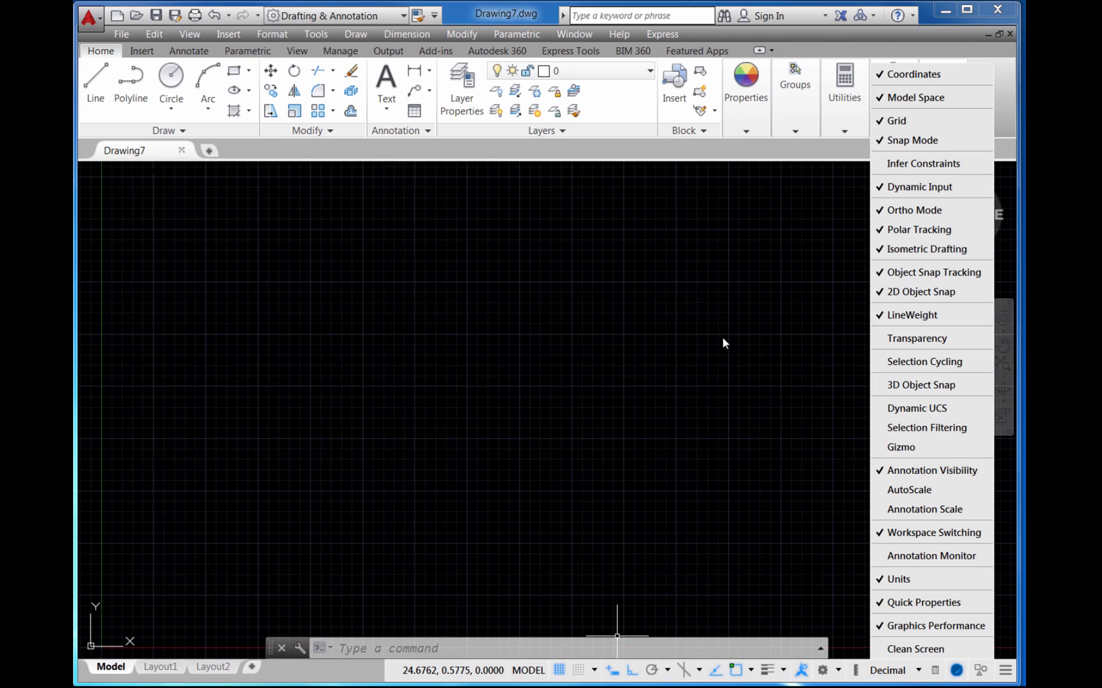
{"action": "mouse_move", "coordinate": [708, 314]}
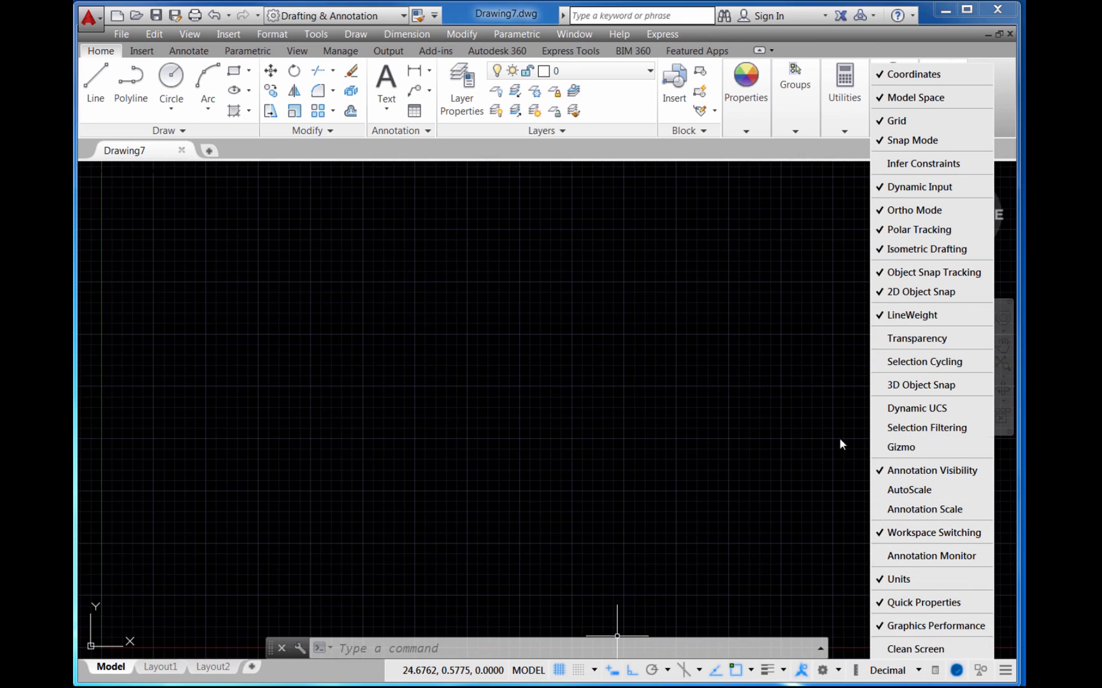
{"action": "mouse_move", "coordinate": [790, 415]}
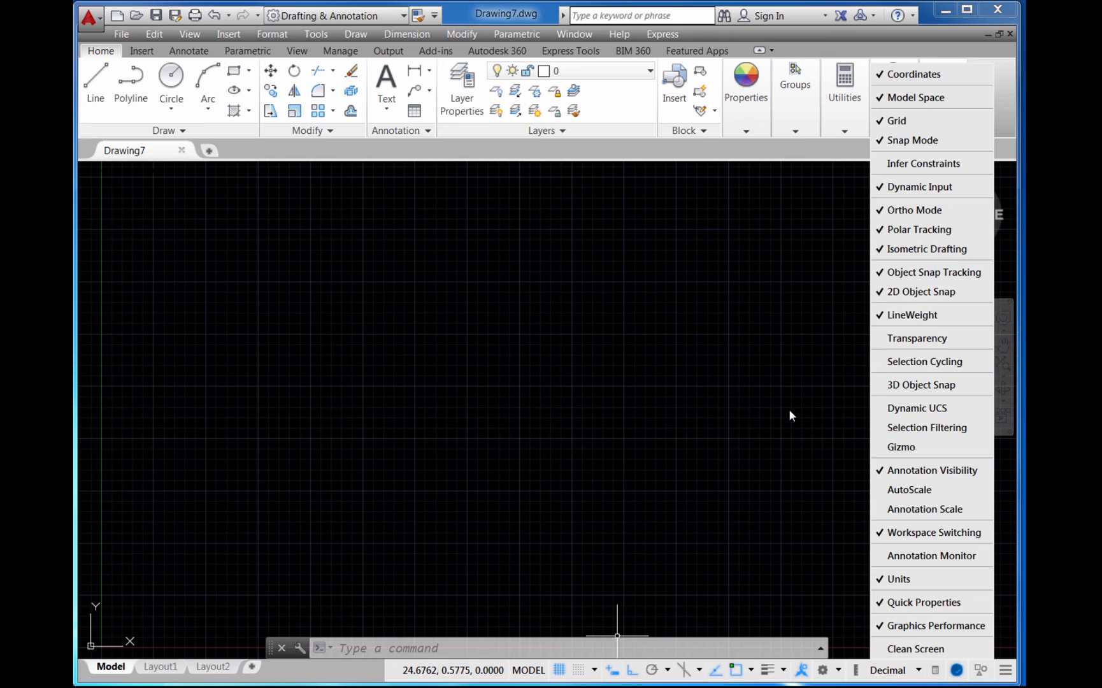
{"action": "mouse_move", "coordinate": [900, 447]}
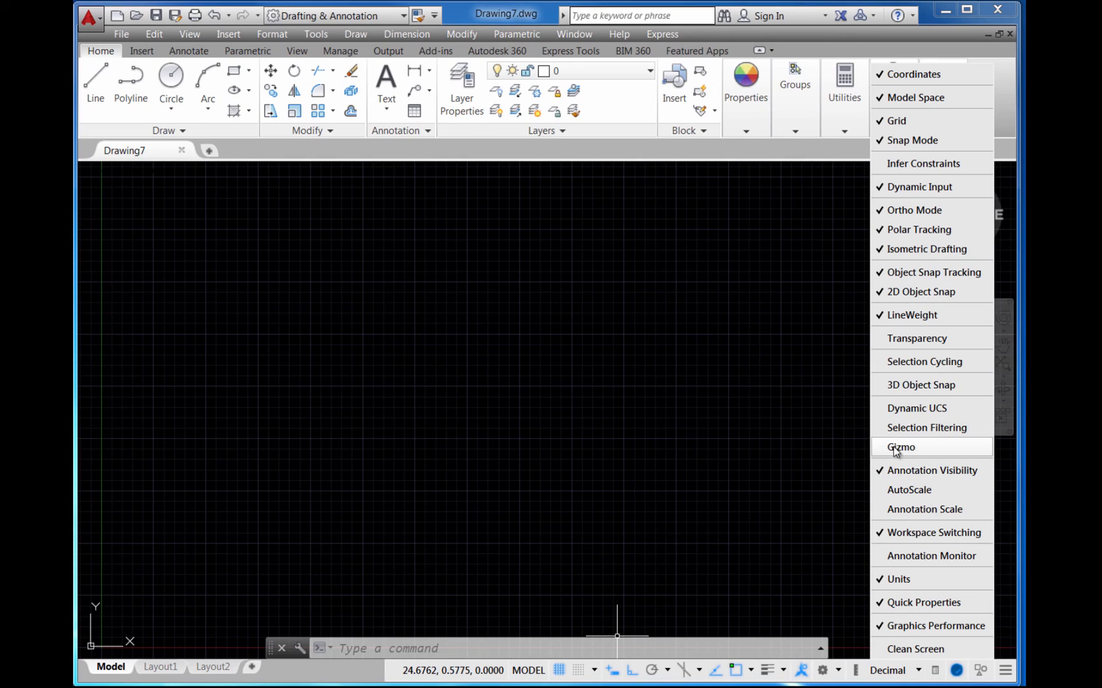
{"action": "mouse_move", "coordinate": [915, 73]}
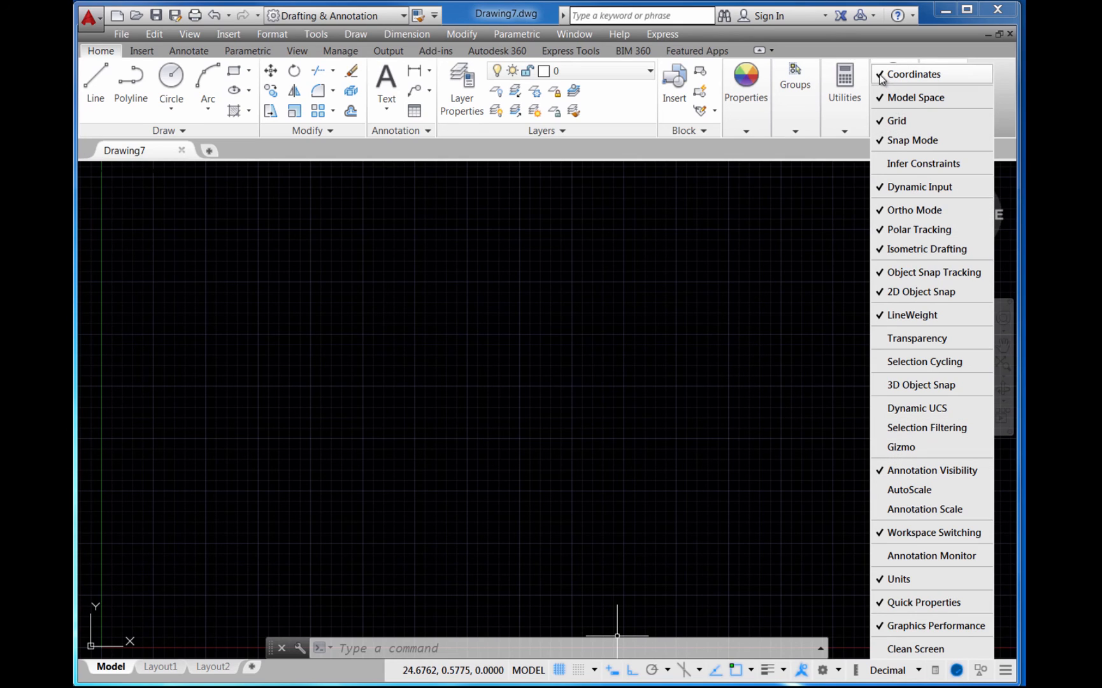
{"action": "mouse_move", "coordinate": [897, 121]}
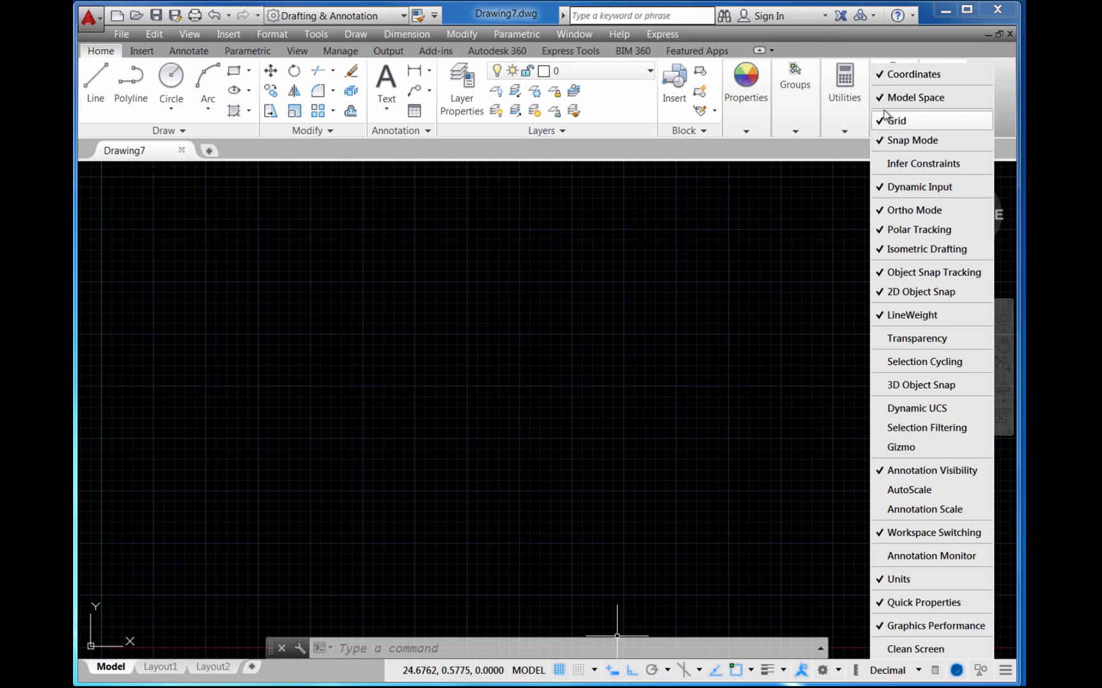
{"action": "mouse_move", "coordinate": [914, 74]}
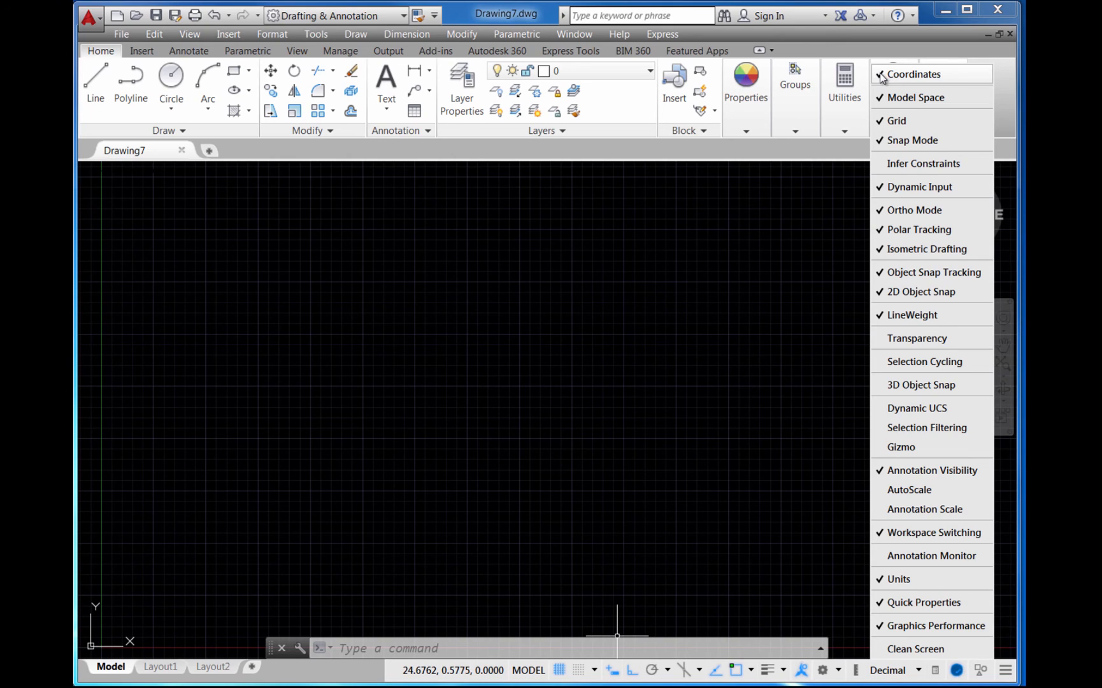
{"action": "left_click", "coordinate": [913, 74]}
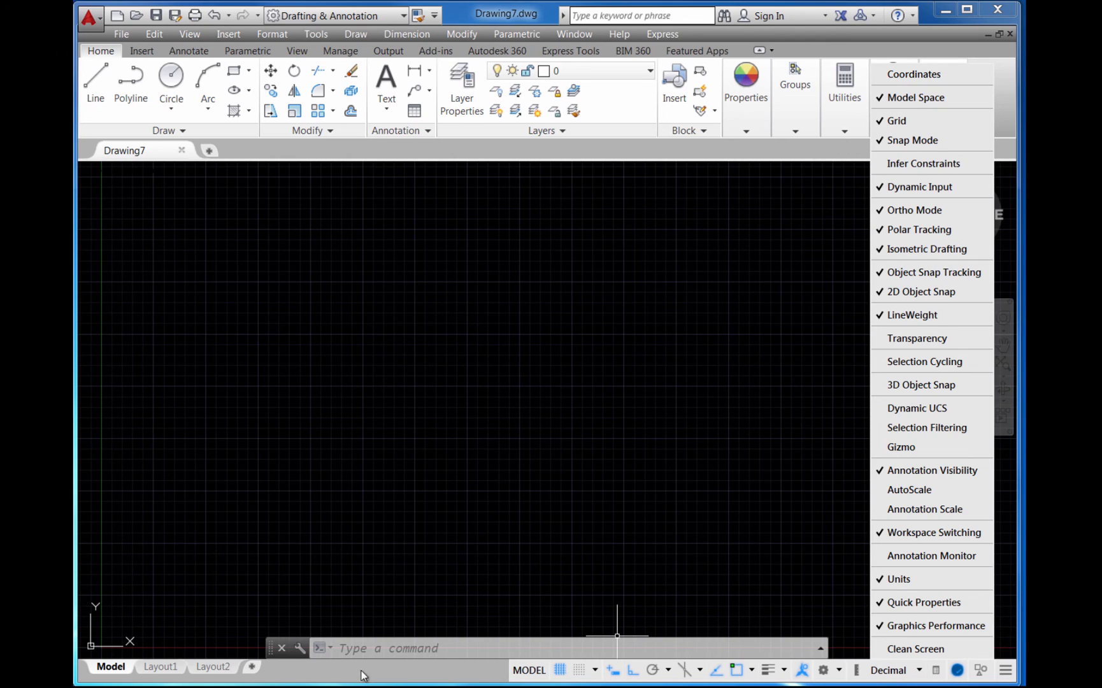
{"action": "mouse_move", "coordinate": [893, 49]}
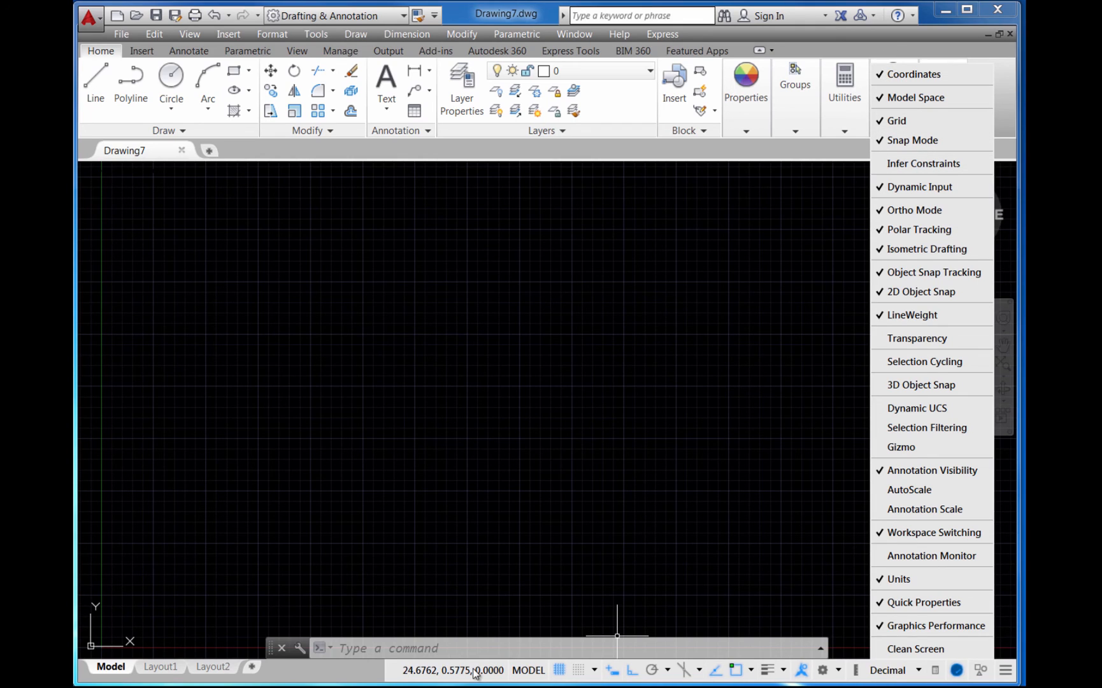
{"action": "mouse_move", "coordinate": [910, 314]}
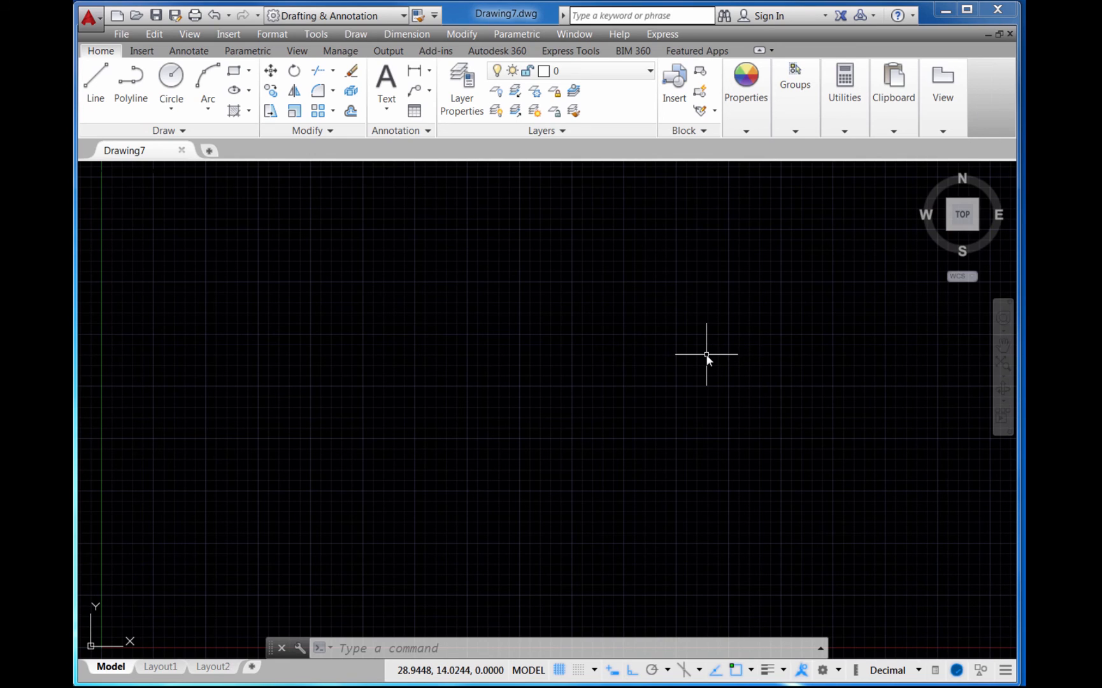
{"action": "mouse_move", "coordinate": [444, 416]}
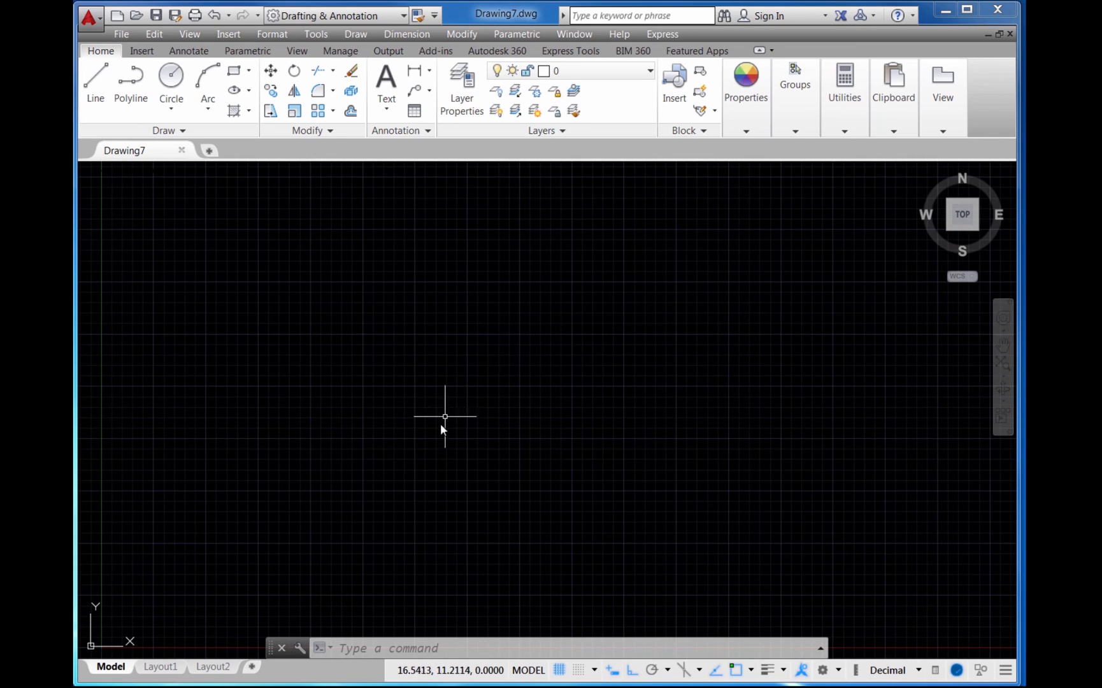
{"action": "mouse_move", "coordinate": [525, 499]}
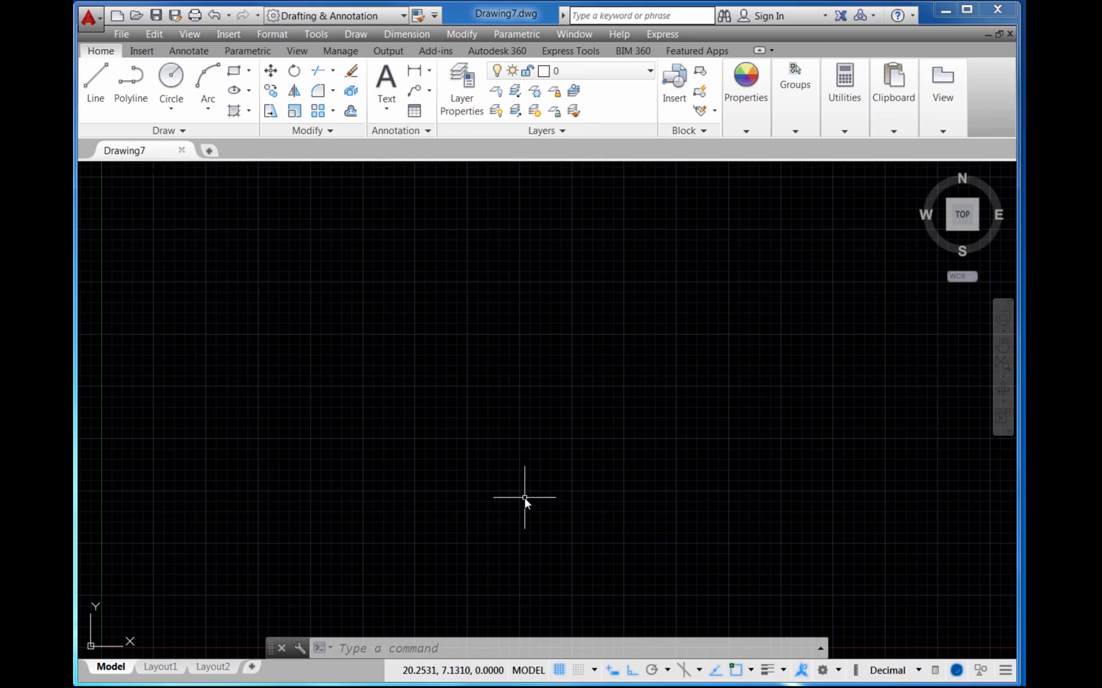
{"action": "mouse_move", "coordinate": [457, 593]}
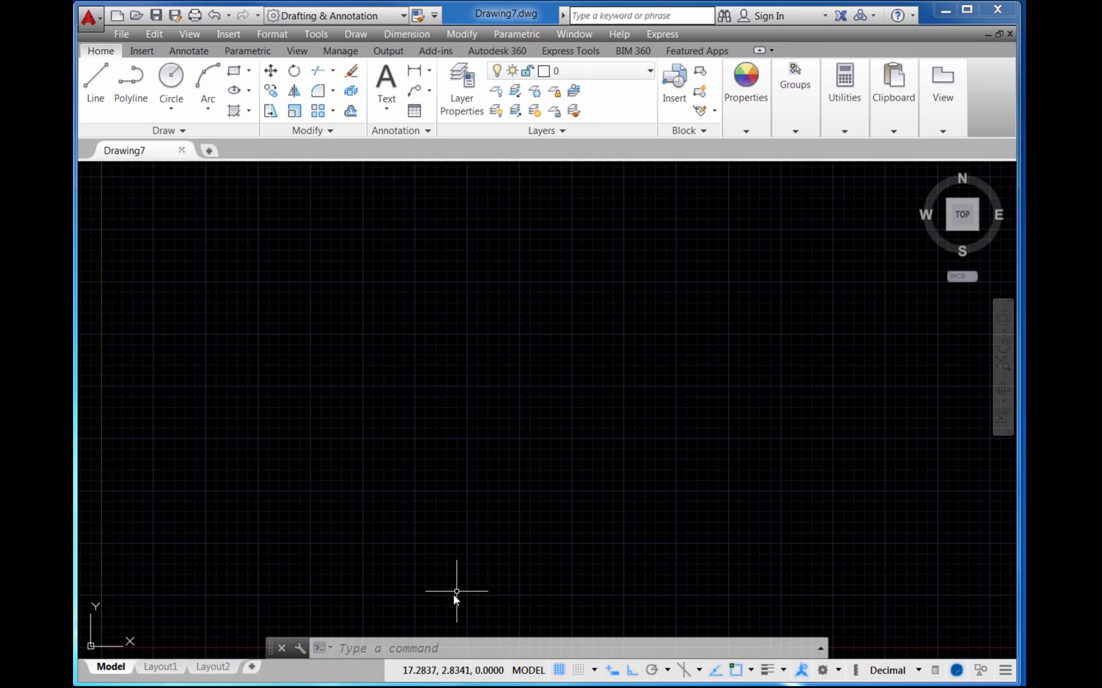
{"action": "mouse_move", "coordinate": [476, 562]}
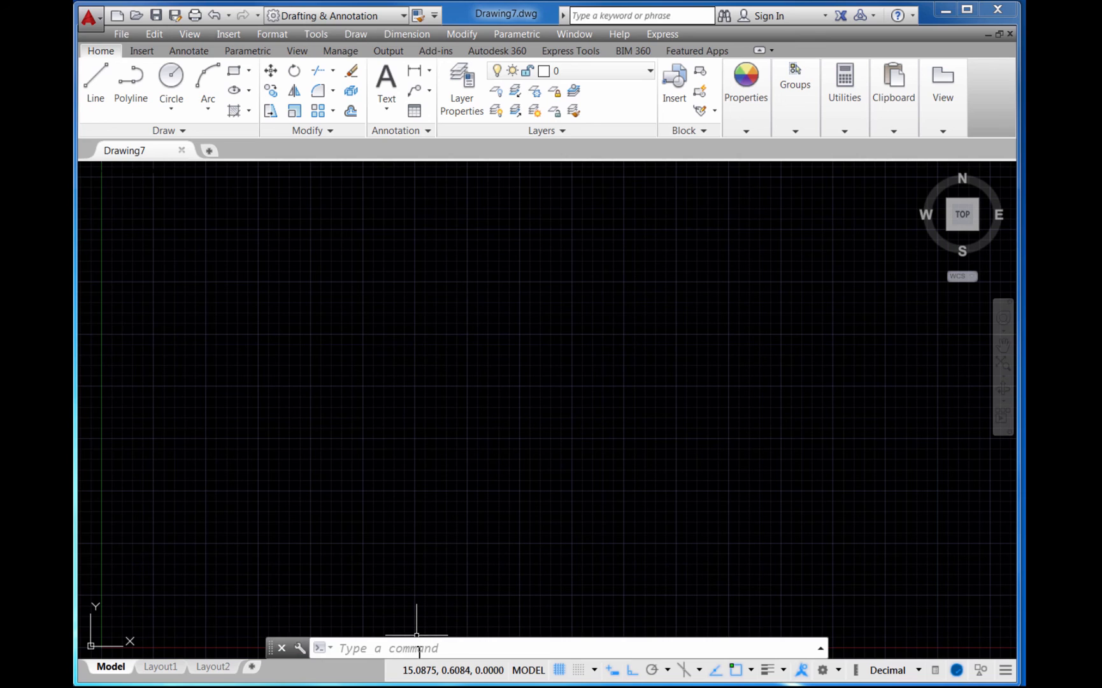
{"action": "mouse_move", "coordinate": [433, 670]}
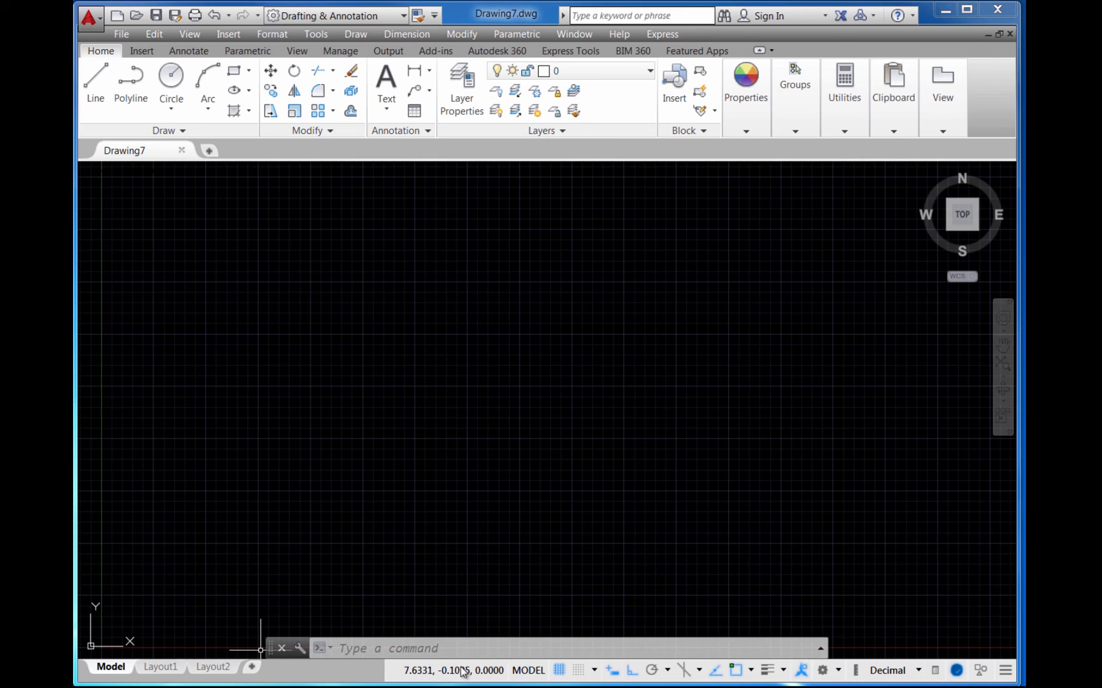
{"action": "mouse_move", "coordinate": [495, 541]}
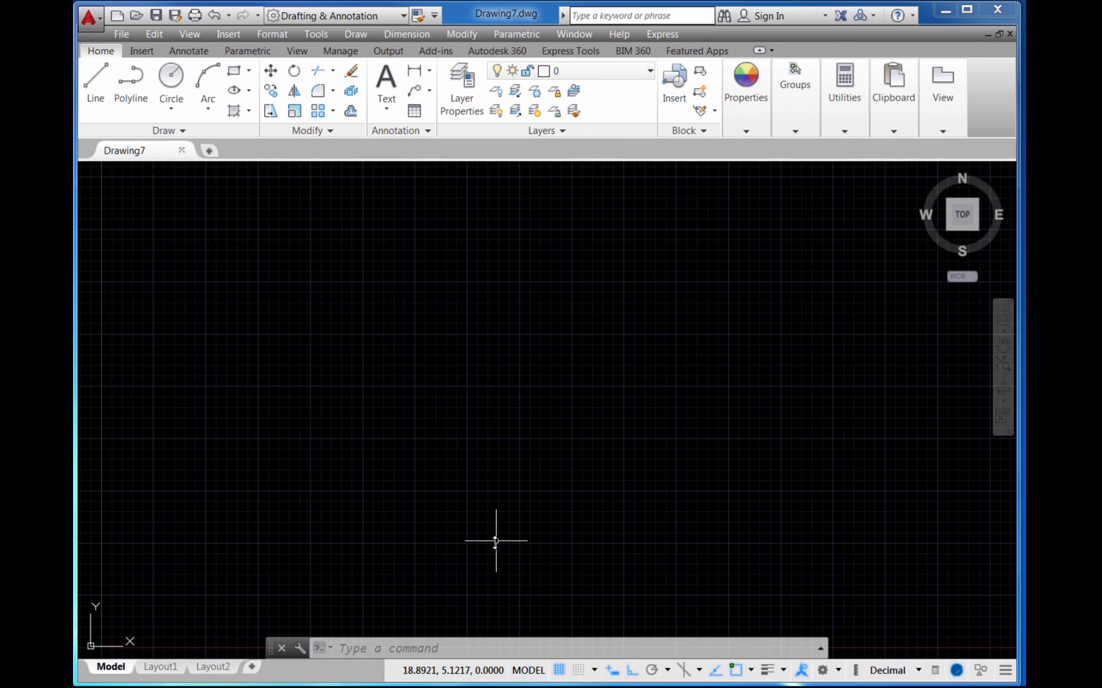
{"action": "mouse_move", "coordinate": [551, 374]}
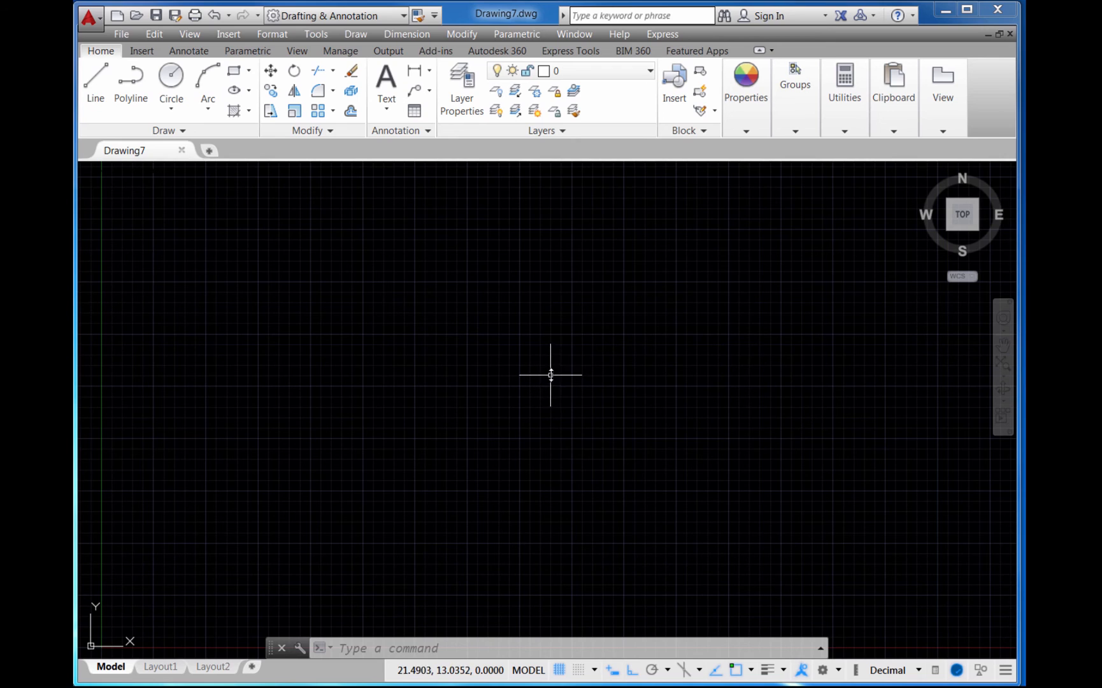
{"action": "mouse_move", "coordinate": [555, 348]}
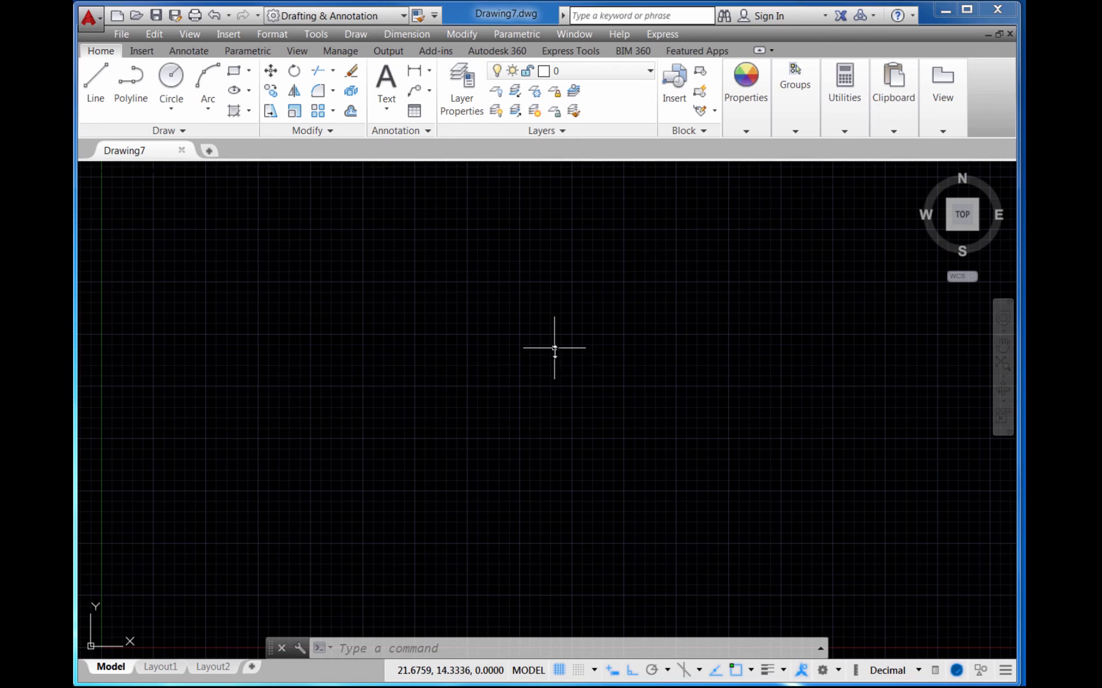
{"action": "mouse_move", "coordinate": [512, 406]}
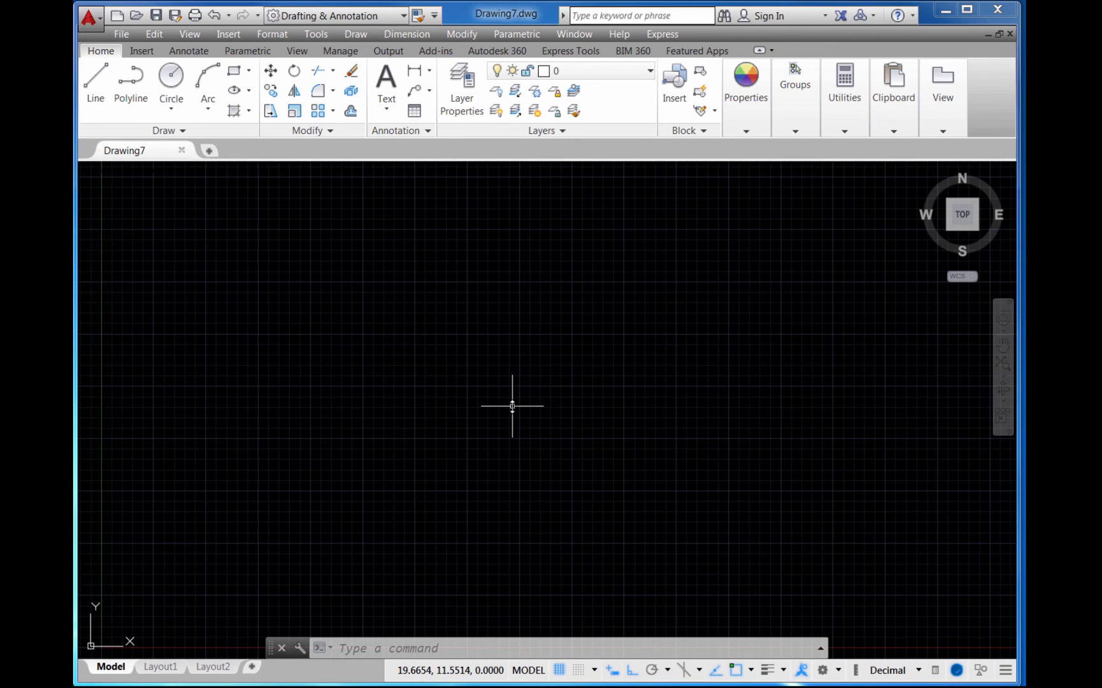
{"action": "mouse_move", "coordinate": [597, 366]}
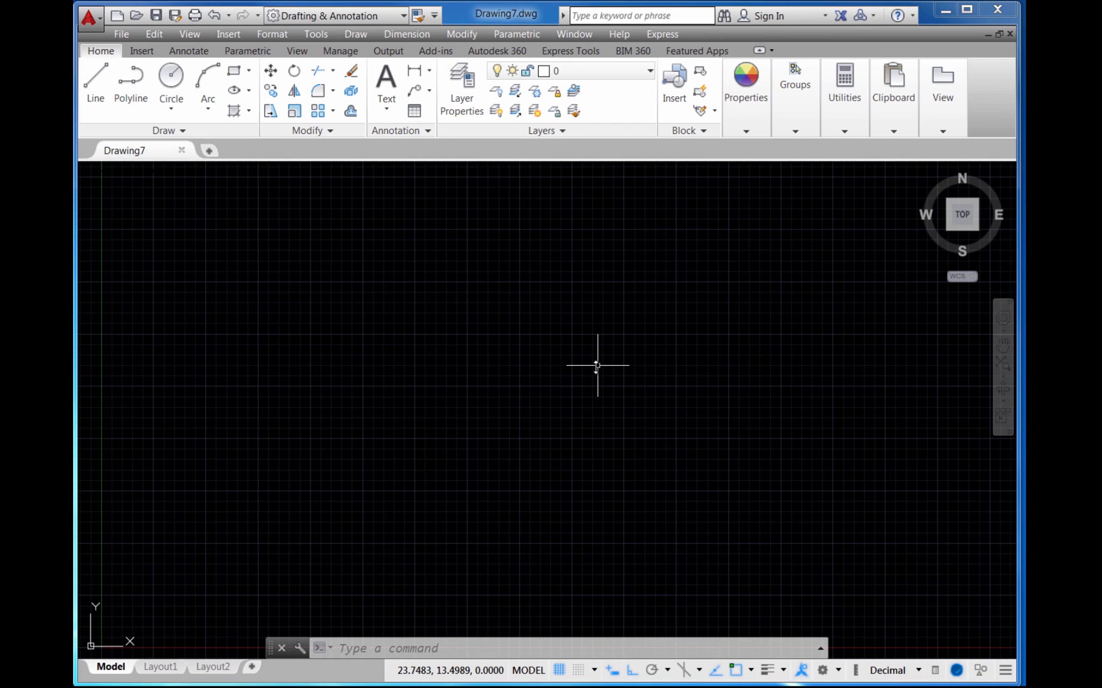
{"action": "mouse_move", "coordinate": [524, 281]}
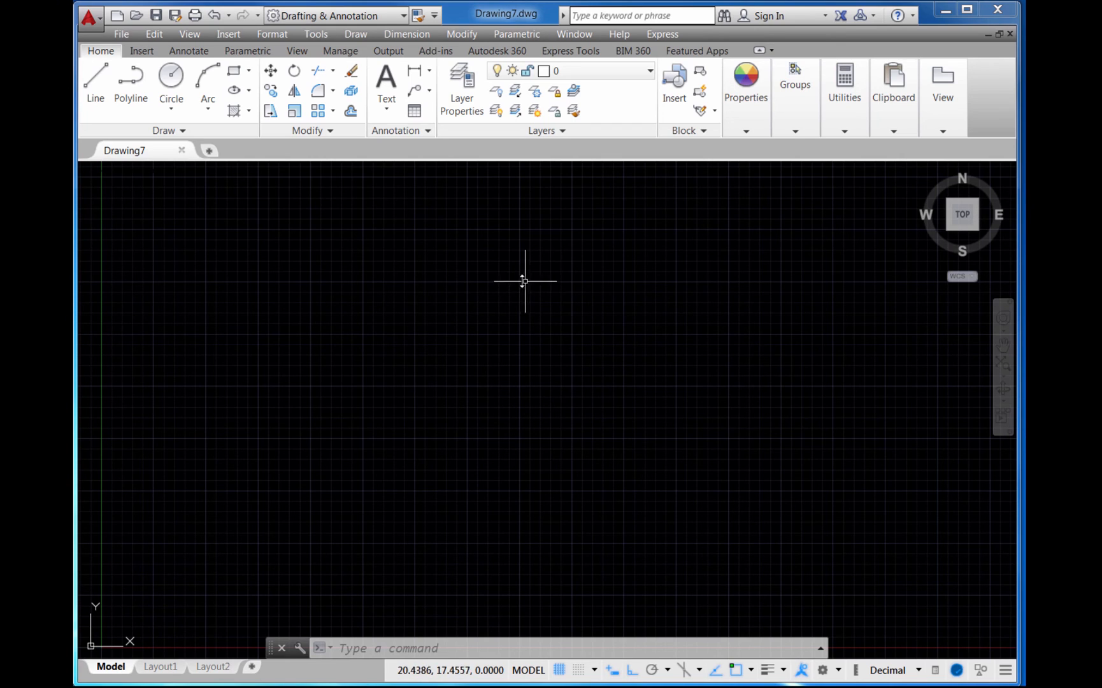
{"action": "mouse_move", "coordinate": [468, 301]}
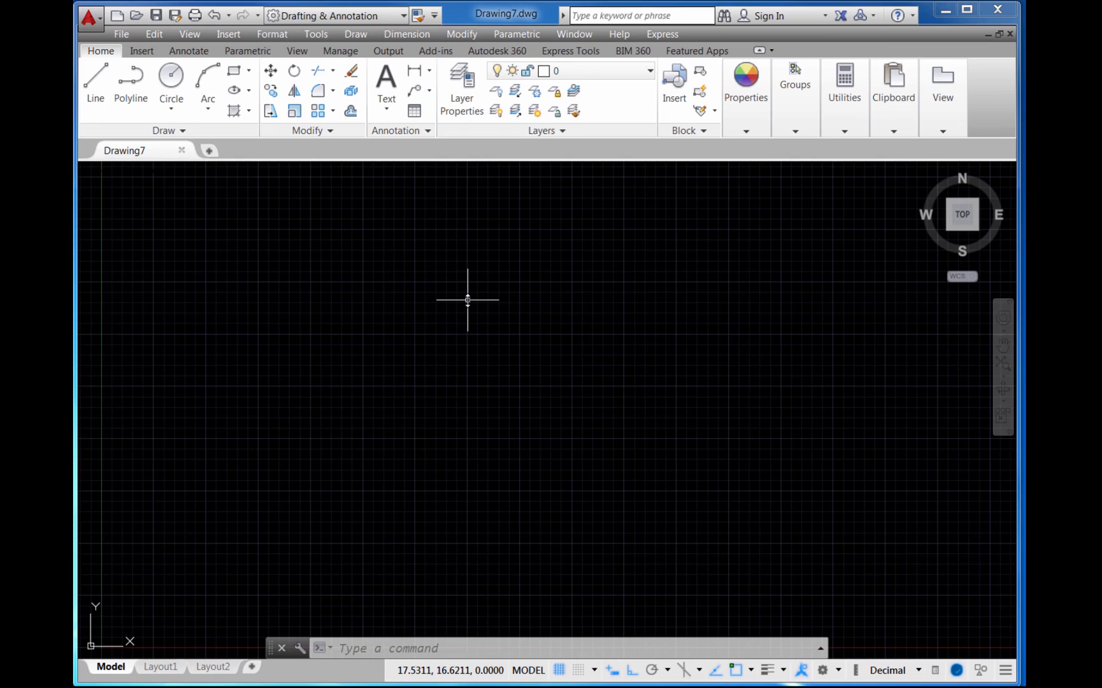
{"action": "mouse_move", "coordinate": [457, 304]}
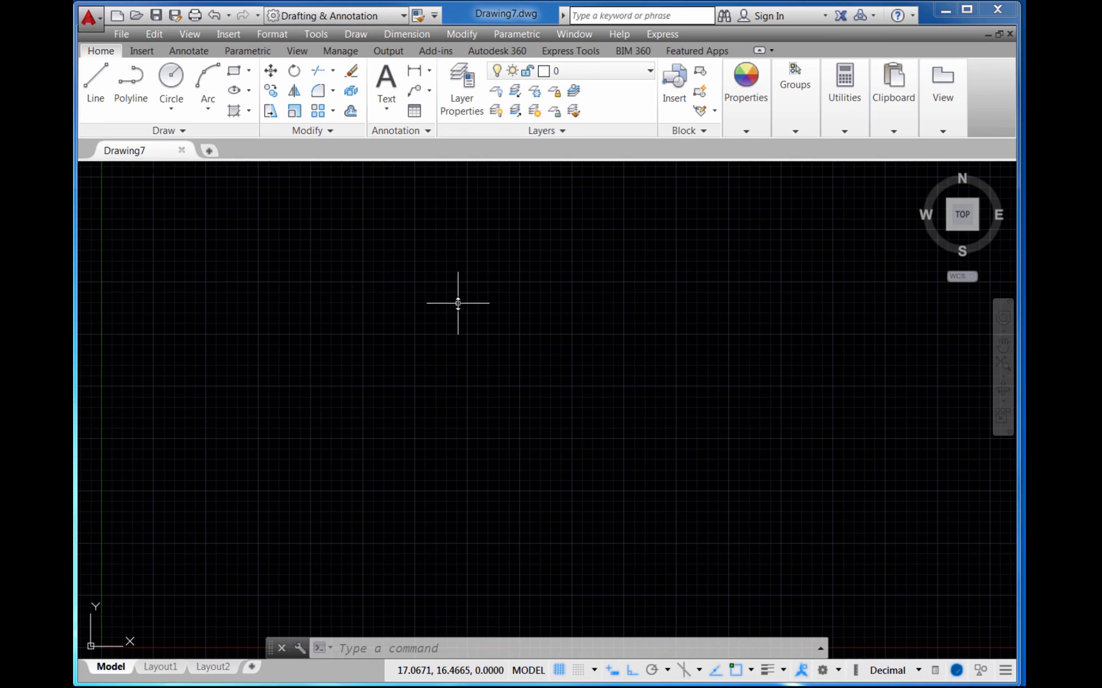
{"action": "mouse_move", "coordinate": [456, 304]}
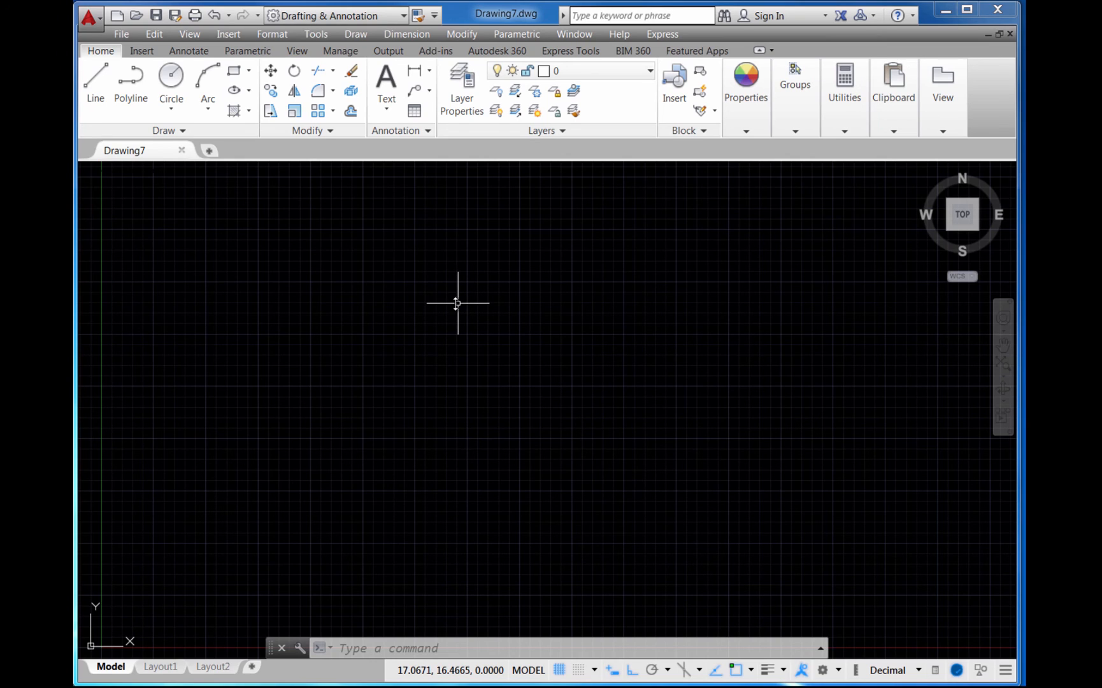
{"action": "mouse_move", "coordinate": [169, 130]}
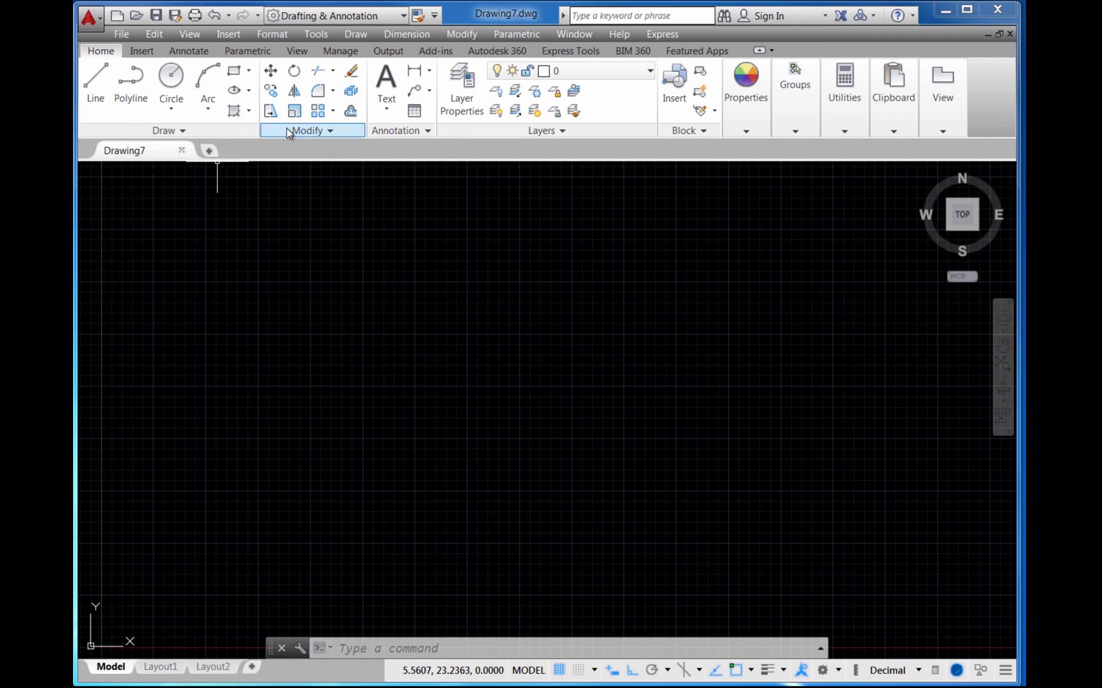
{"action": "mouse_move", "coordinate": [502, 302]}
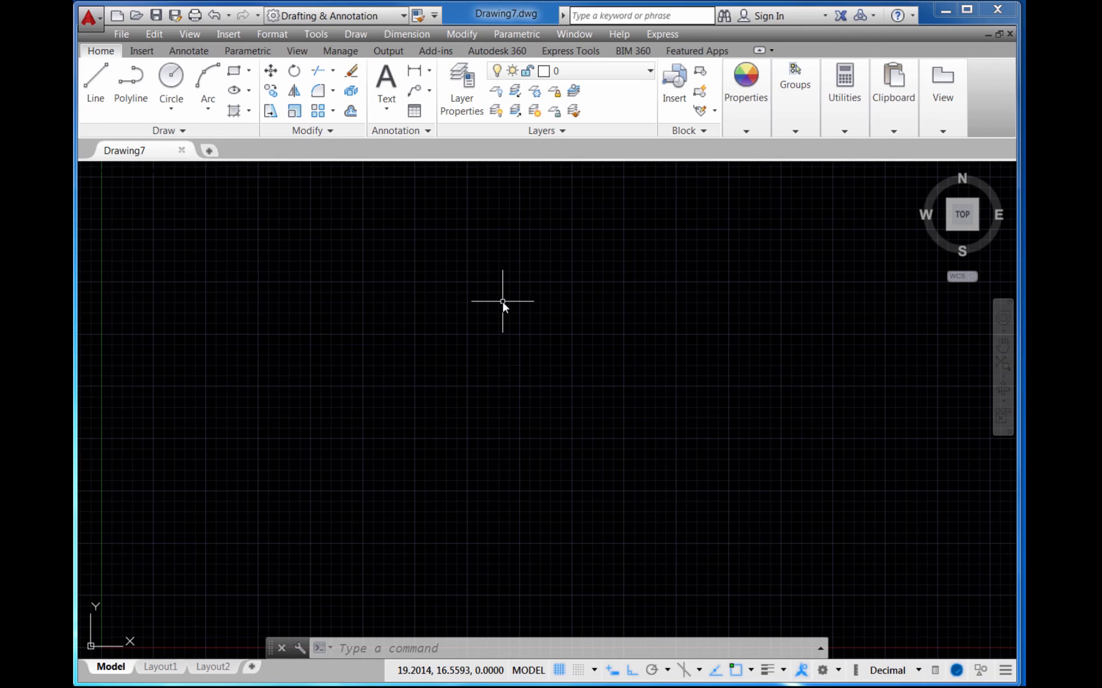
{"action": "mouse_move", "coordinate": [499, 265]}
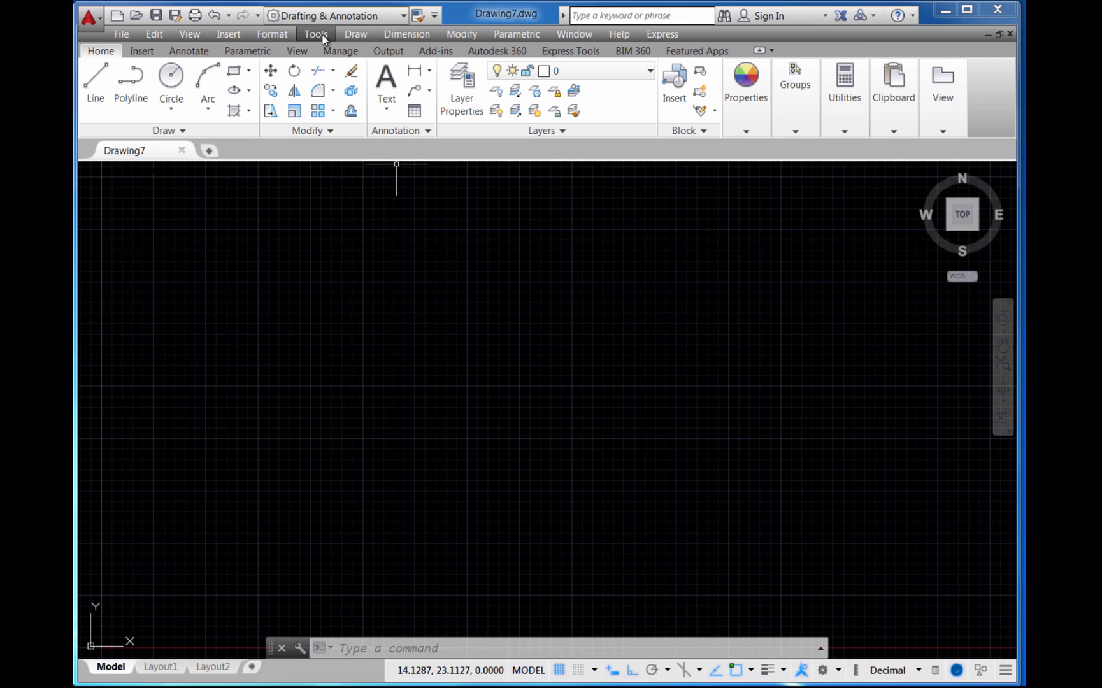
{"action": "mouse_move", "coordinate": [320, 37]}
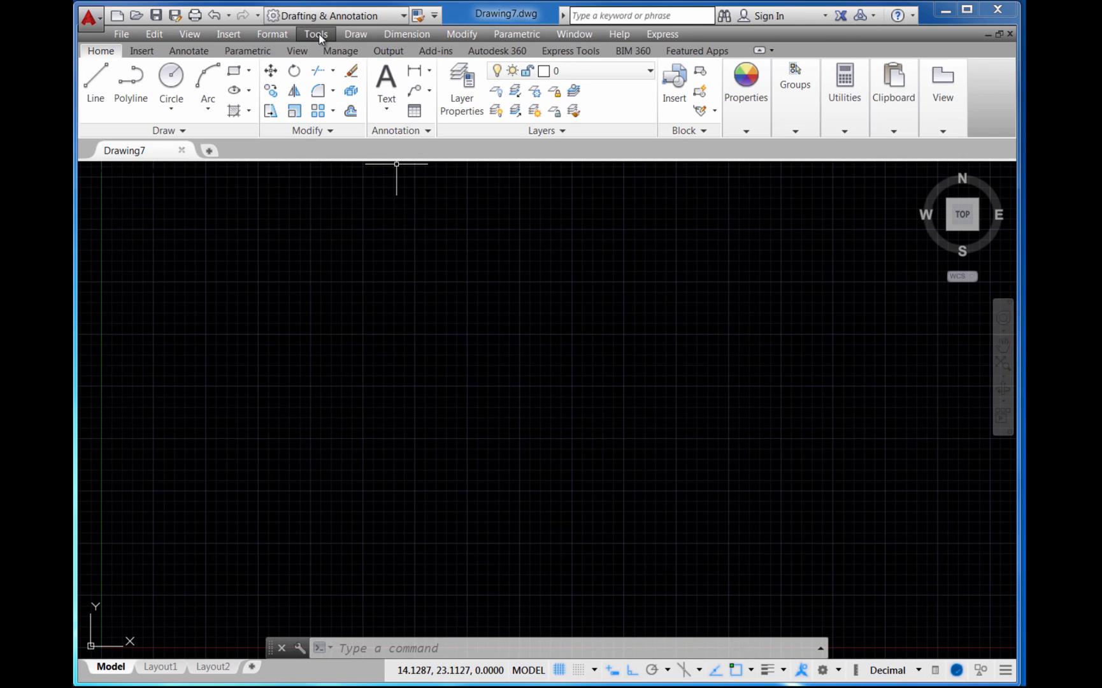
{"action": "left_click", "coordinate": [315, 33]}
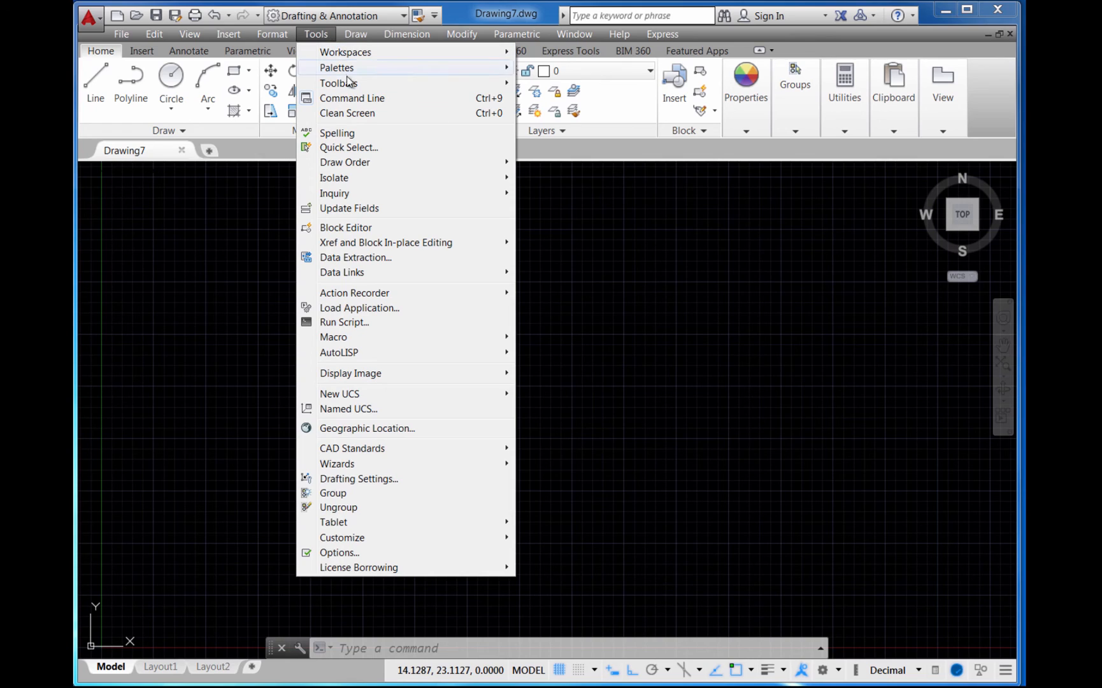
{"action": "mouse_move", "coordinate": [339, 83]}
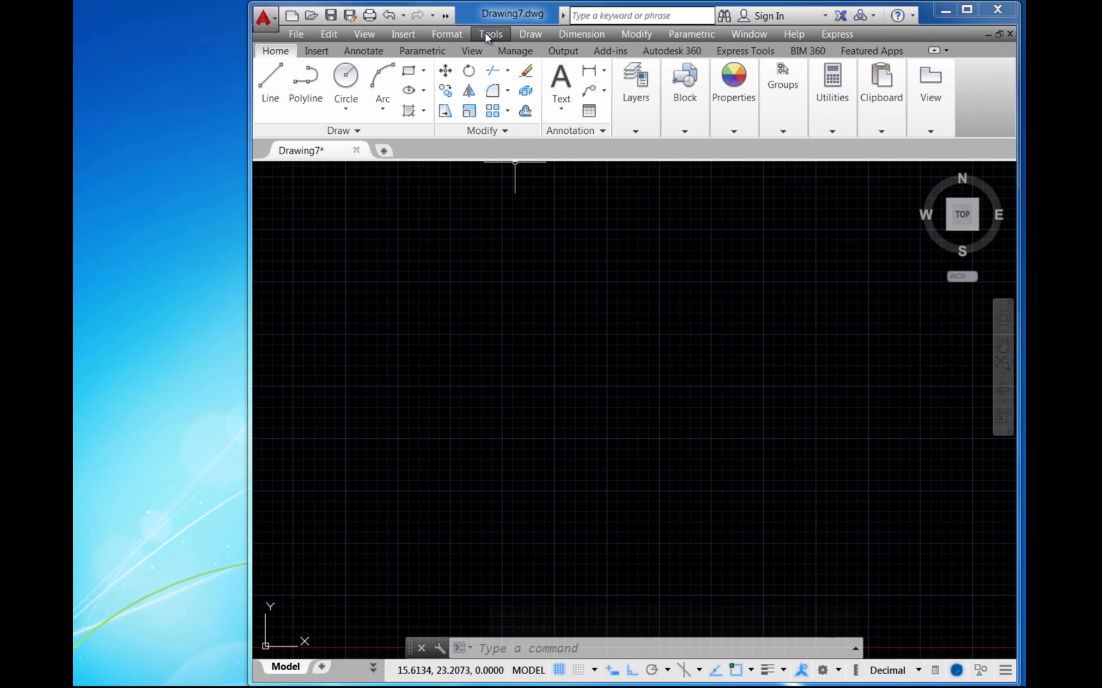
Turn on the Draw toolbar via Tools > Toolbars > AutoCAD
{"action": "left_click", "coordinate": [491, 34]}
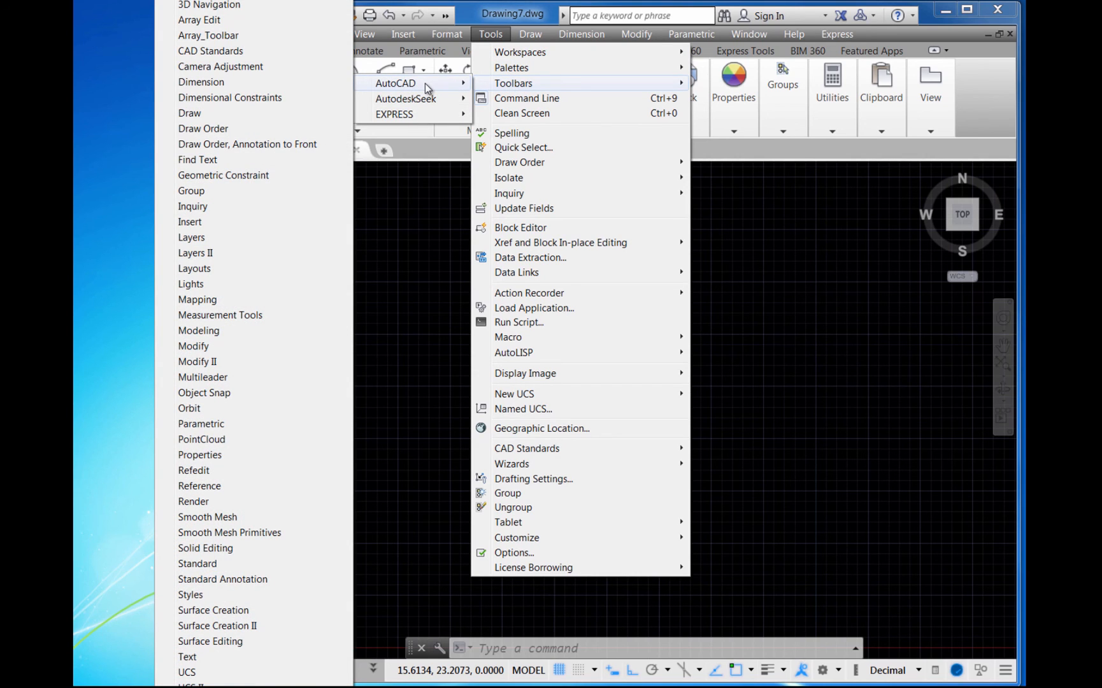
{"action": "mouse_move", "coordinate": [253, 97]}
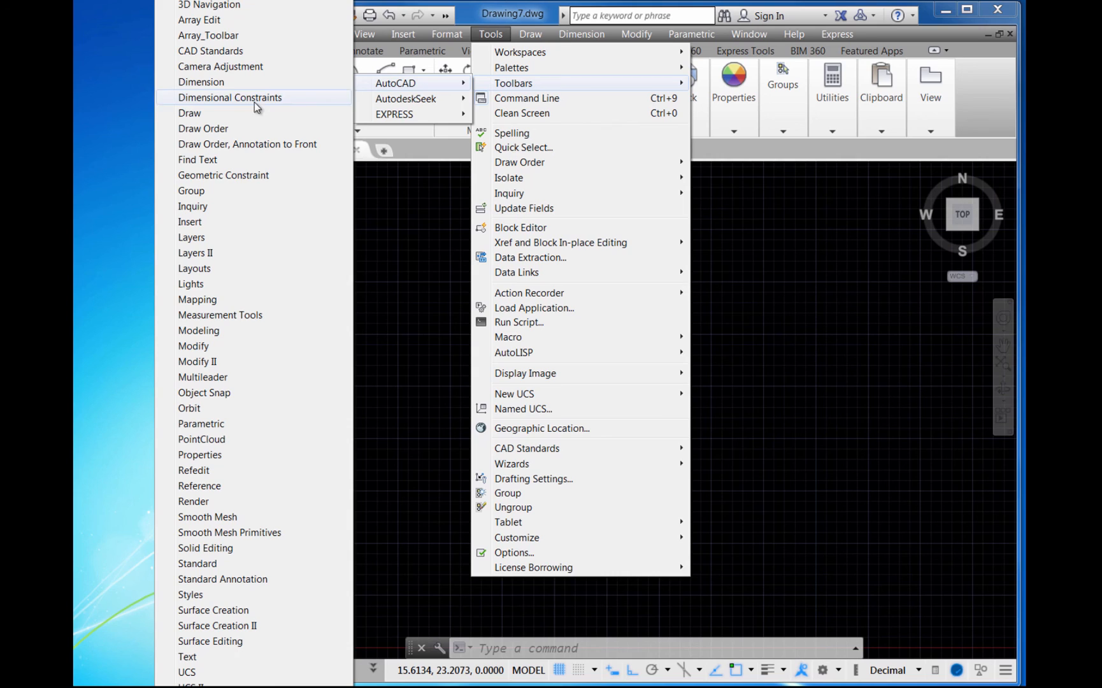
{"action": "mouse_move", "coordinate": [198, 221]}
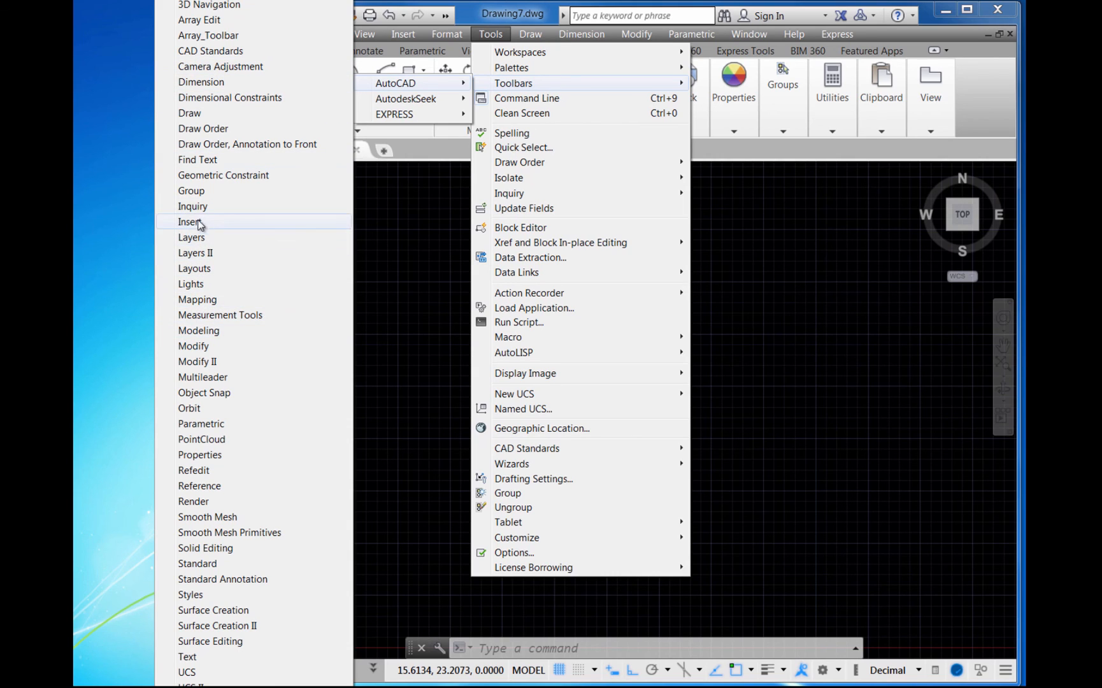
{"action": "mouse_move", "coordinate": [202, 206]}
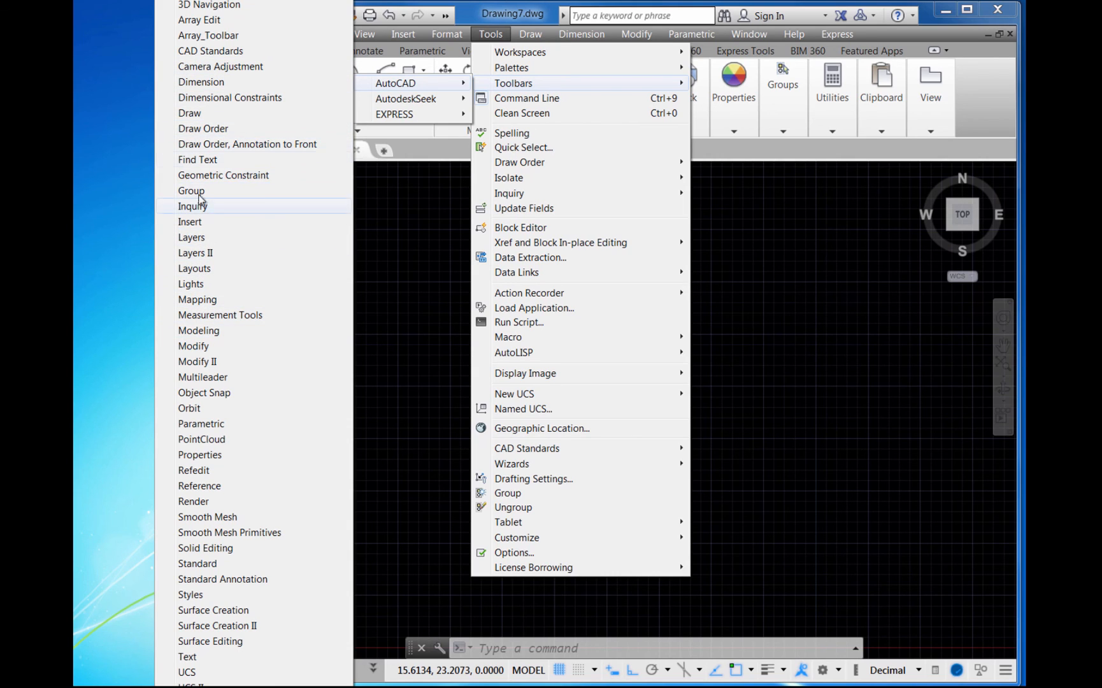
{"action": "mouse_move", "coordinate": [188, 113]}
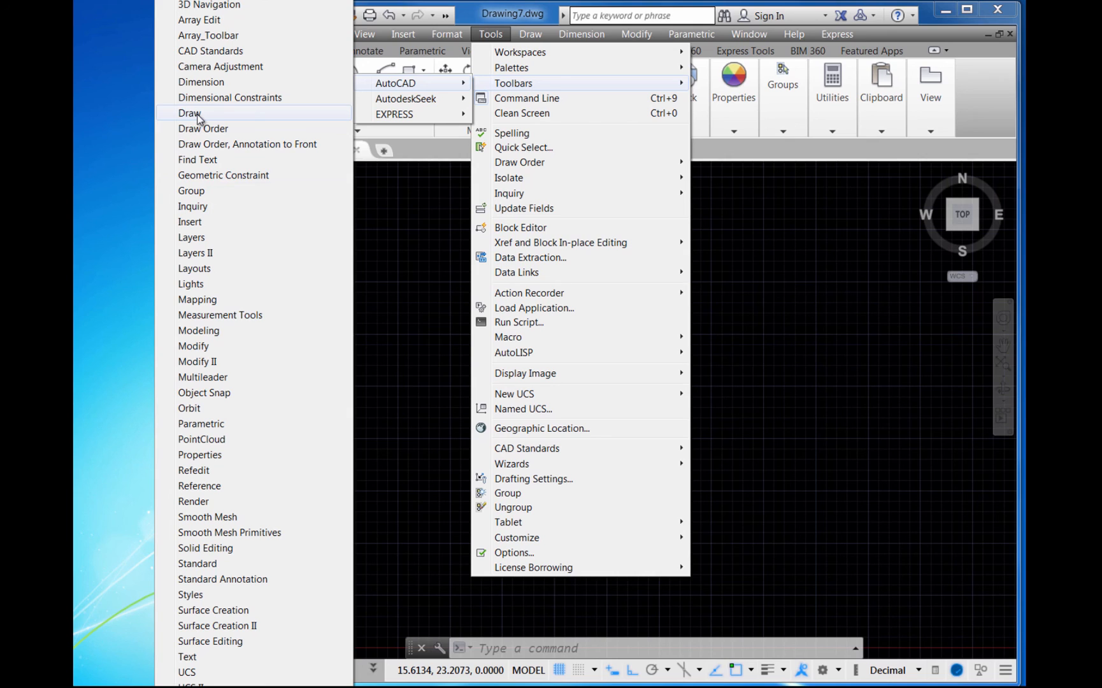
{"action": "left_click", "coordinate": [190, 114]}
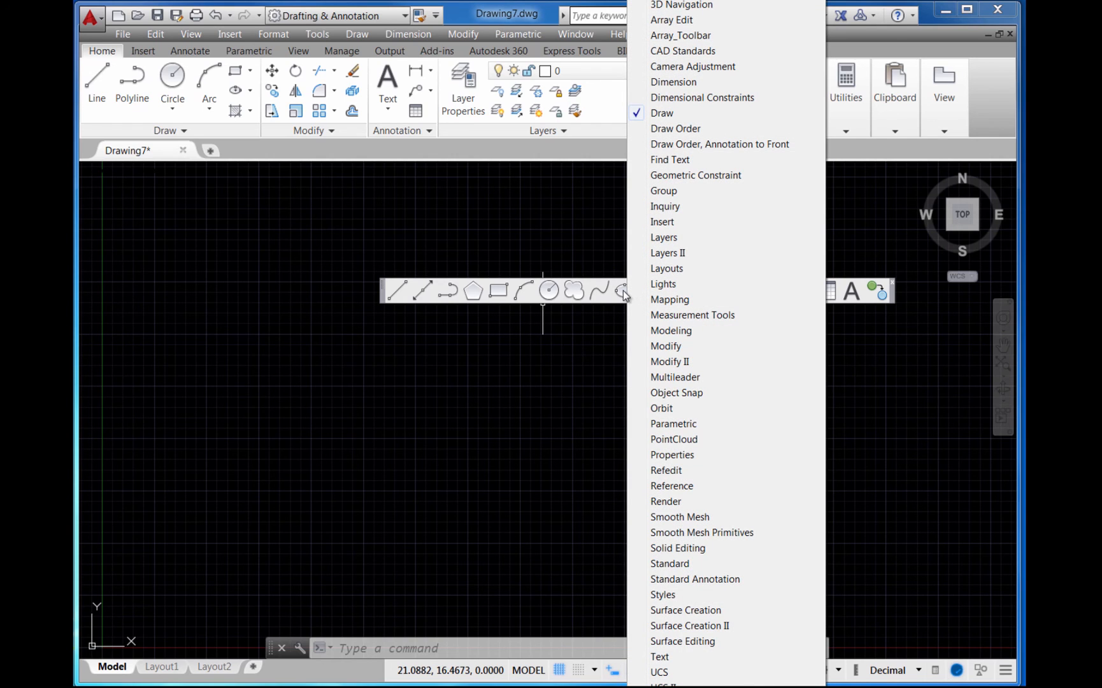
{"action": "mouse_move", "coordinate": [681, 269]}
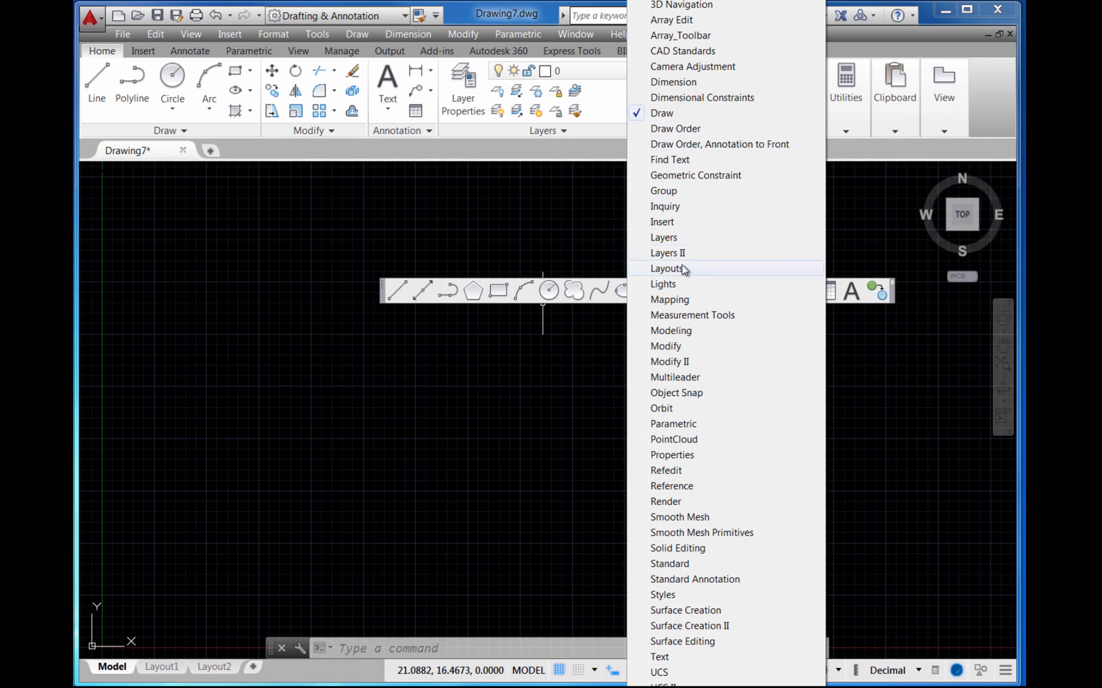
{"action": "mouse_move", "coordinate": [664, 237]}
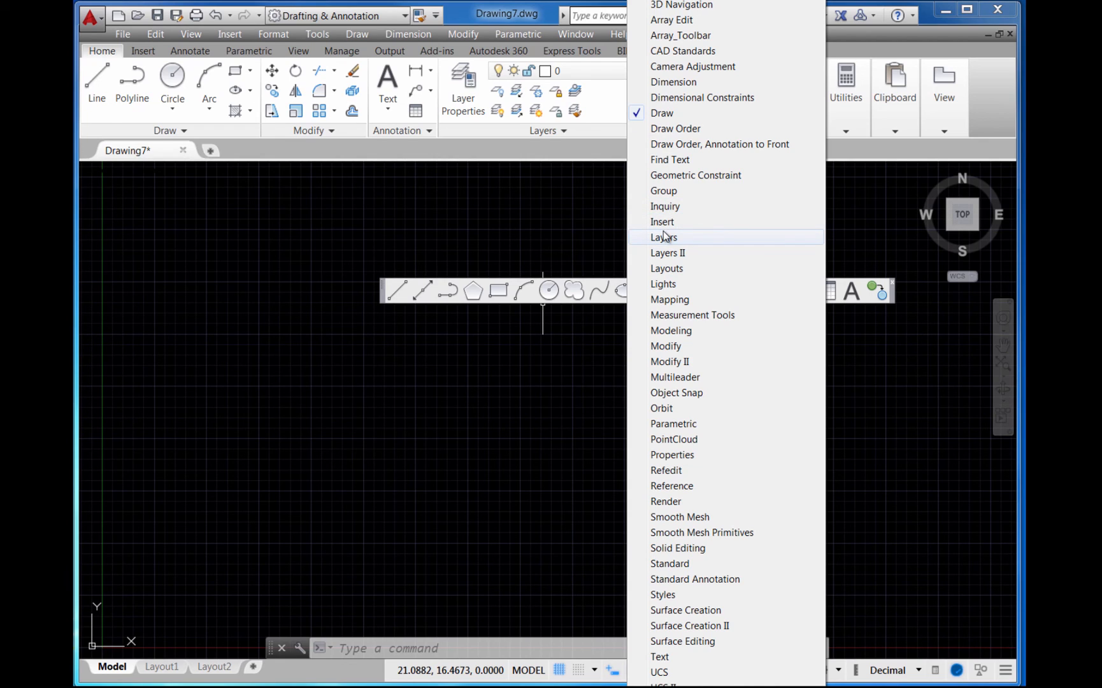
{"action": "mouse_move", "coordinate": [665, 346]}
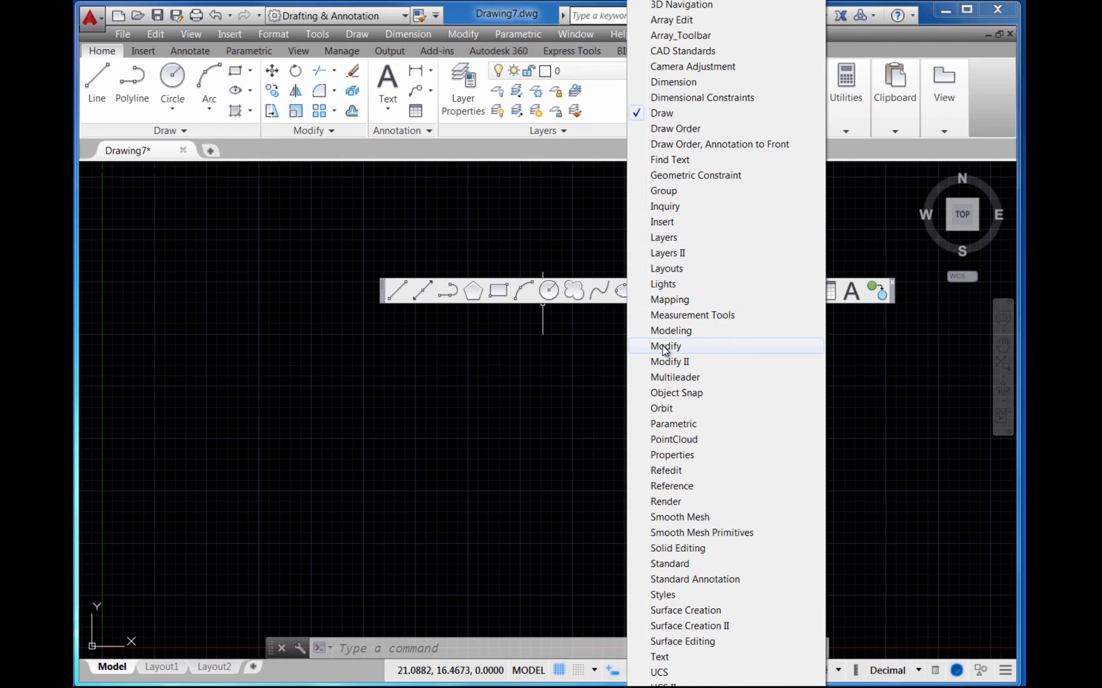
Tick Modify, Object Snap and Dimension in the toolbar list
{"action": "left_click", "coordinate": [671, 361]}
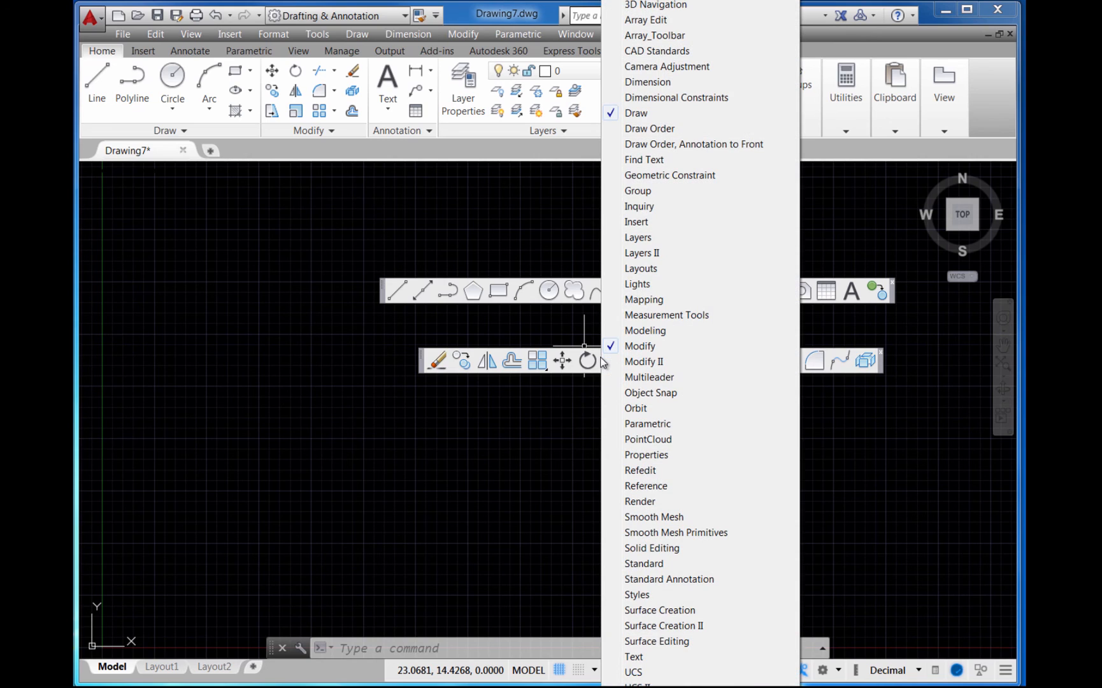
{"action": "mouse_move", "coordinate": [640, 394]}
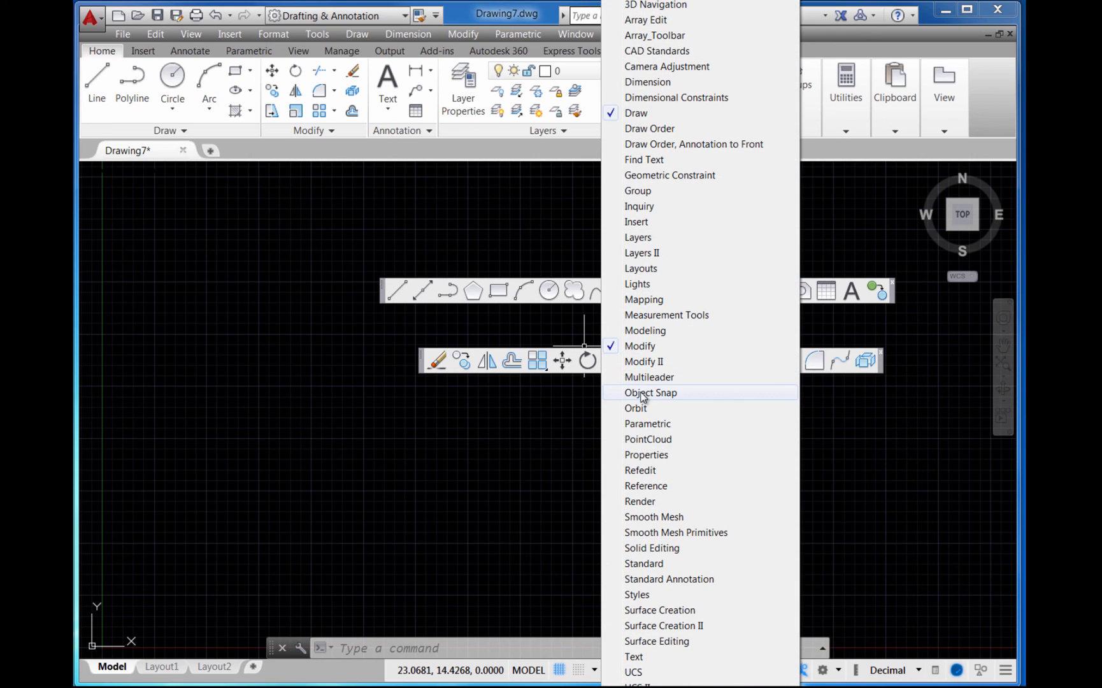
{"action": "left_click", "coordinate": [651, 392]}
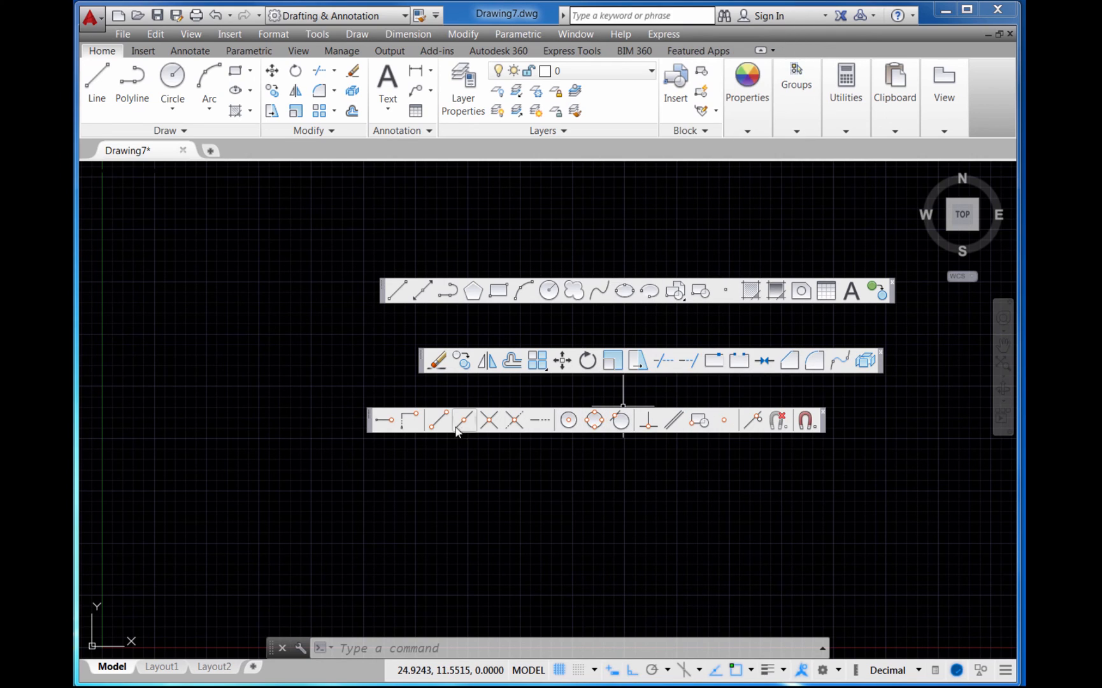
{"action": "mouse_move", "coordinate": [673, 422]}
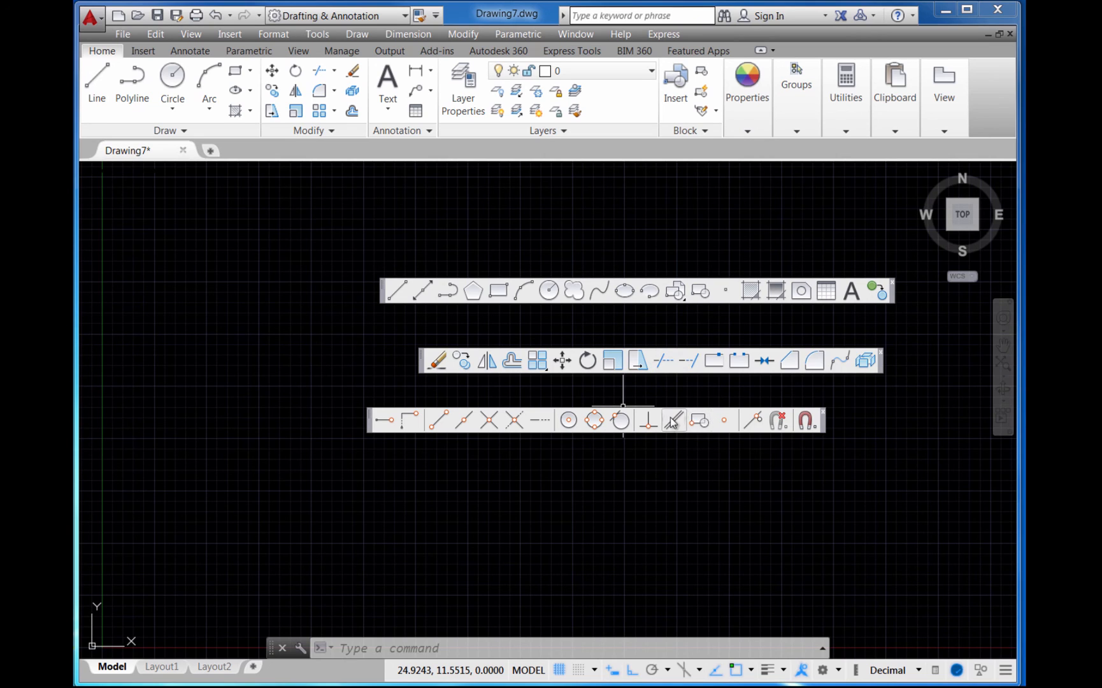
{"action": "right_click", "coordinate": [673, 420]}
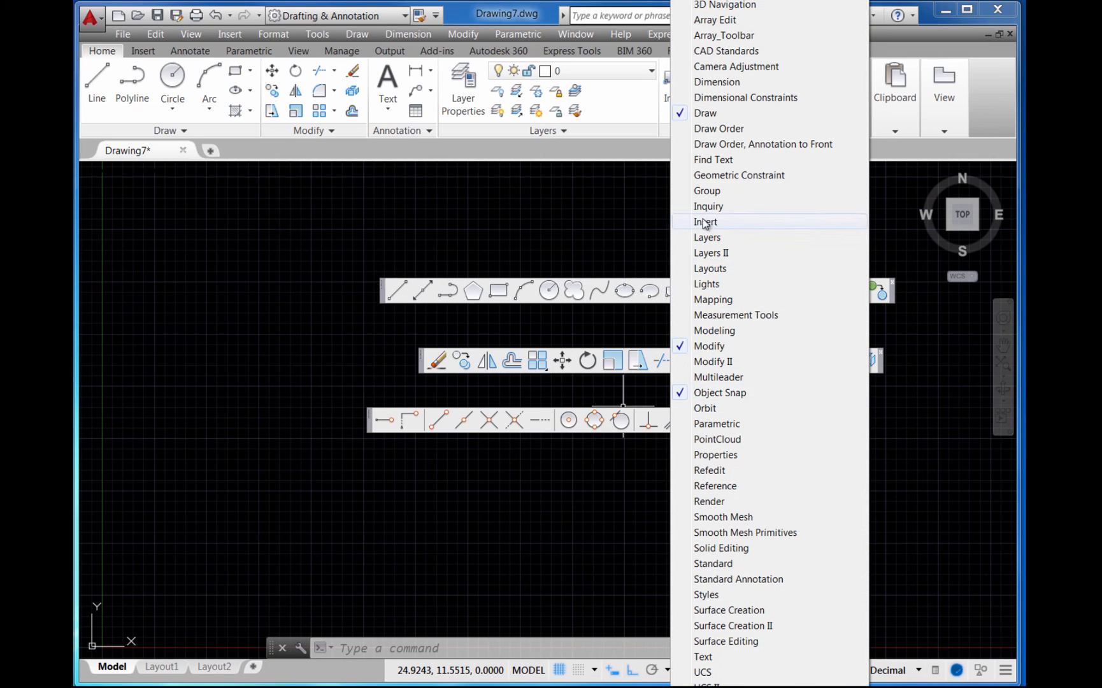
{"action": "left_click", "coordinate": [705, 221]}
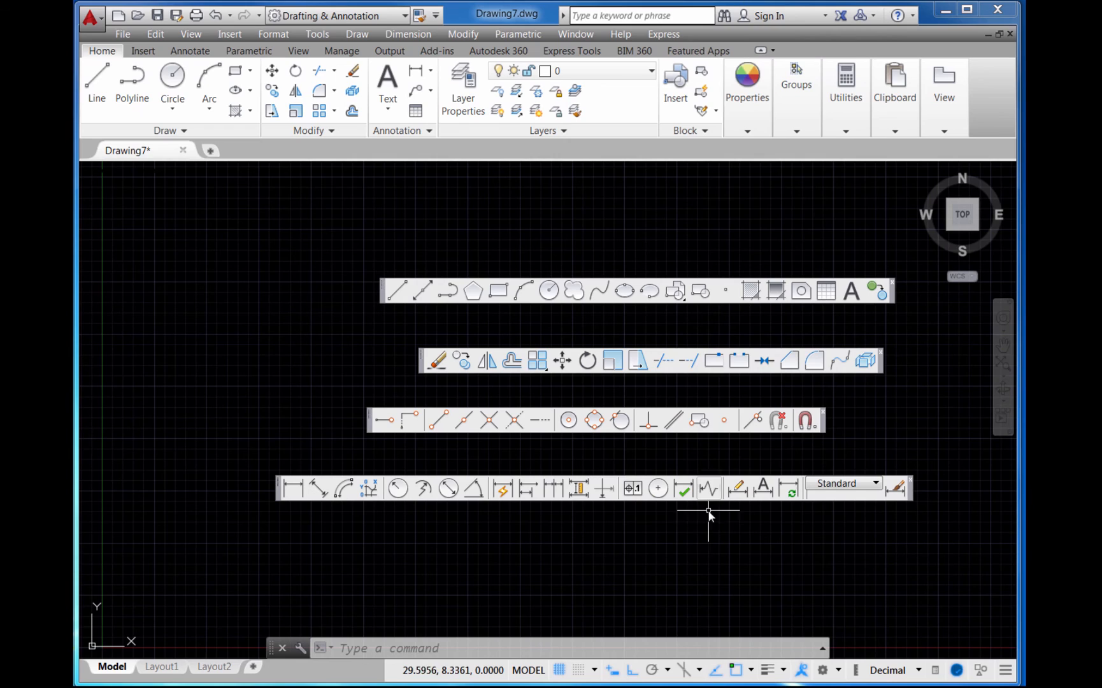
{"action": "mouse_move", "coordinate": [643, 571]}
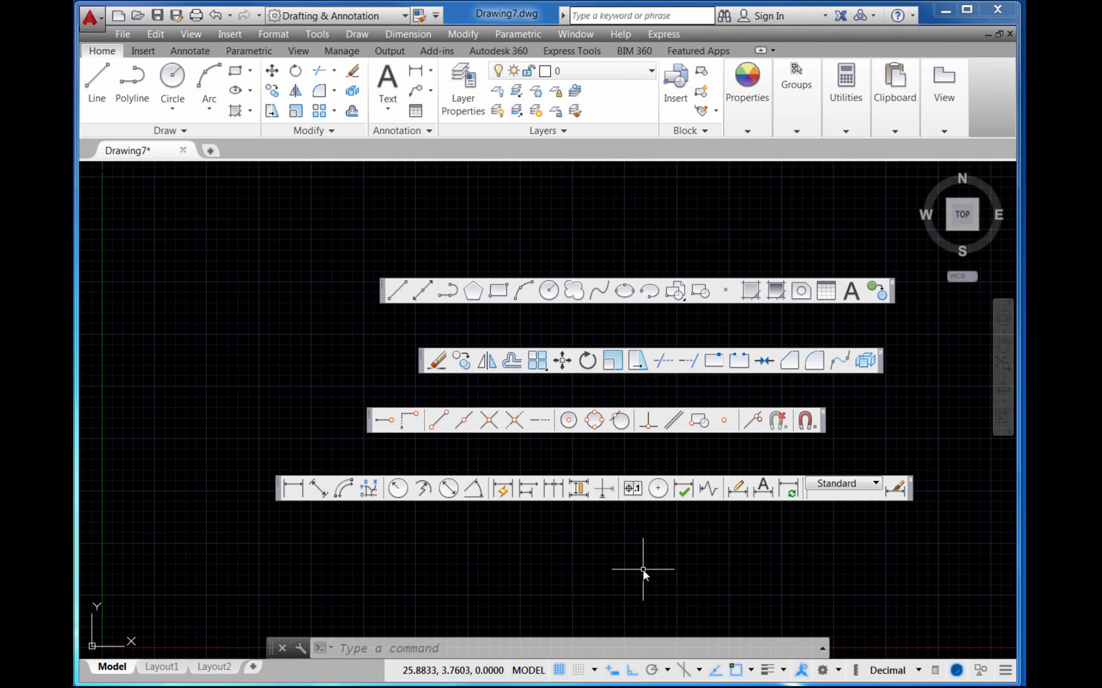
{"action": "mouse_move", "coordinate": [601, 538]}
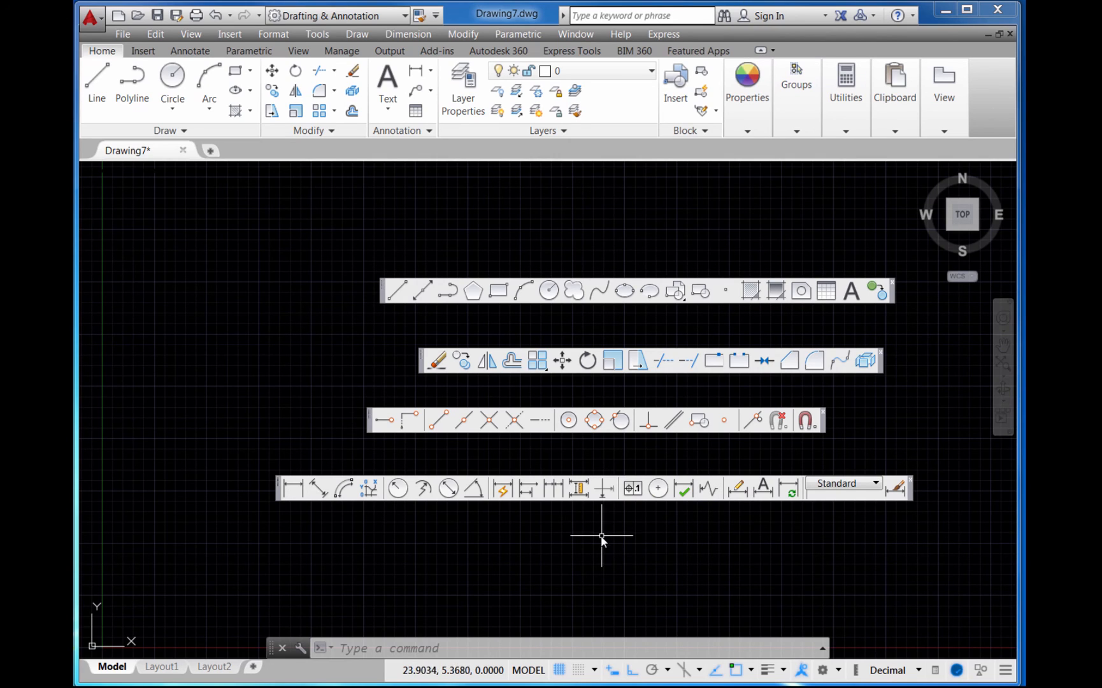
{"action": "mouse_move", "coordinate": [591, 523]}
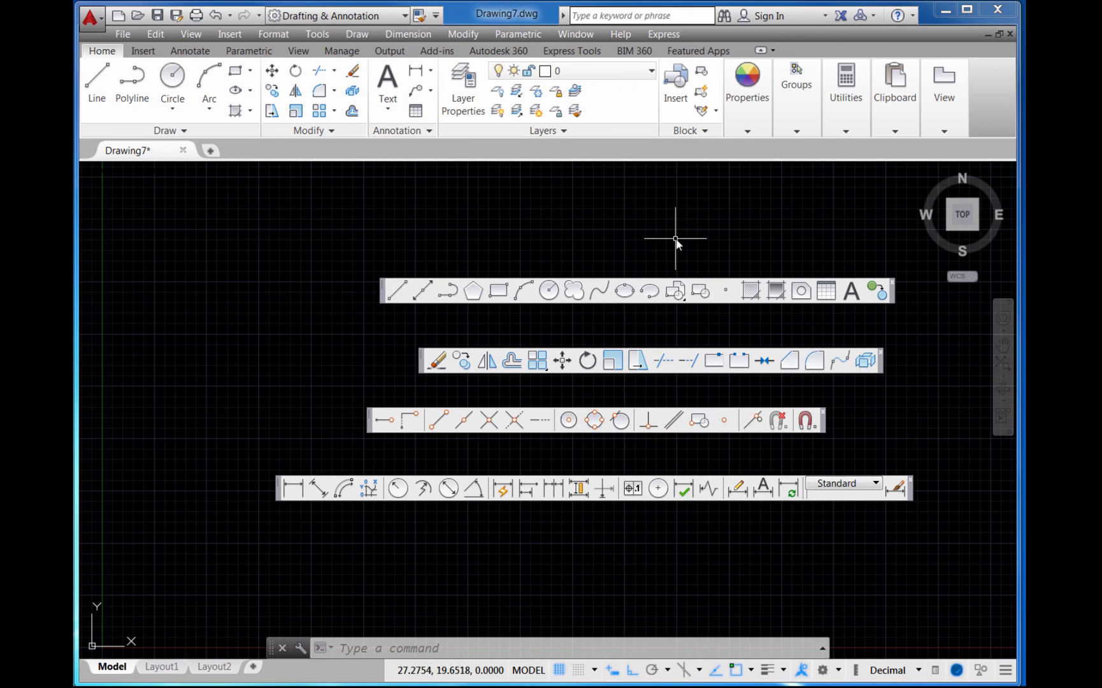
{"action": "mouse_move", "coordinate": [245, 309]}
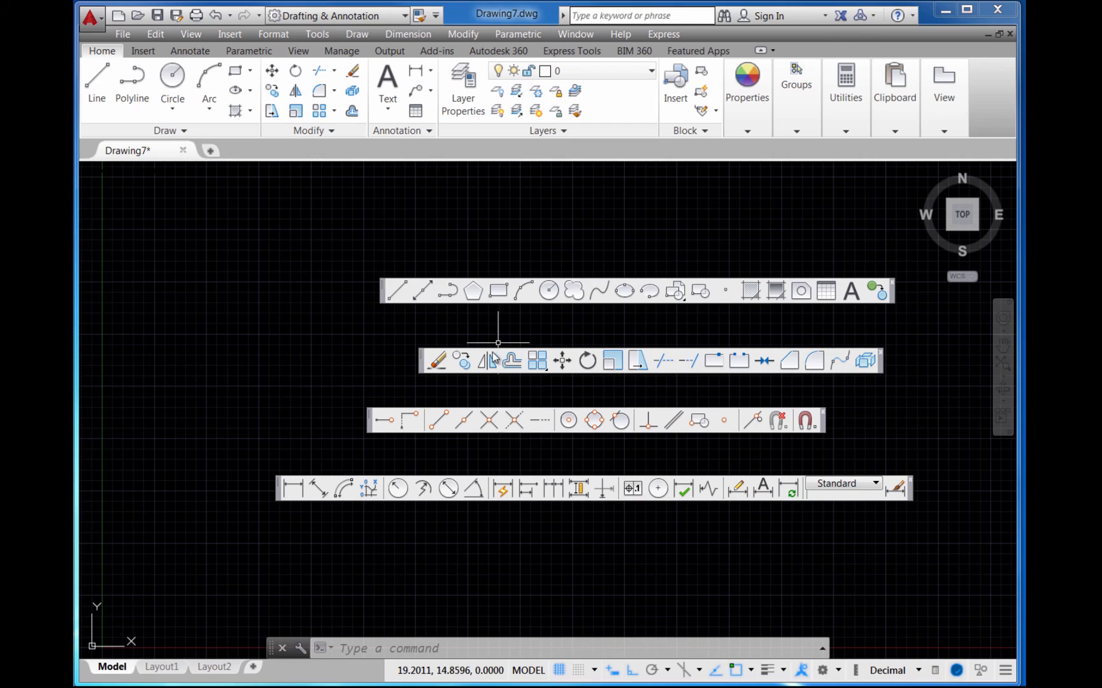
{"action": "mouse_move", "coordinate": [433, 232]}
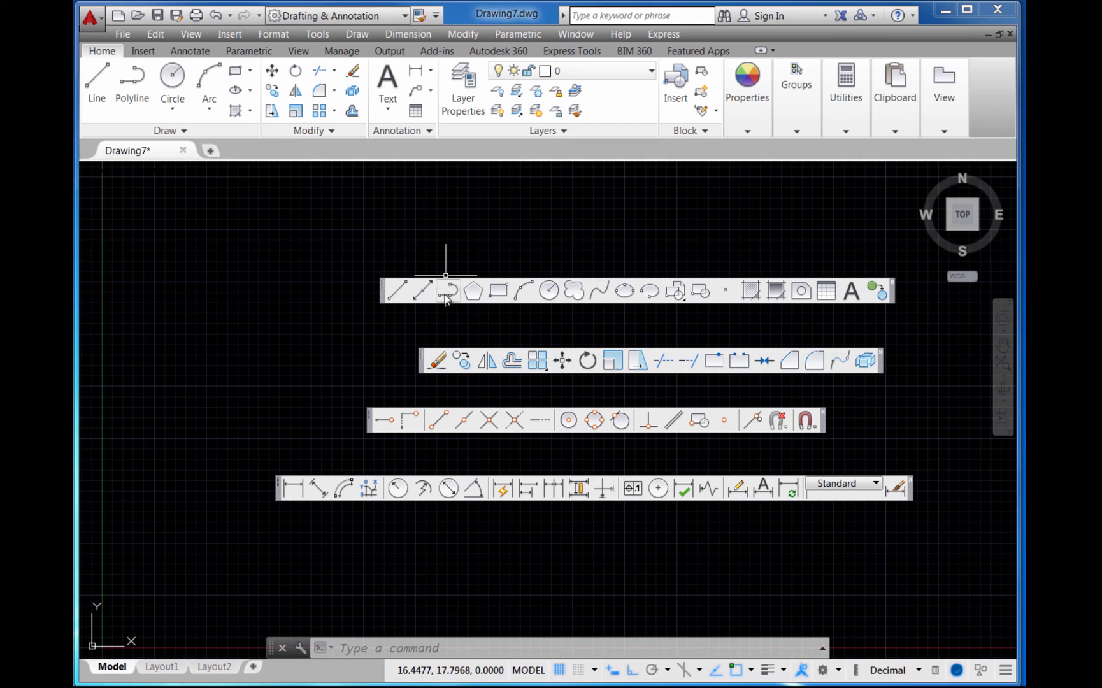
{"action": "mouse_move", "coordinate": [376, 295]}
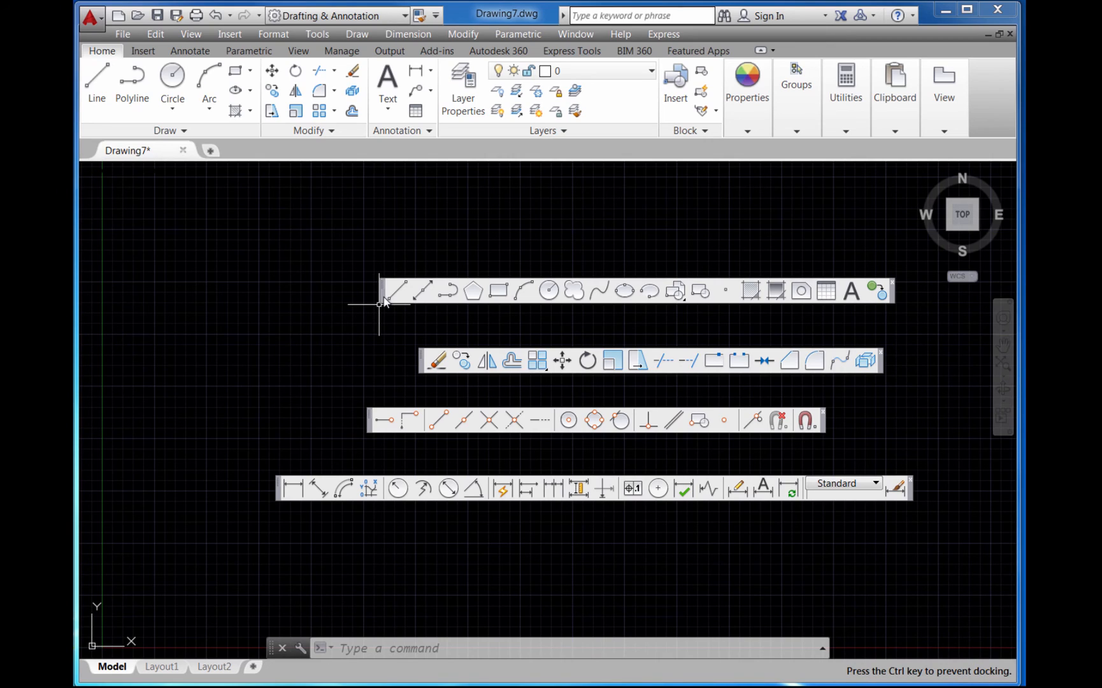
{"action": "mouse_move", "coordinate": [353, 298]}
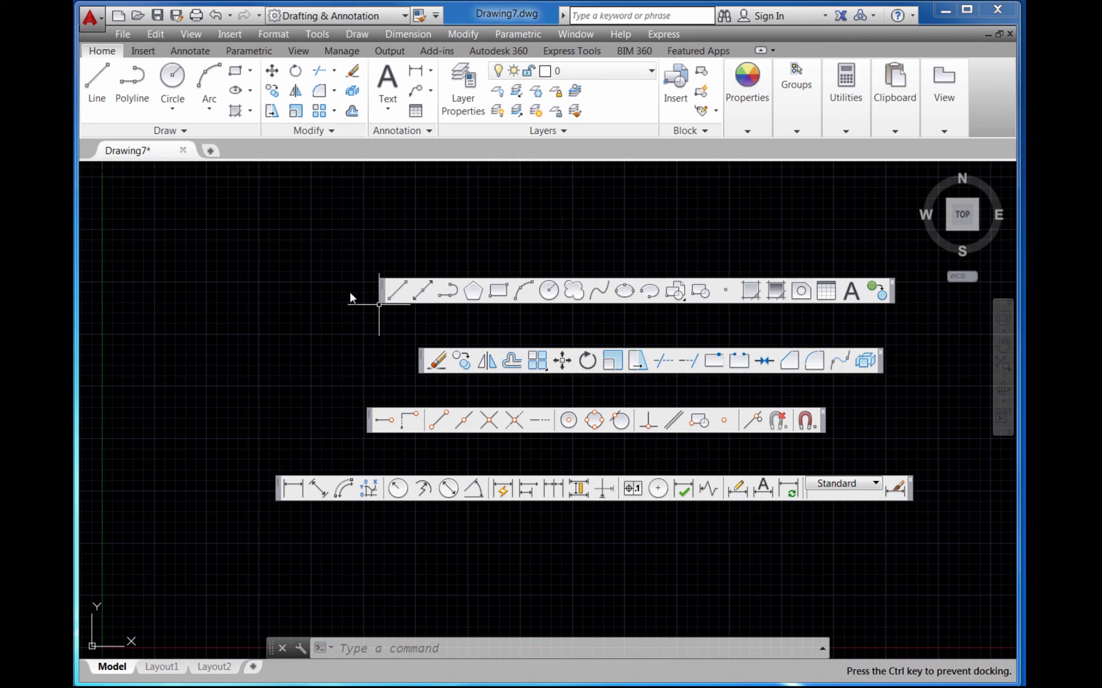
{"action": "mouse_move", "coordinate": [91, 288]}
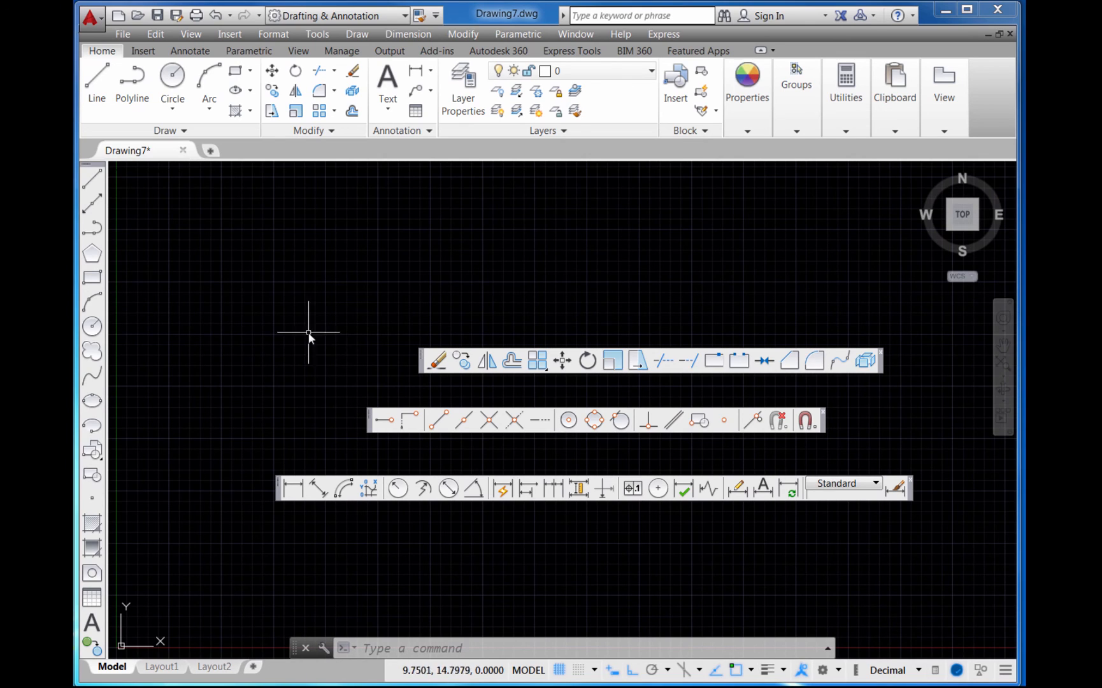
{"action": "mouse_move", "coordinate": [172, 322]}
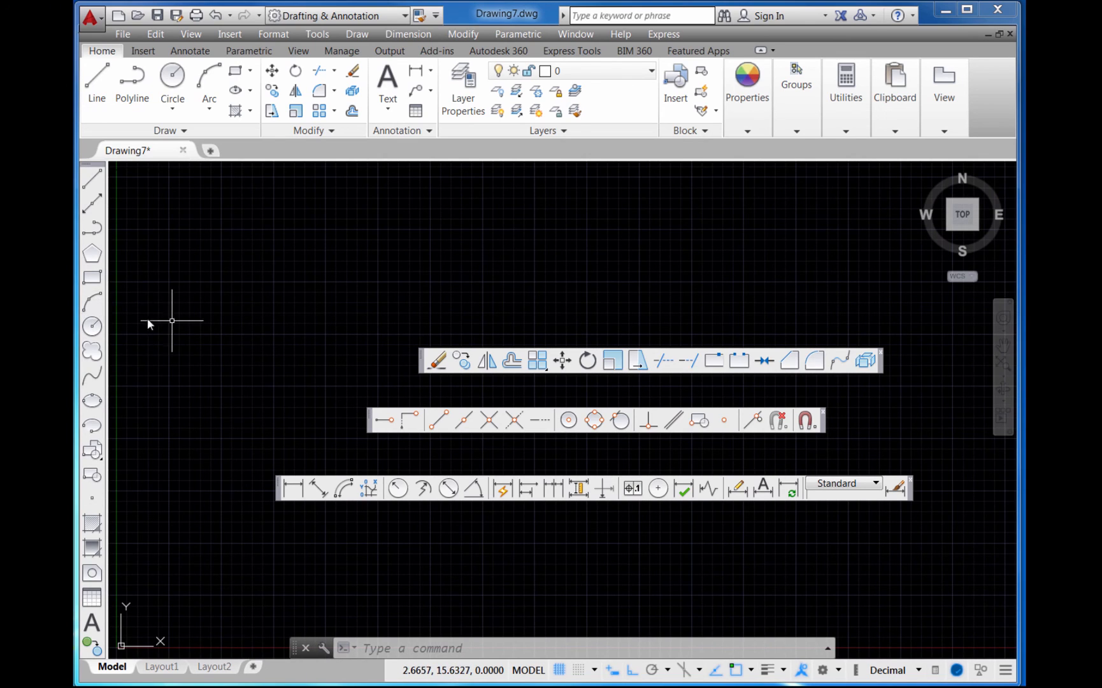
{"action": "mouse_move", "coordinate": [397, 371]}
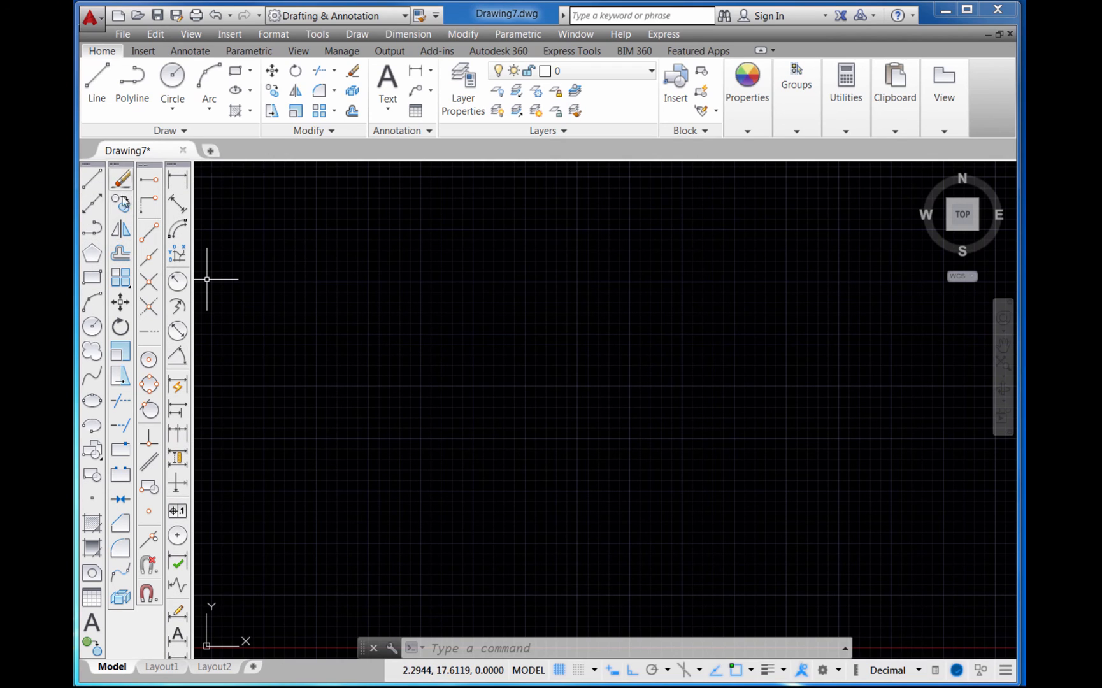
{"action": "mouse_move", "coordinate": [178, 179]}
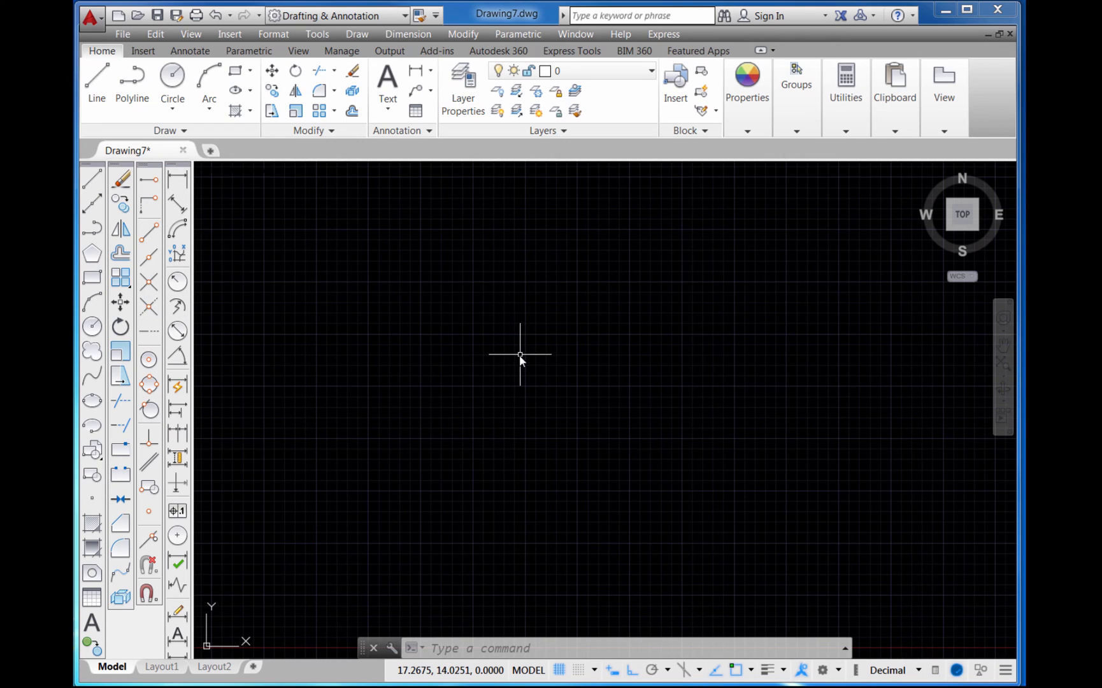
{"action": "mouse_move", "coordinate": [618, 419]}
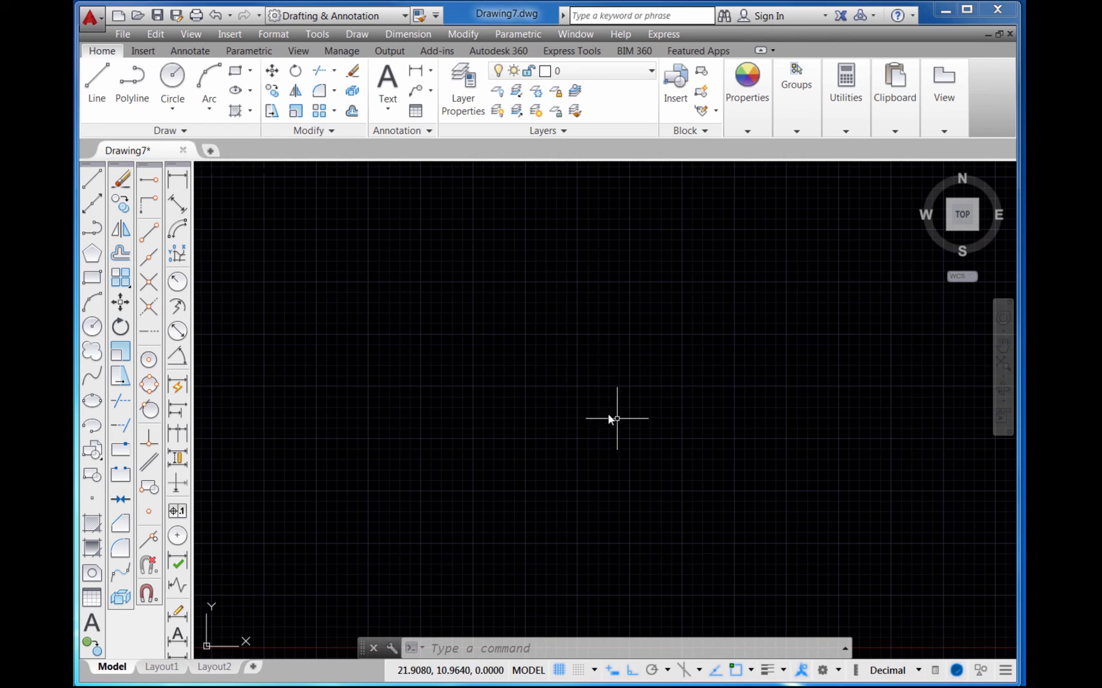
{"action": "mouse_move", "coordinate": [624, 631]}
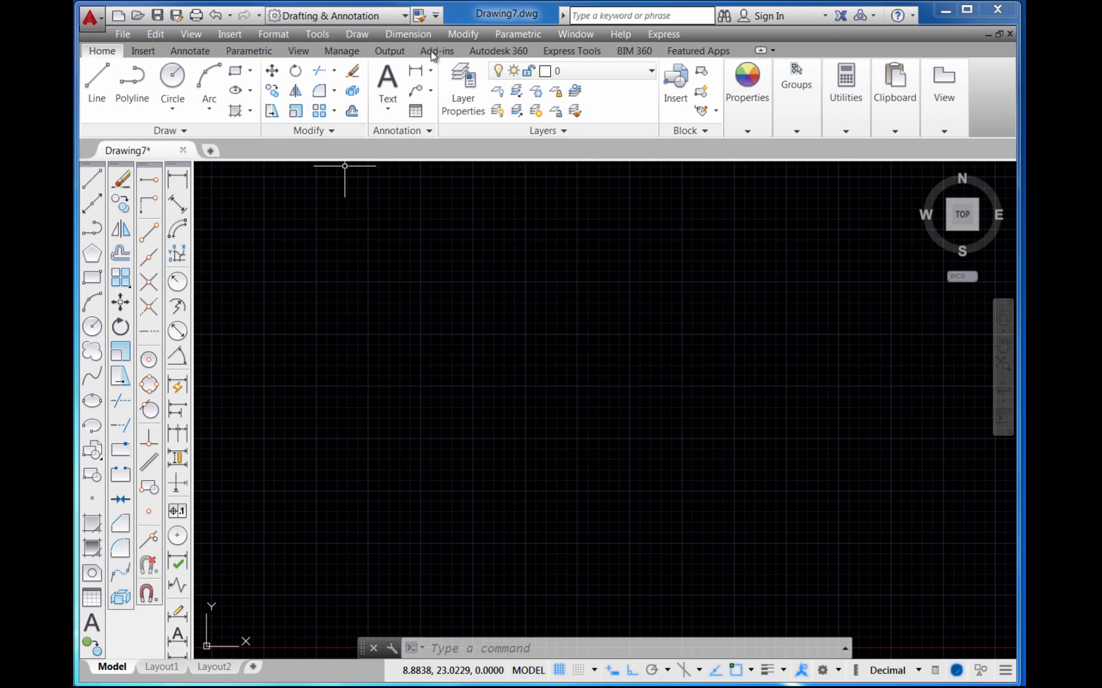
{"action": "mouse_move", "coordinate": [483, 283]}
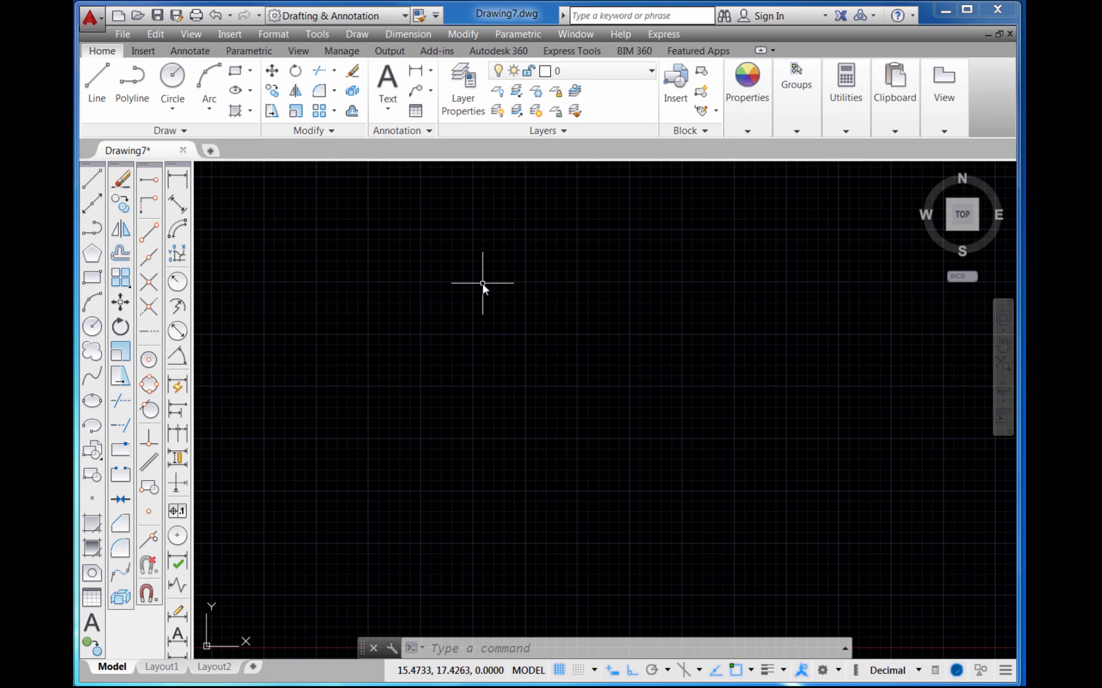
{"action": "mouse_move", "coordinate": [432, 315]}
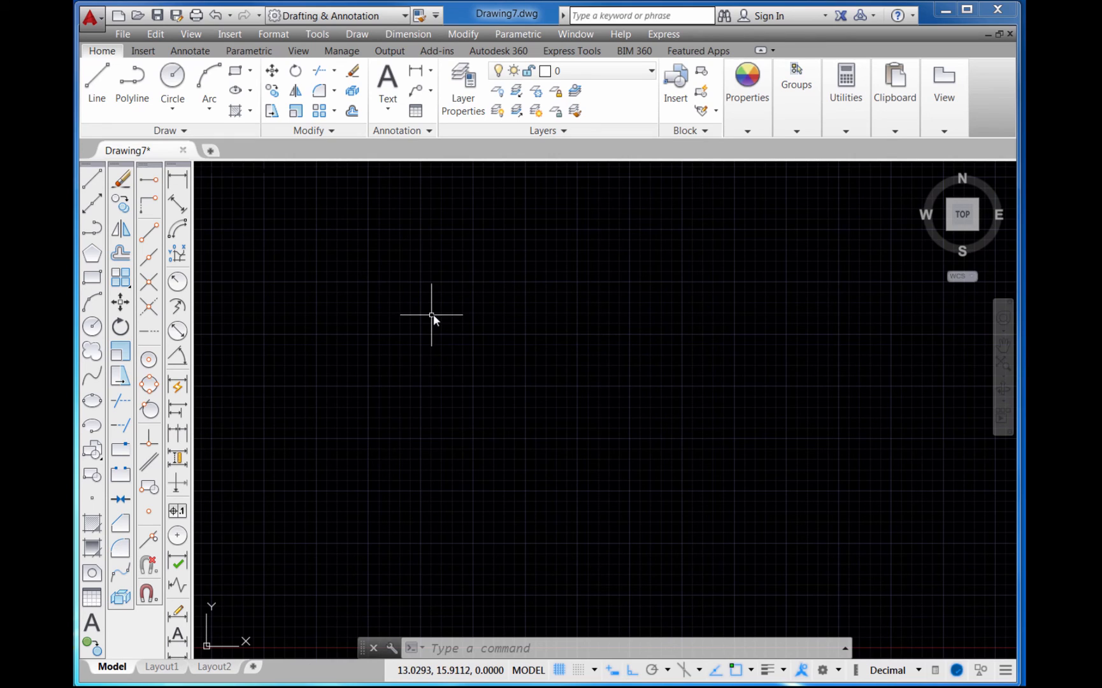
{"action": "mouse_move", "coordinate": [422, 298]}
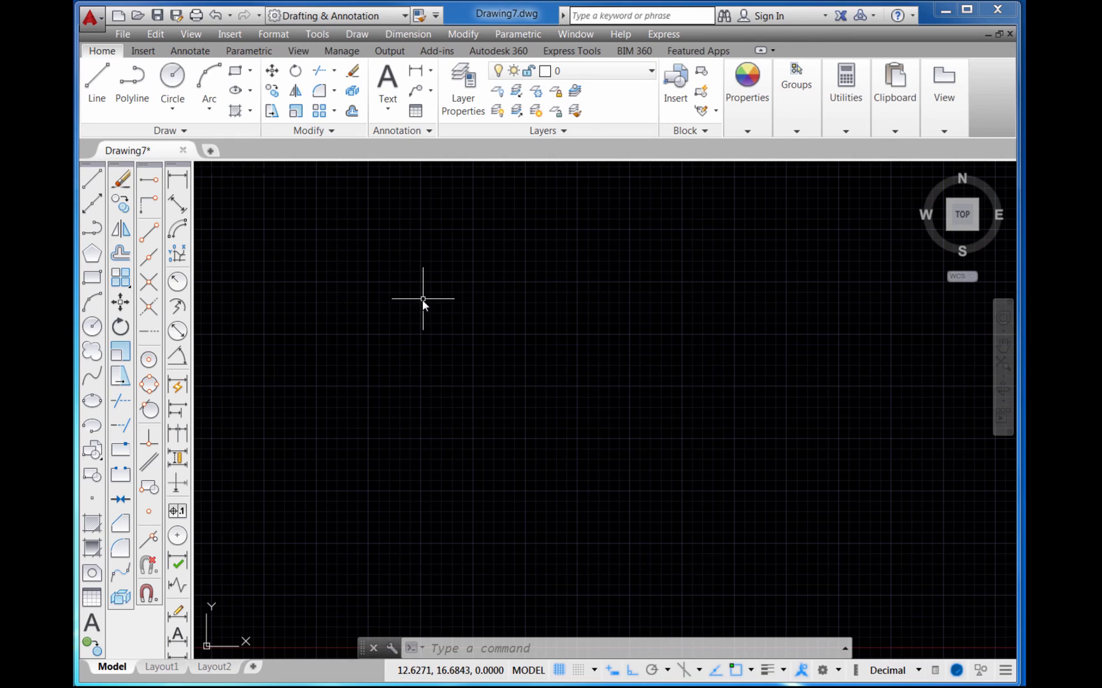
{"action": "mouse_move", "coordinate": [422, 165]}
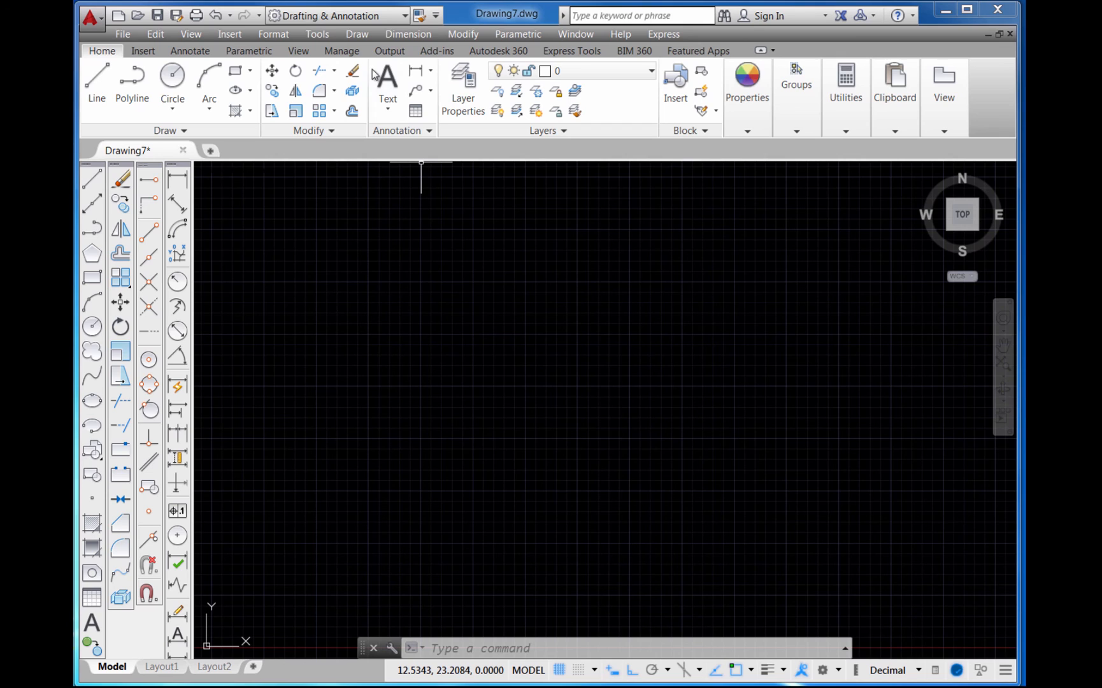
{"action": "mouse_move", "coordinate": [404, 15]}
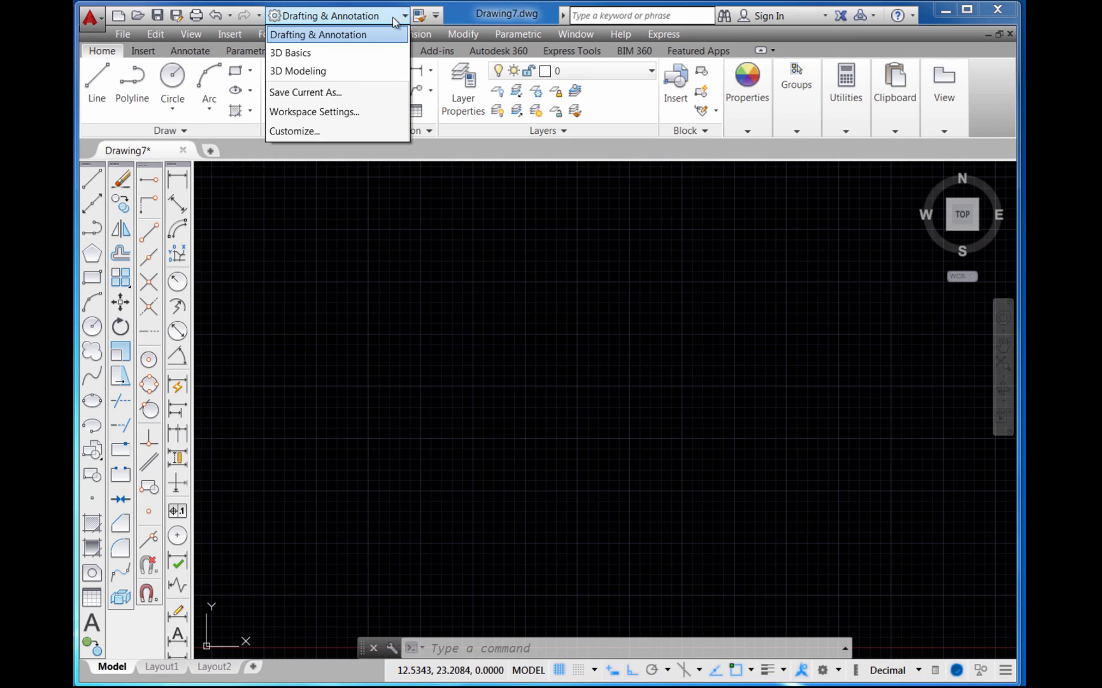
{"action": "mouse_move", "coordinate": [305, 93]}
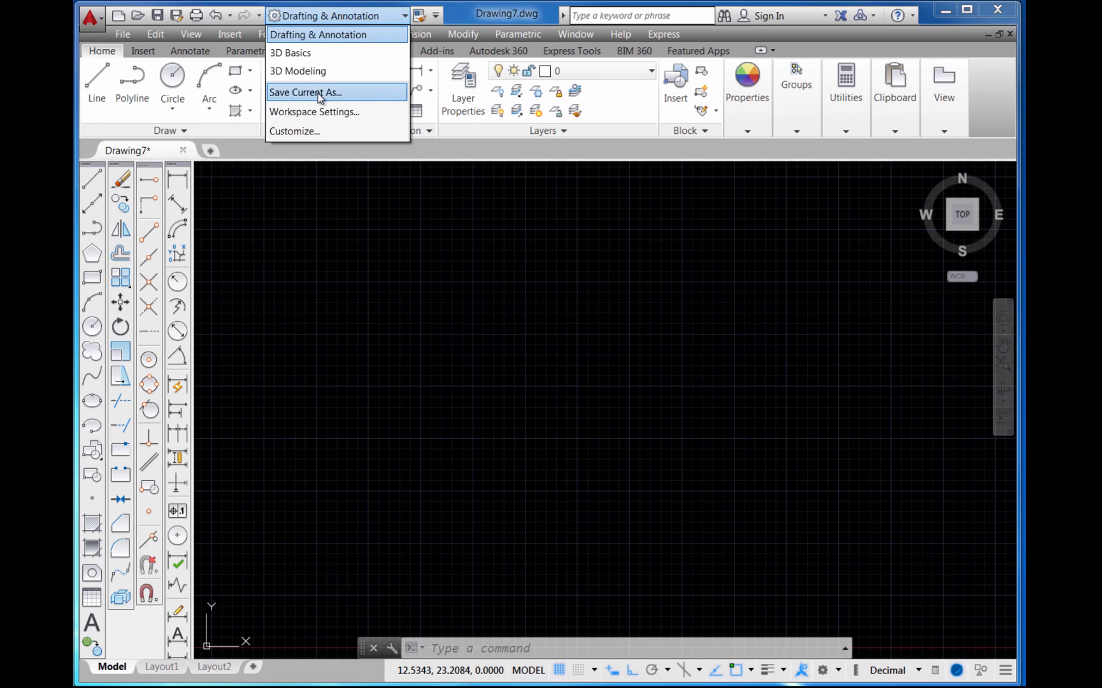
Save the current layout as workspace 'Tech Drawing 101 with AutoCAD'
{"action": "left_click", "coordinate": [305, 92]}
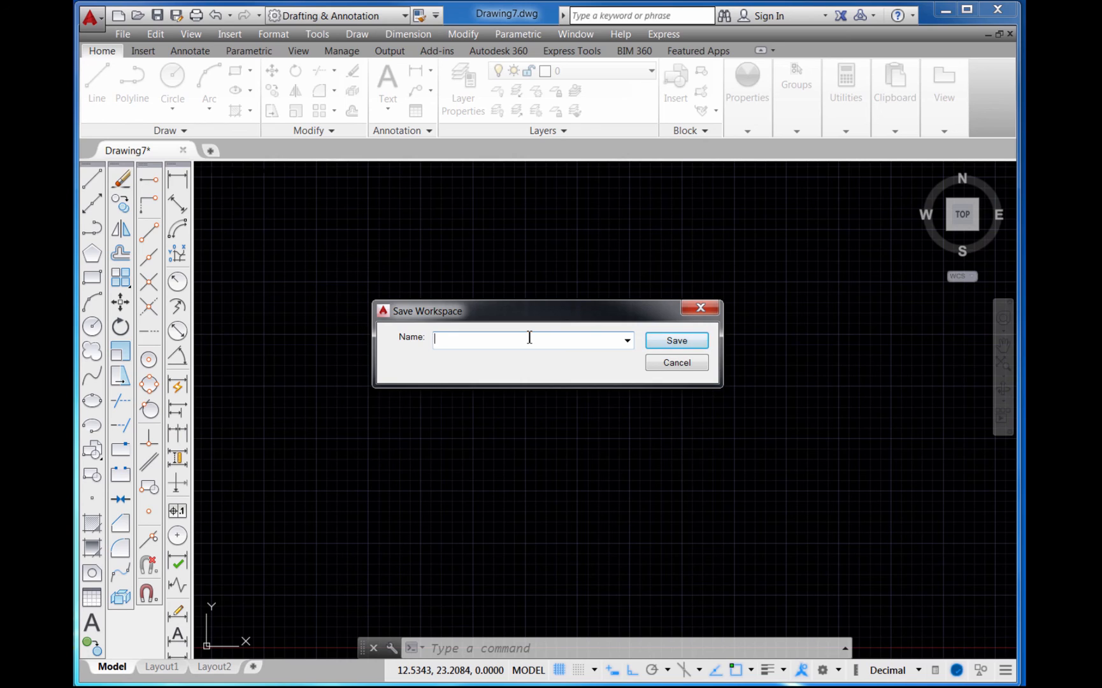
{"action": "type", "text": "Tech Drawing 1"}
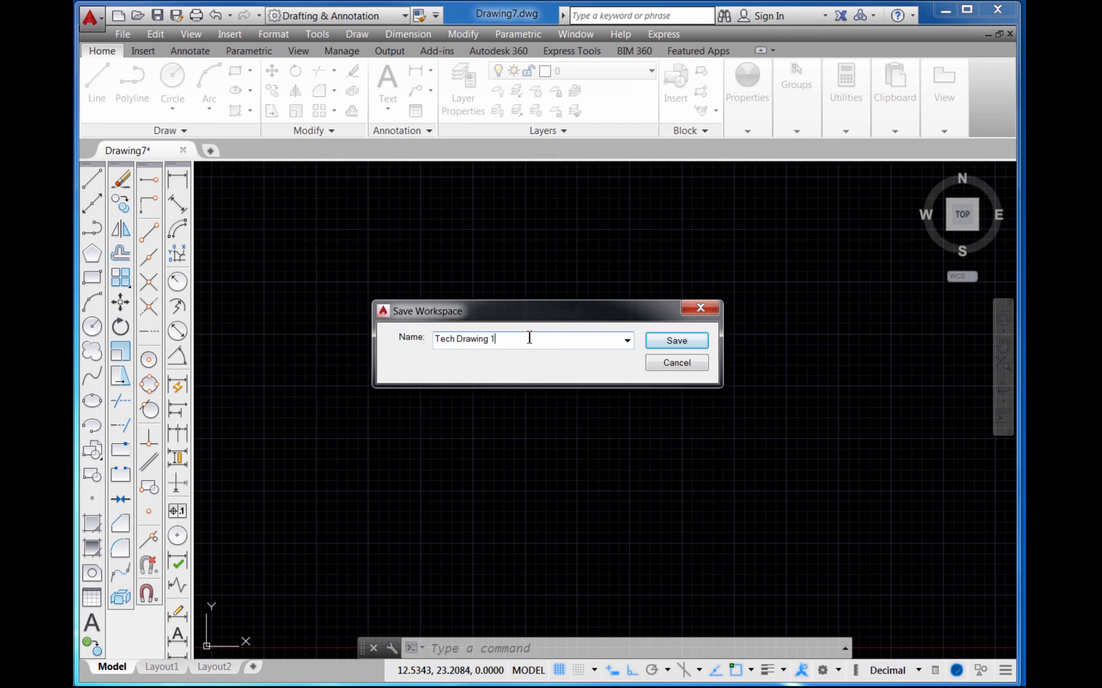
{"action": "type", "text": "01 with"}
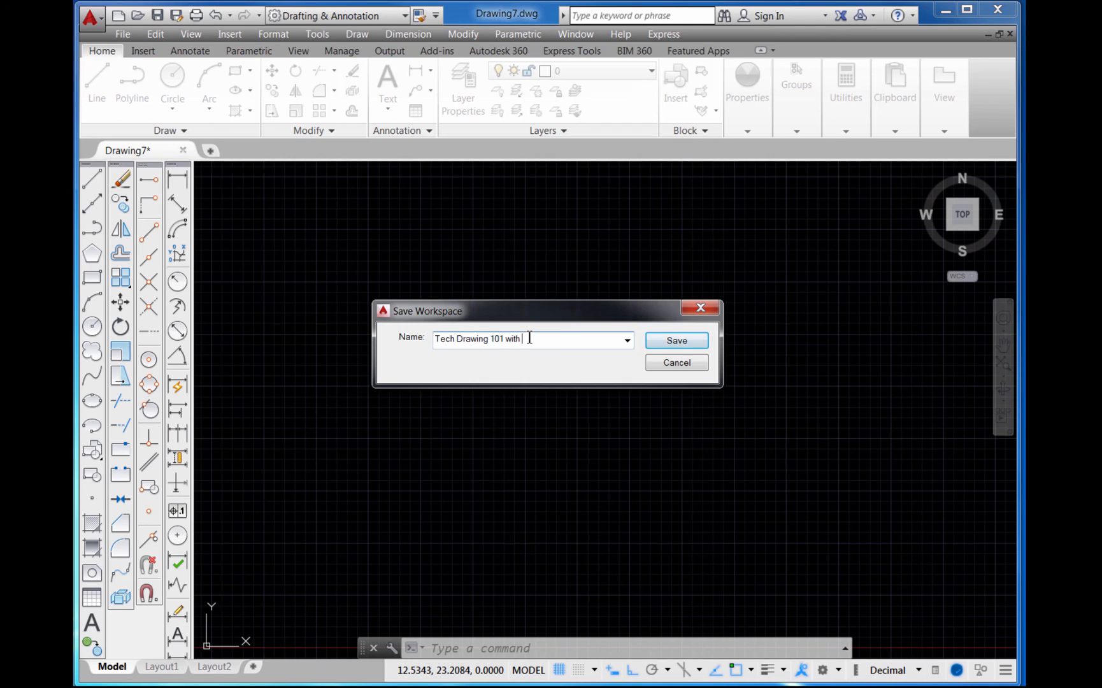
{"action": "type", "text": "AutoCAD"}
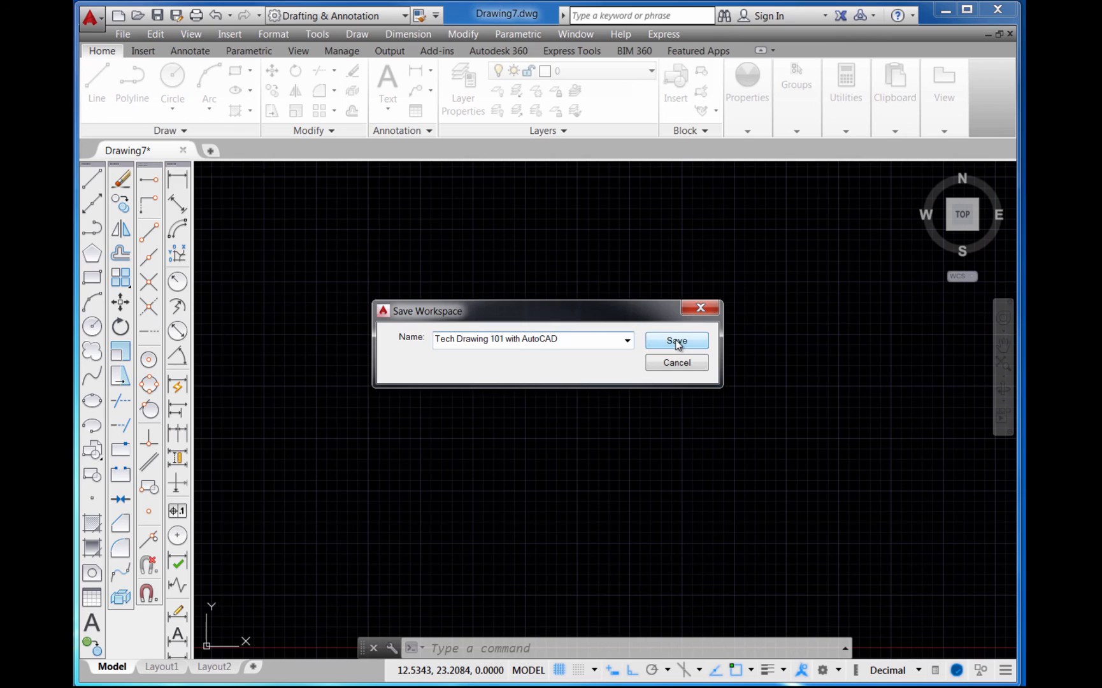
{"action": "left_click", "coordinate": [673, 340]}
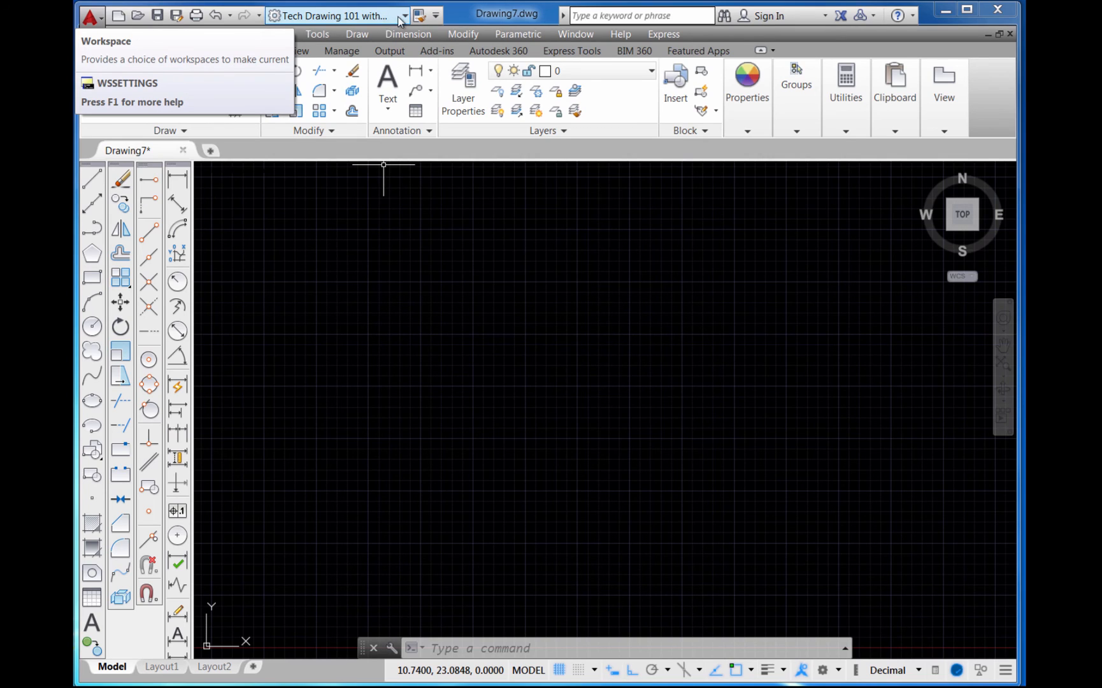
{"action": "mouse_move", "coordinate": [401, 23]}
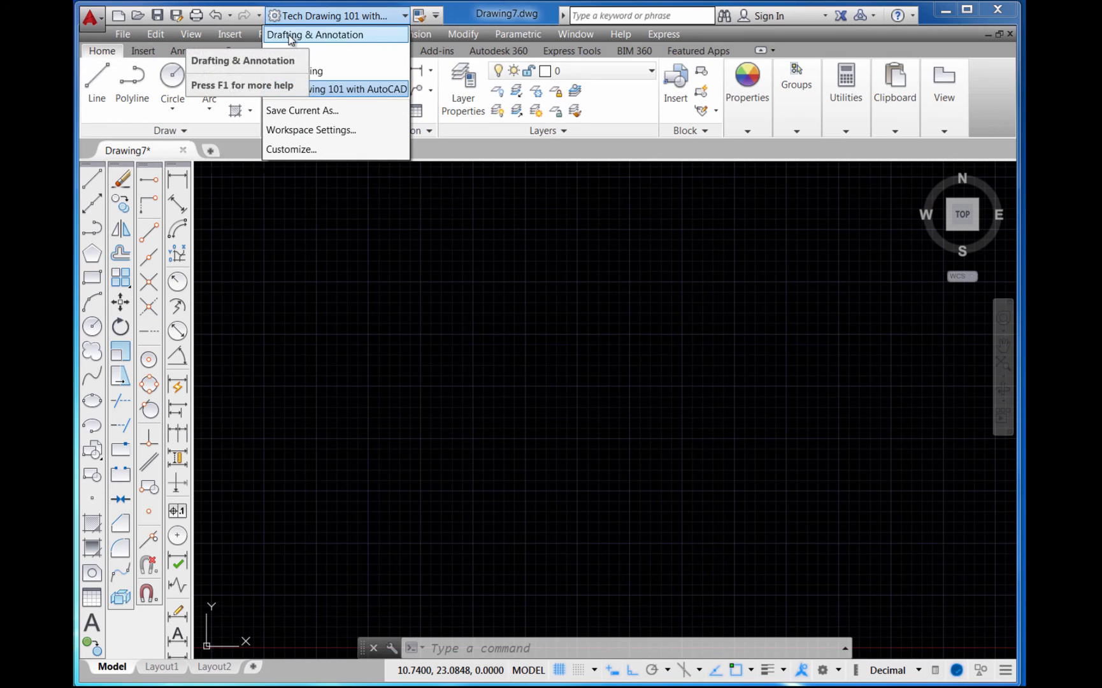
{"action": "mouse_move", "coordinate": [350, 39]}
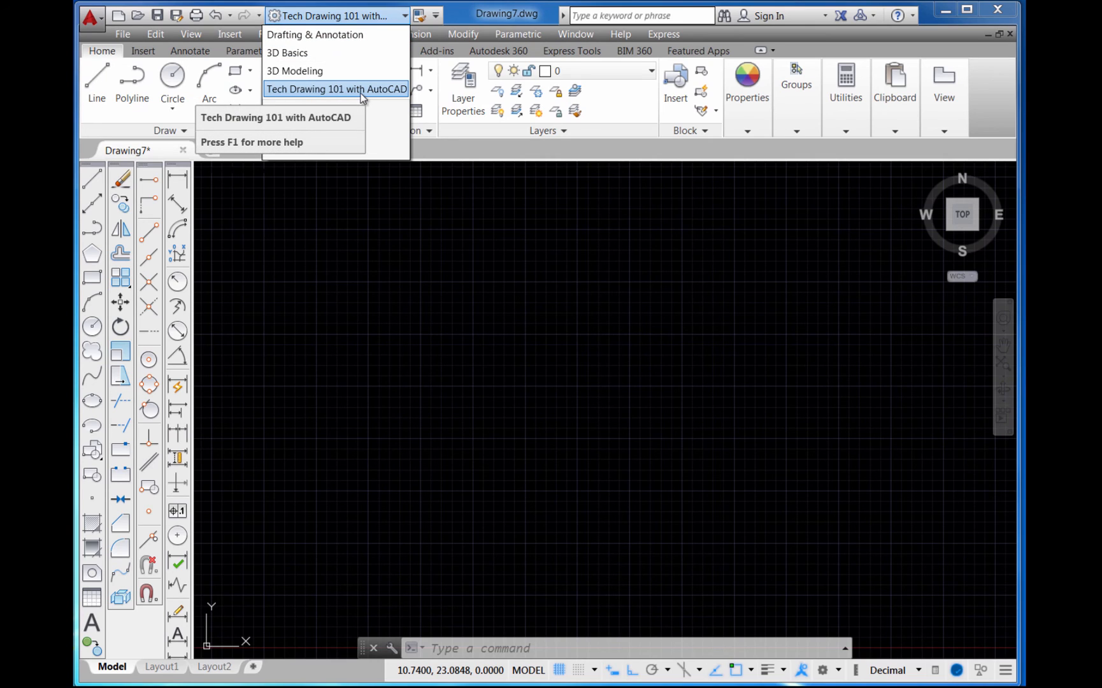
{"action": "mouse_move", "coordinate": [336, 34]}
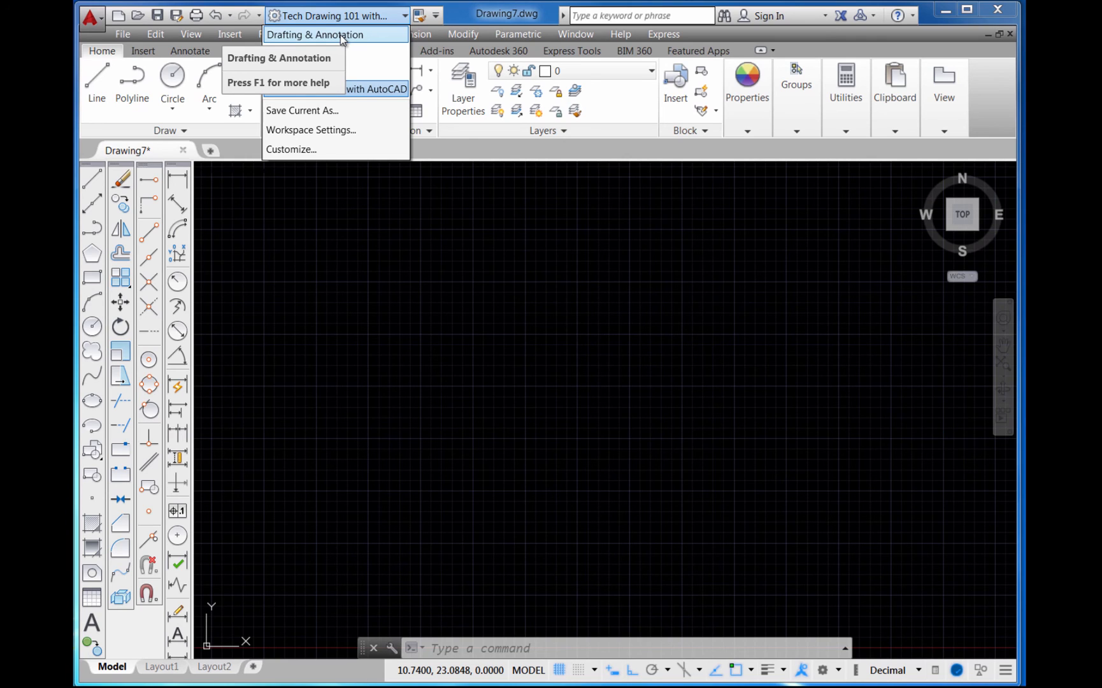
{"action": "left_click", "coordinate": [314, 34]}
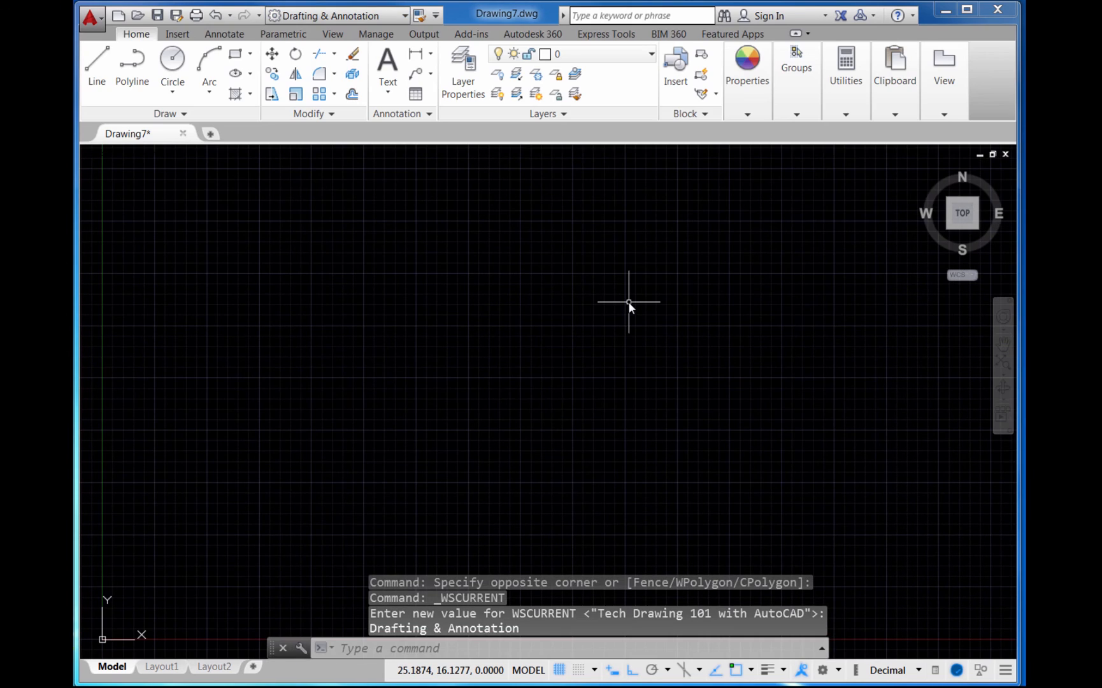
{"action": "mouse_move", "coordinate": [563, 410]}
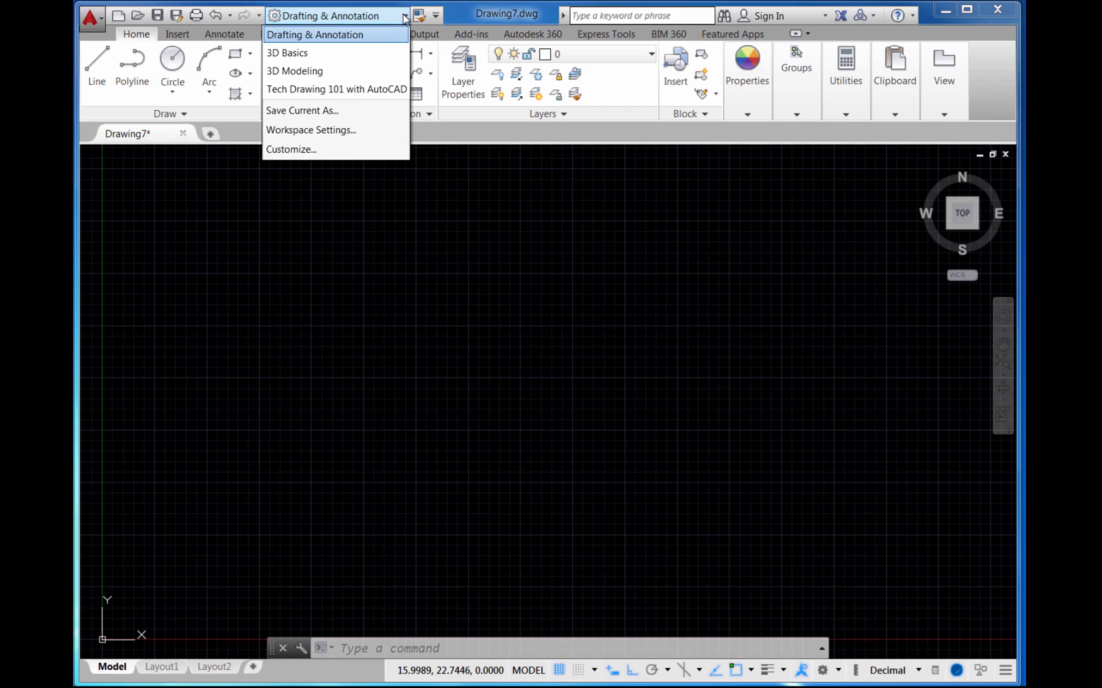
{"action": "left_click", "coordinate": [336, 89]}
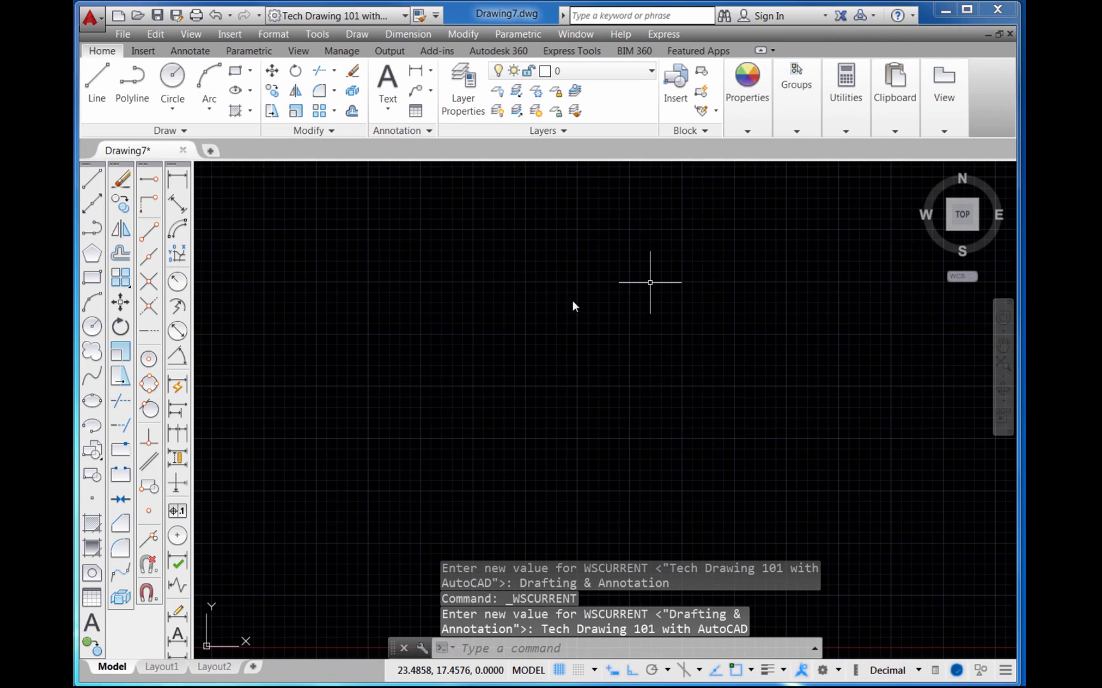
{"action": "mouse_move", "coordinate": [472, 174]}
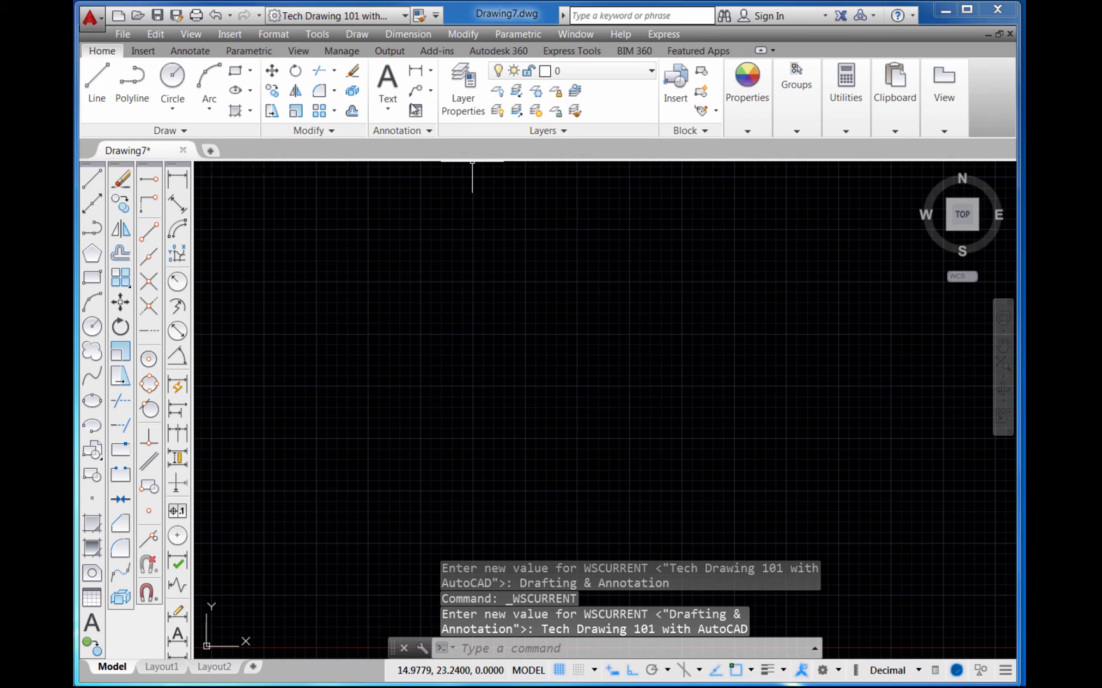
{"action": "mouse_move", "coordinate": [553, 378]}
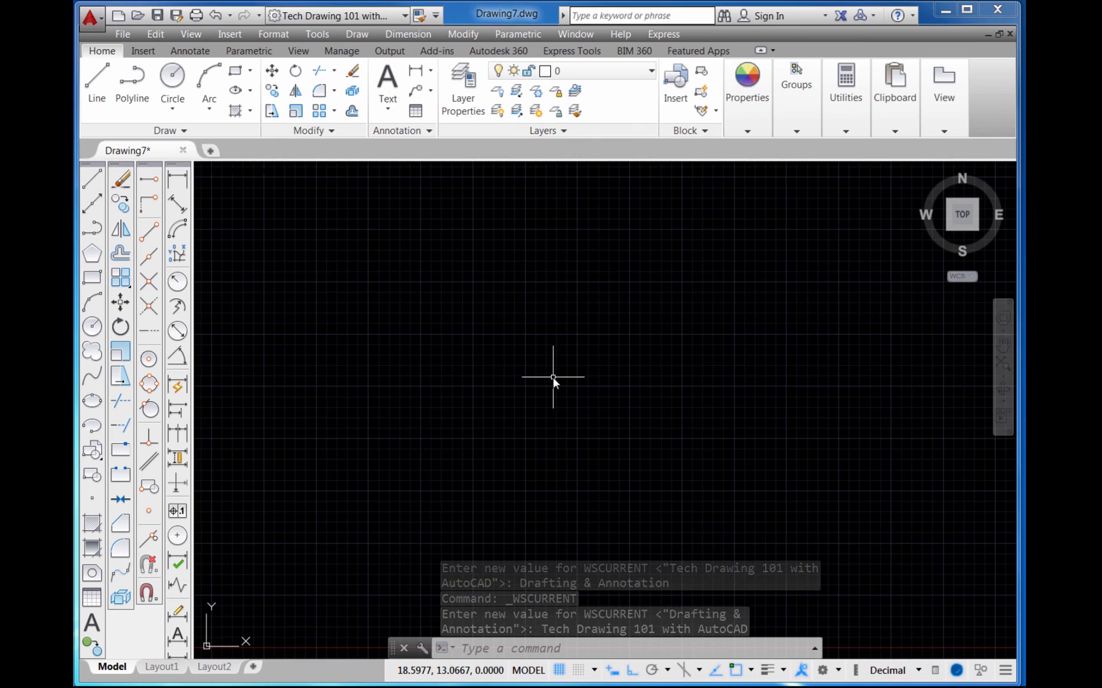